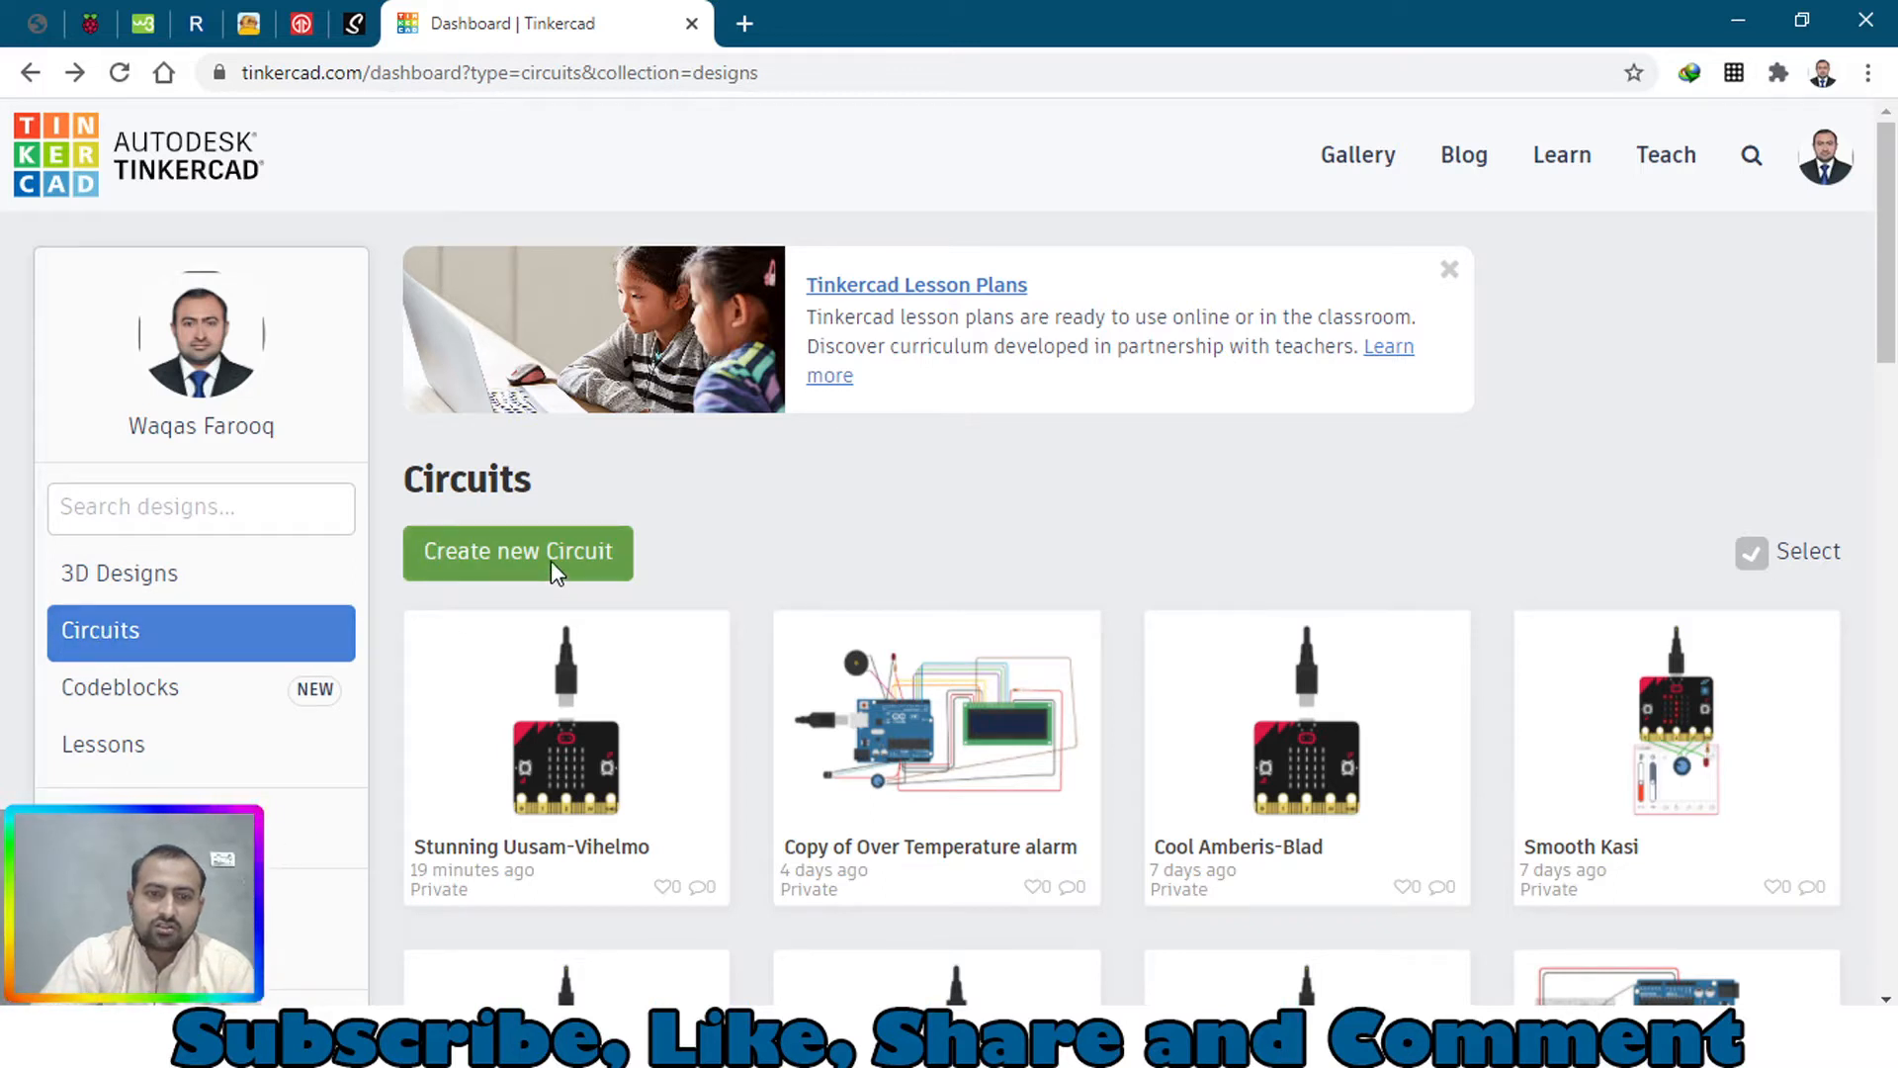
Create a new circuit and switch the Components list to All, scrolled to the Microcontrollers section
left_click(516, 552)
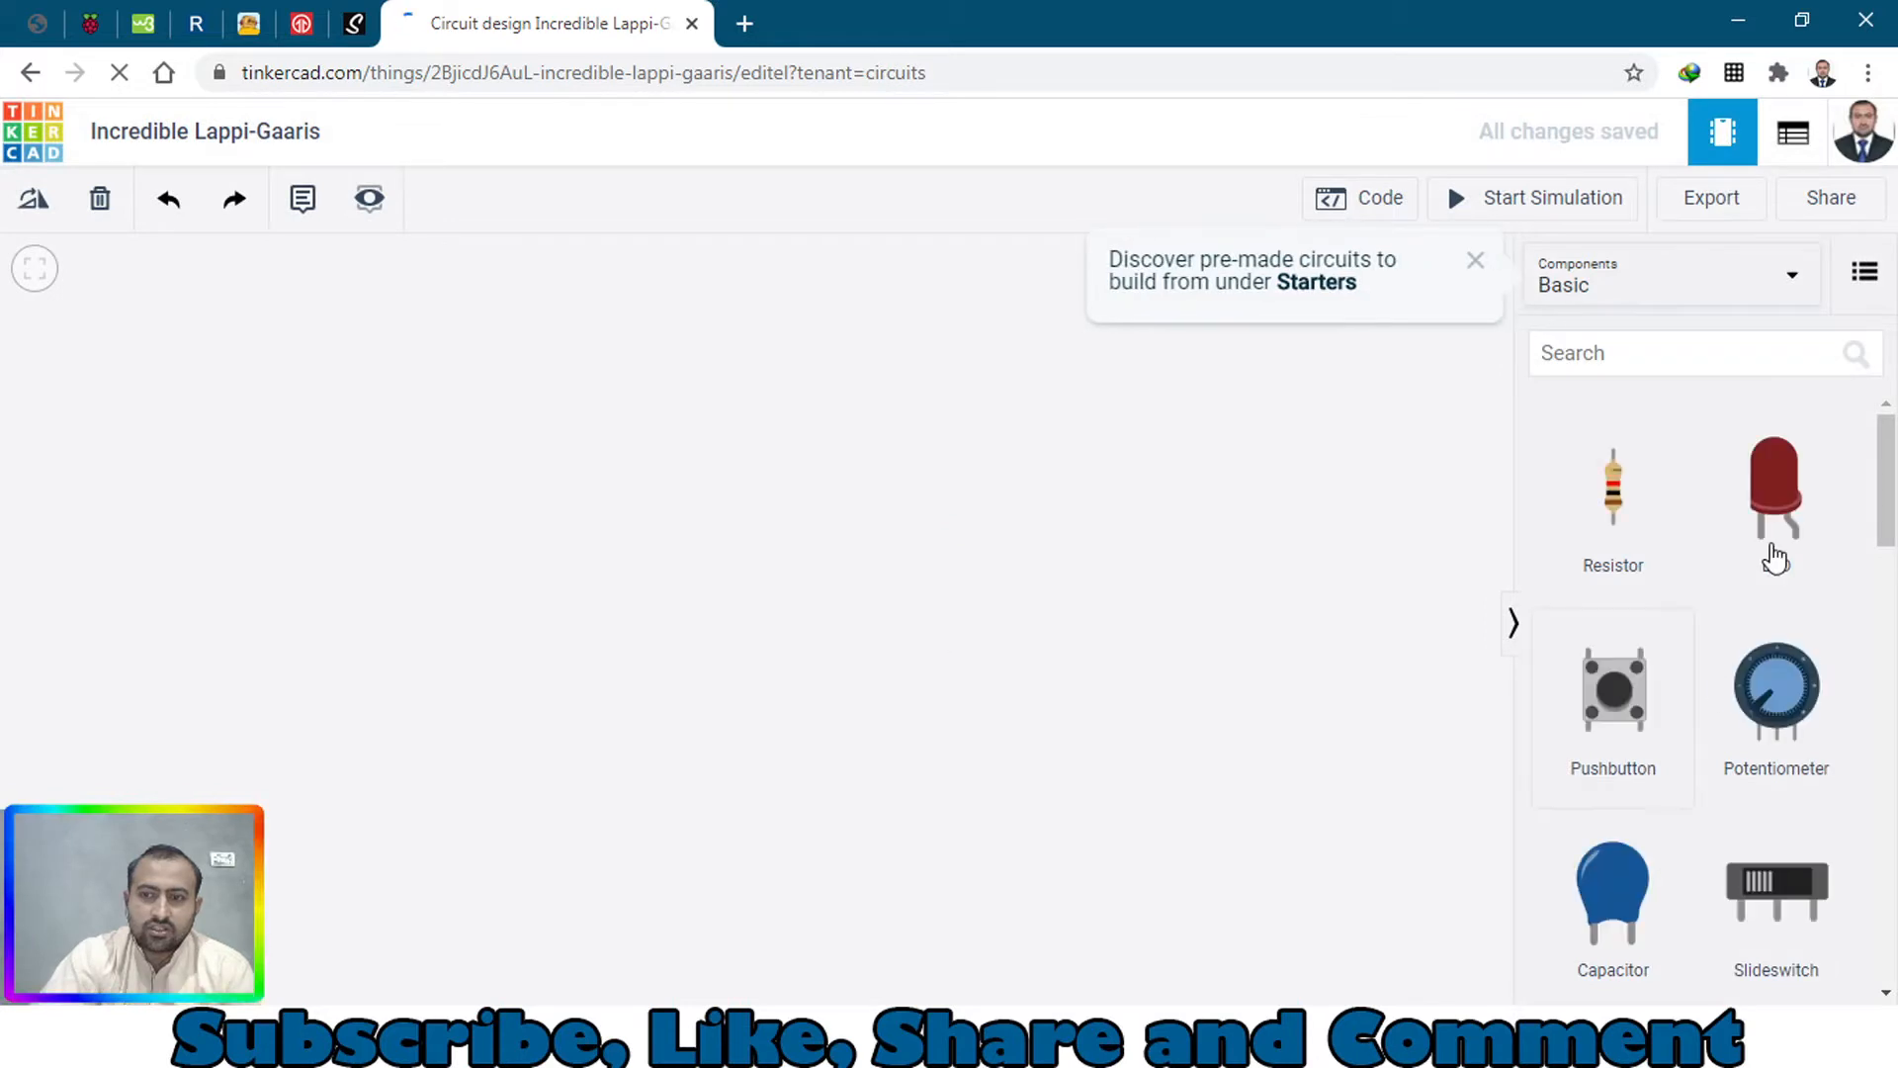
scroll("down", 3)
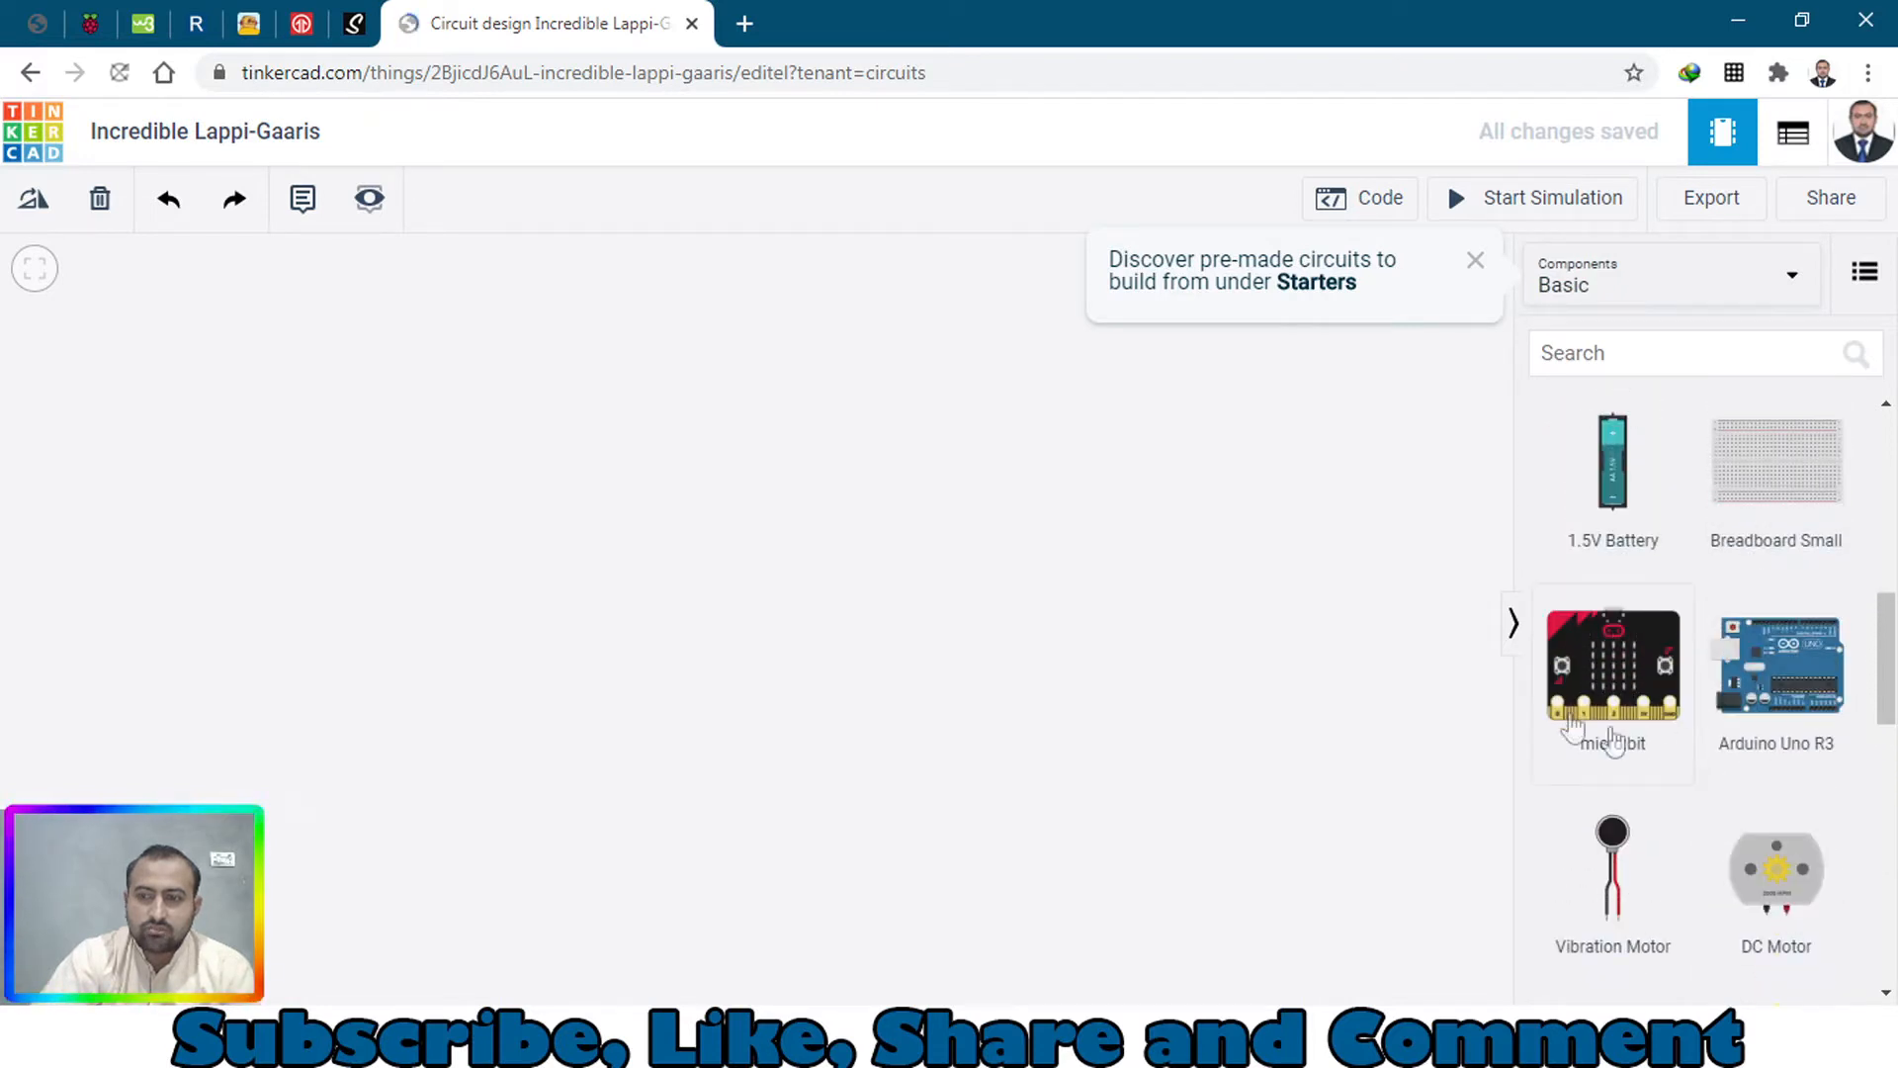
left_click(1668, 273)
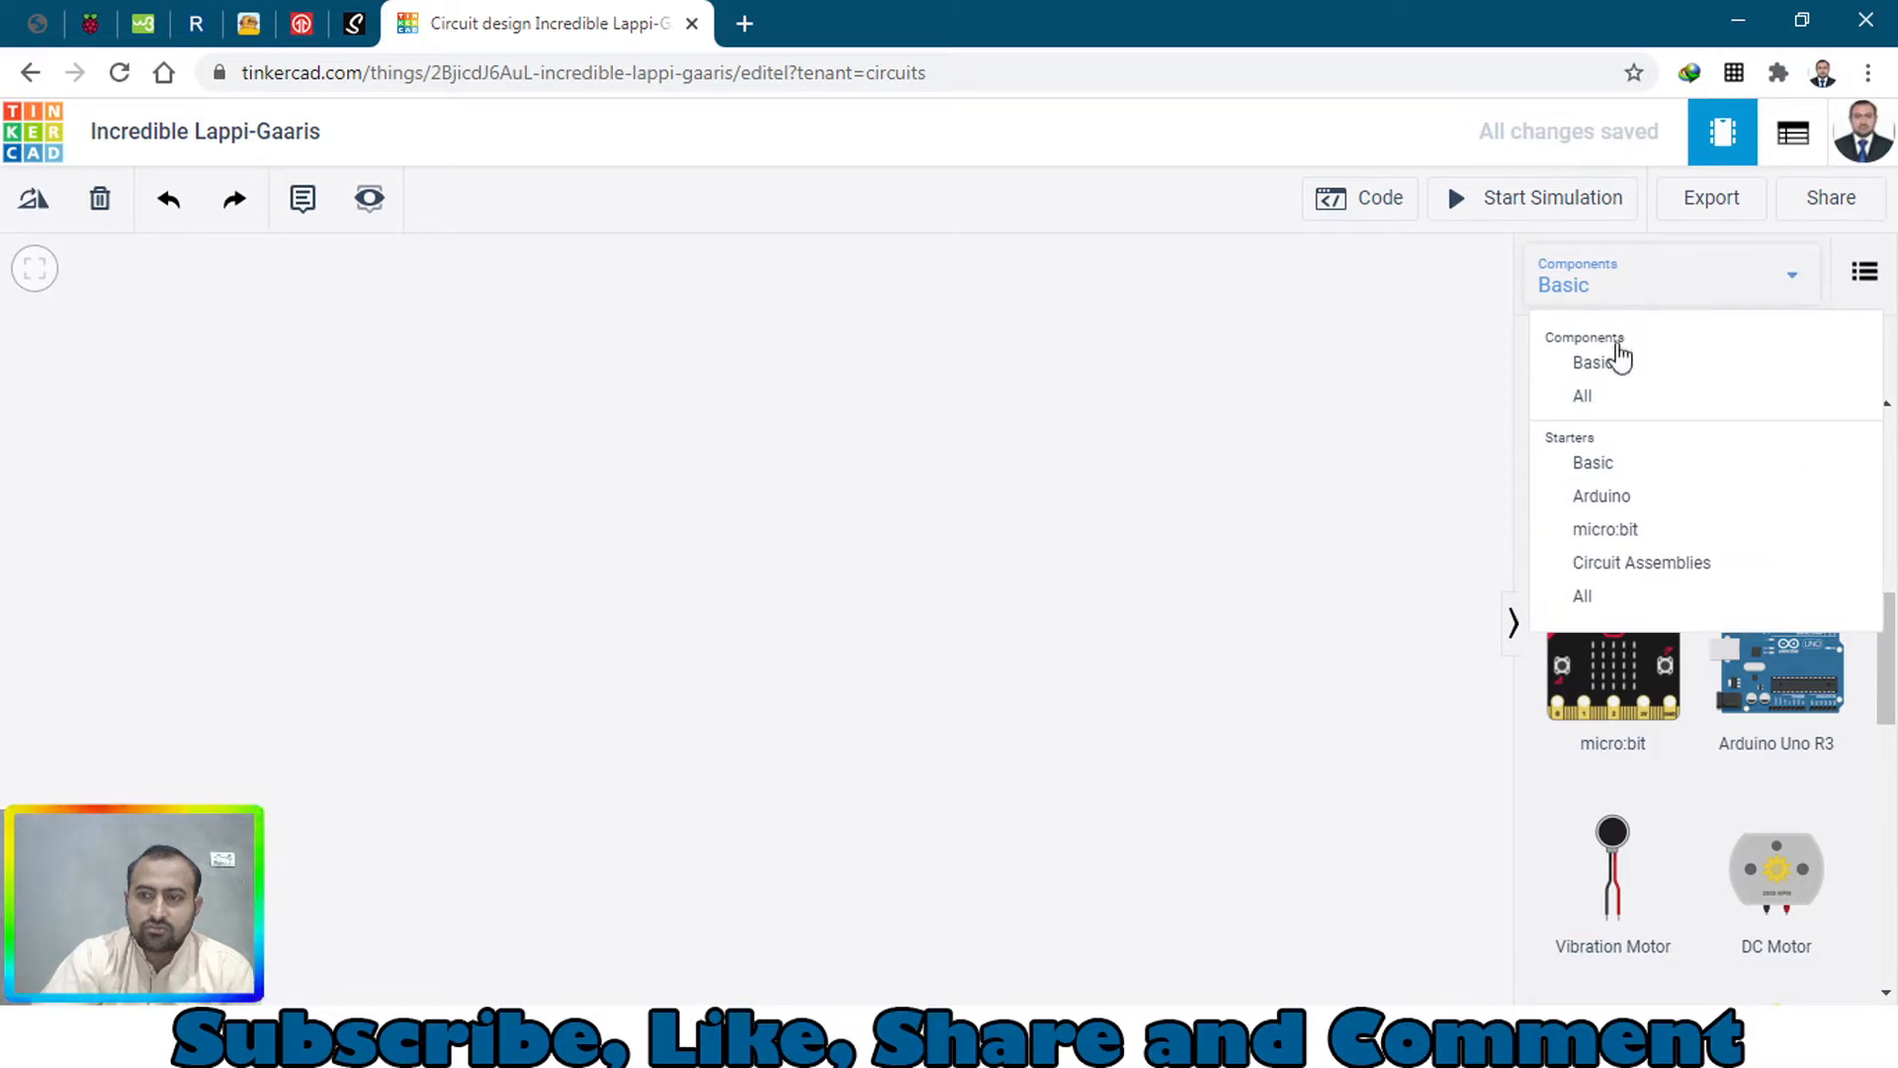
left_click(1582, 396)
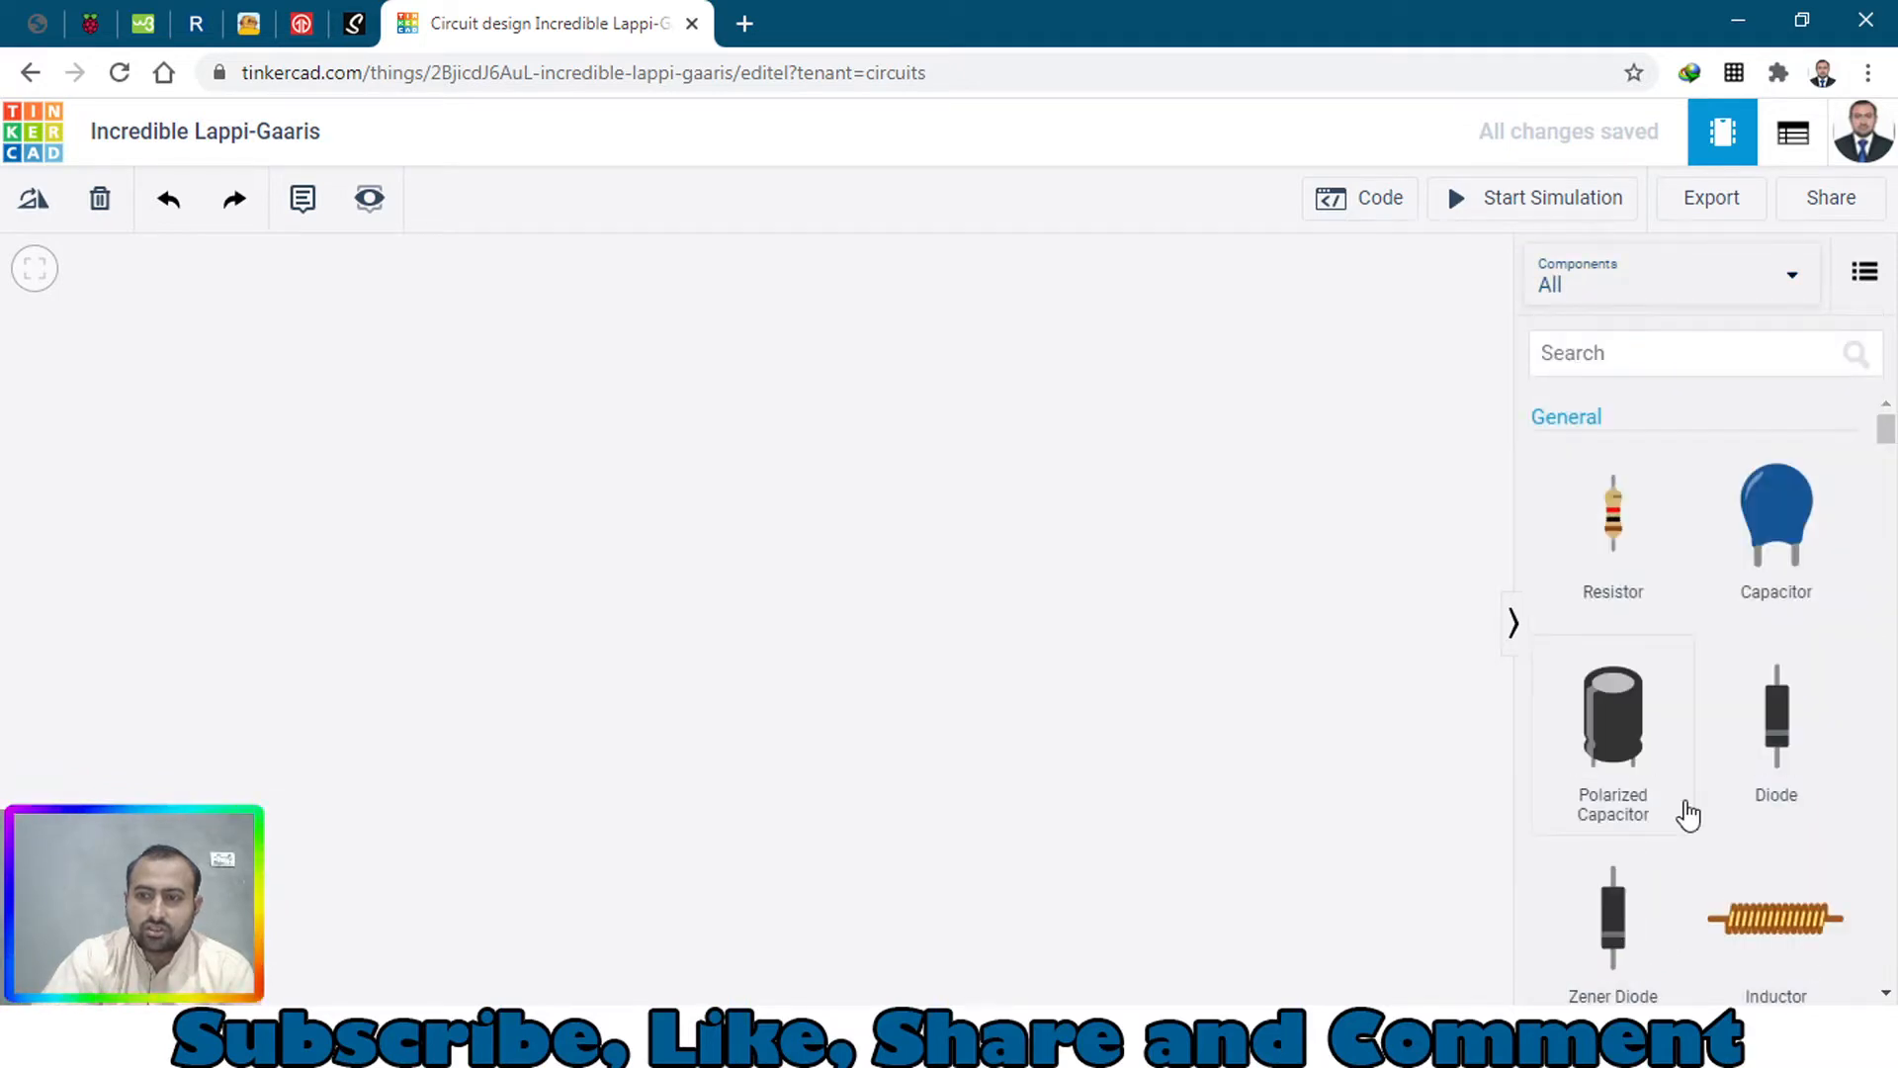
scroll("down", 3)
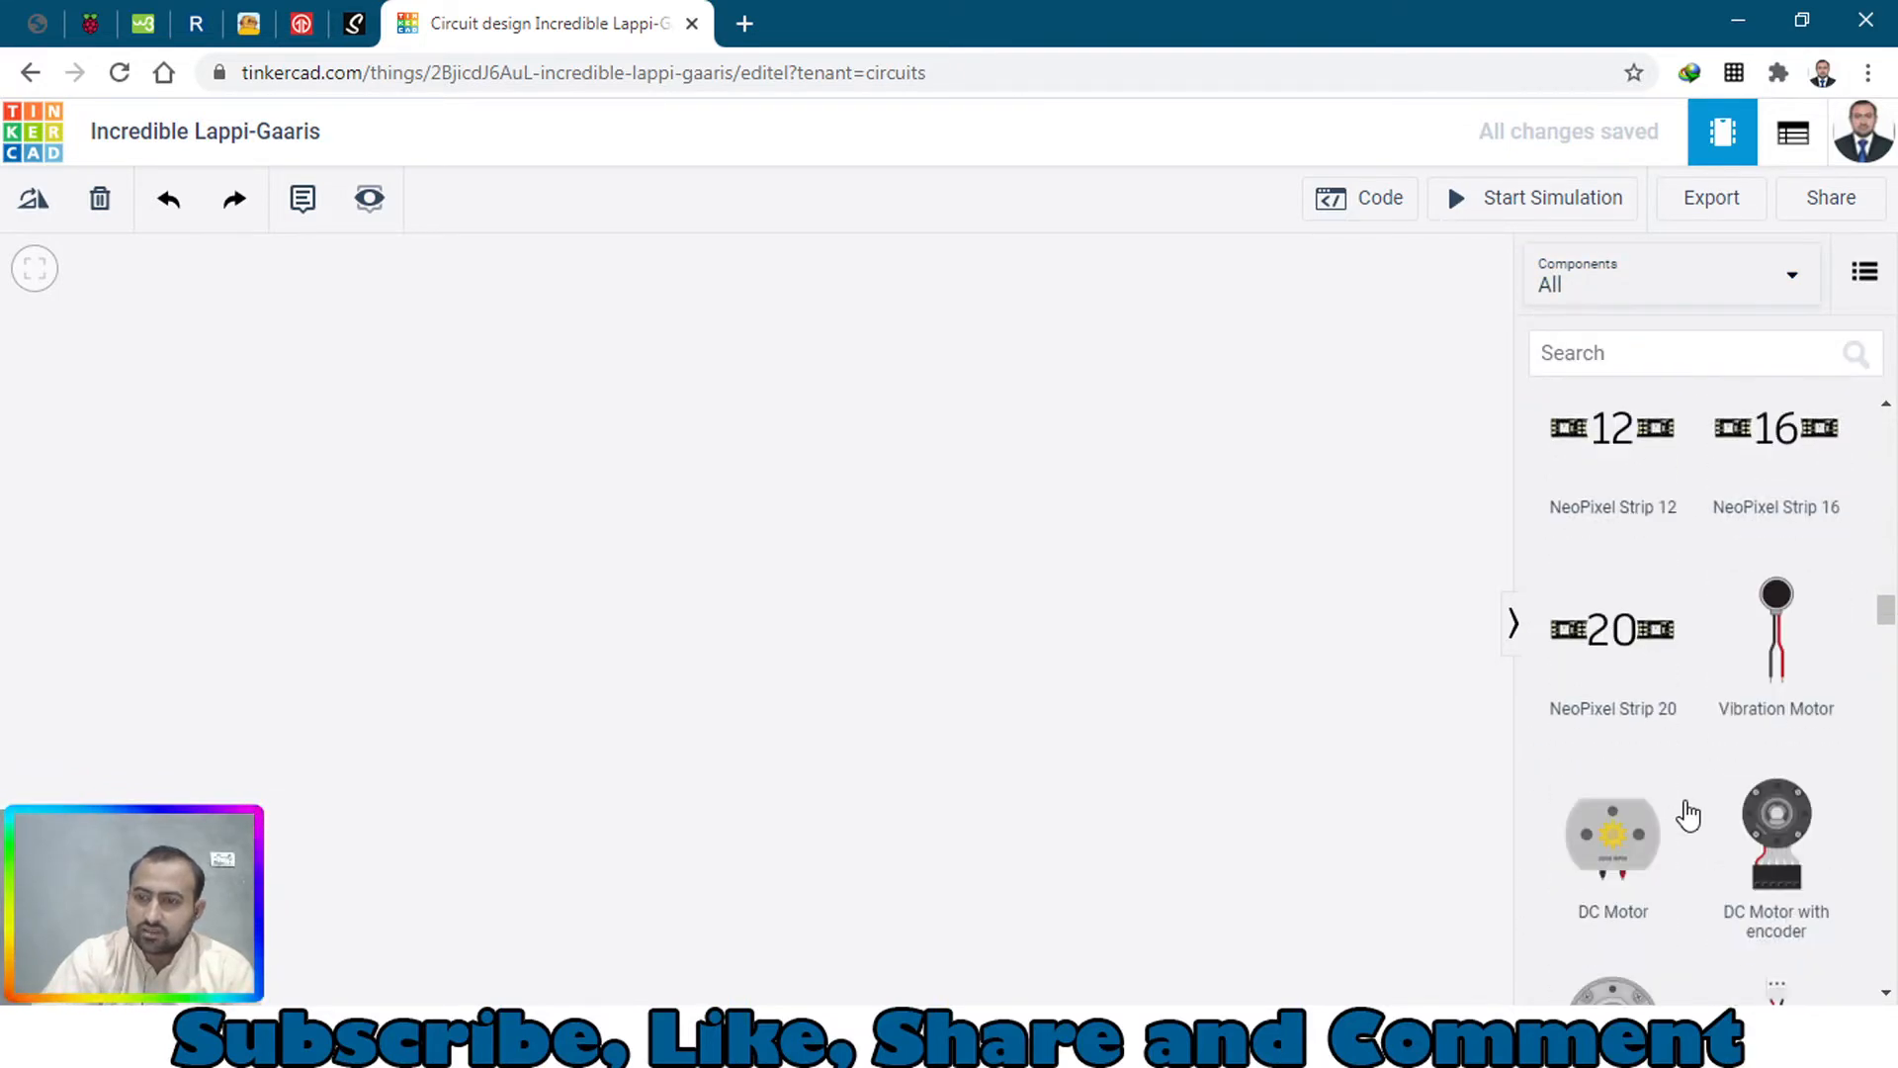
scroll("down", 3)
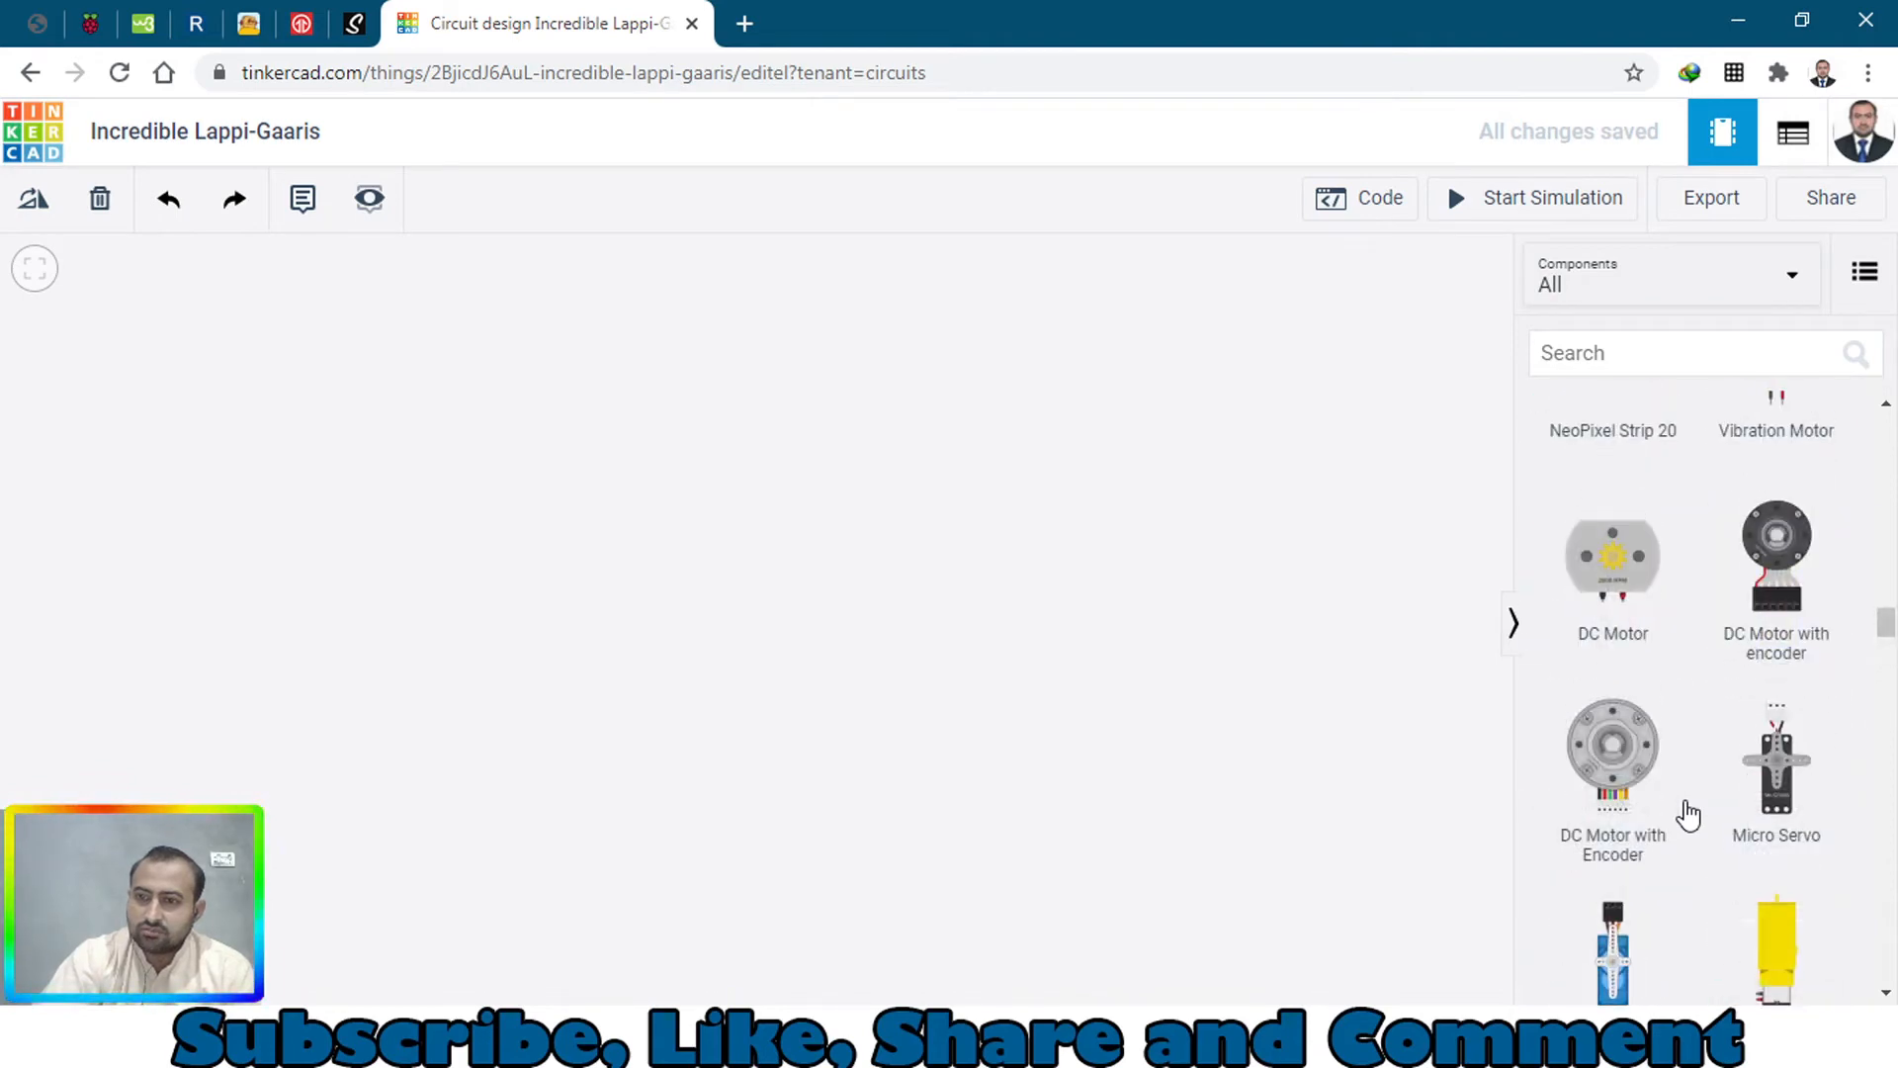
scroll("down", 3)
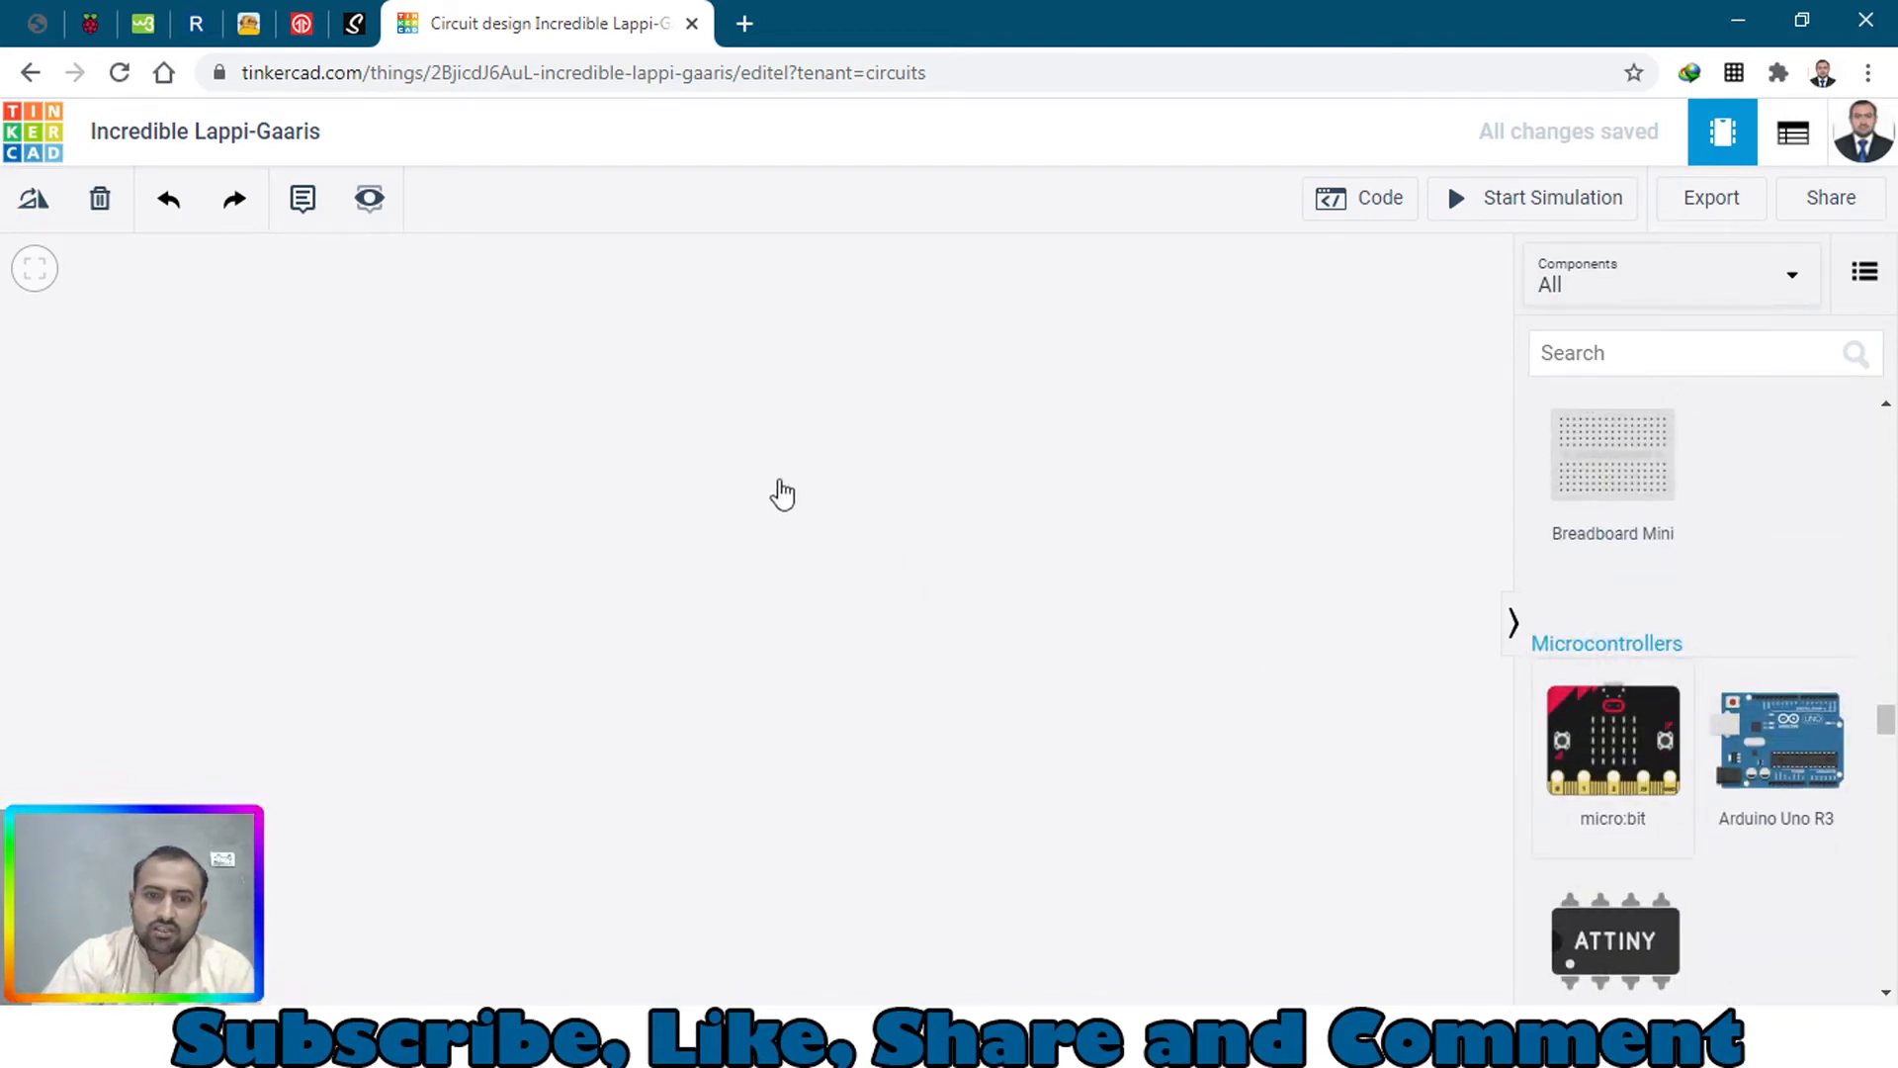
Place a micro:bit board onto the empty canvas
left_click(1614, 737)
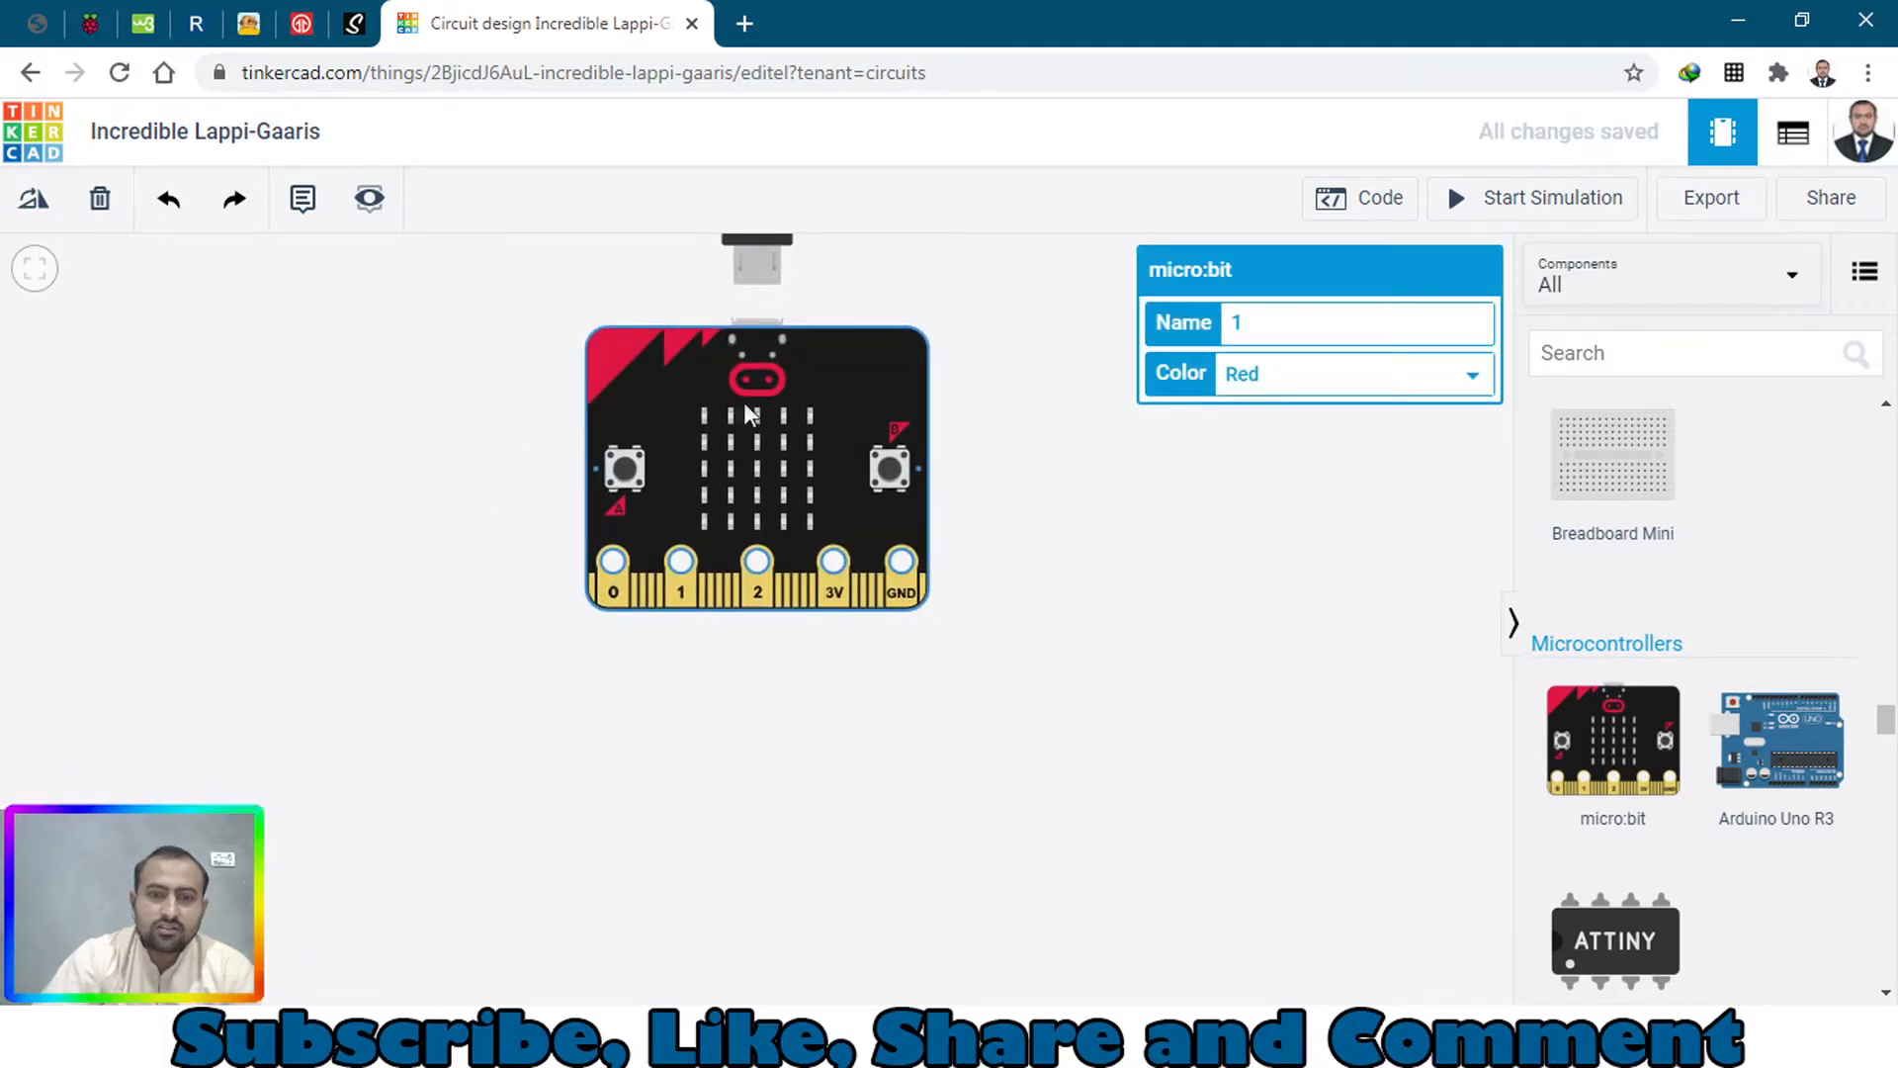
mouse_move(678, 385)
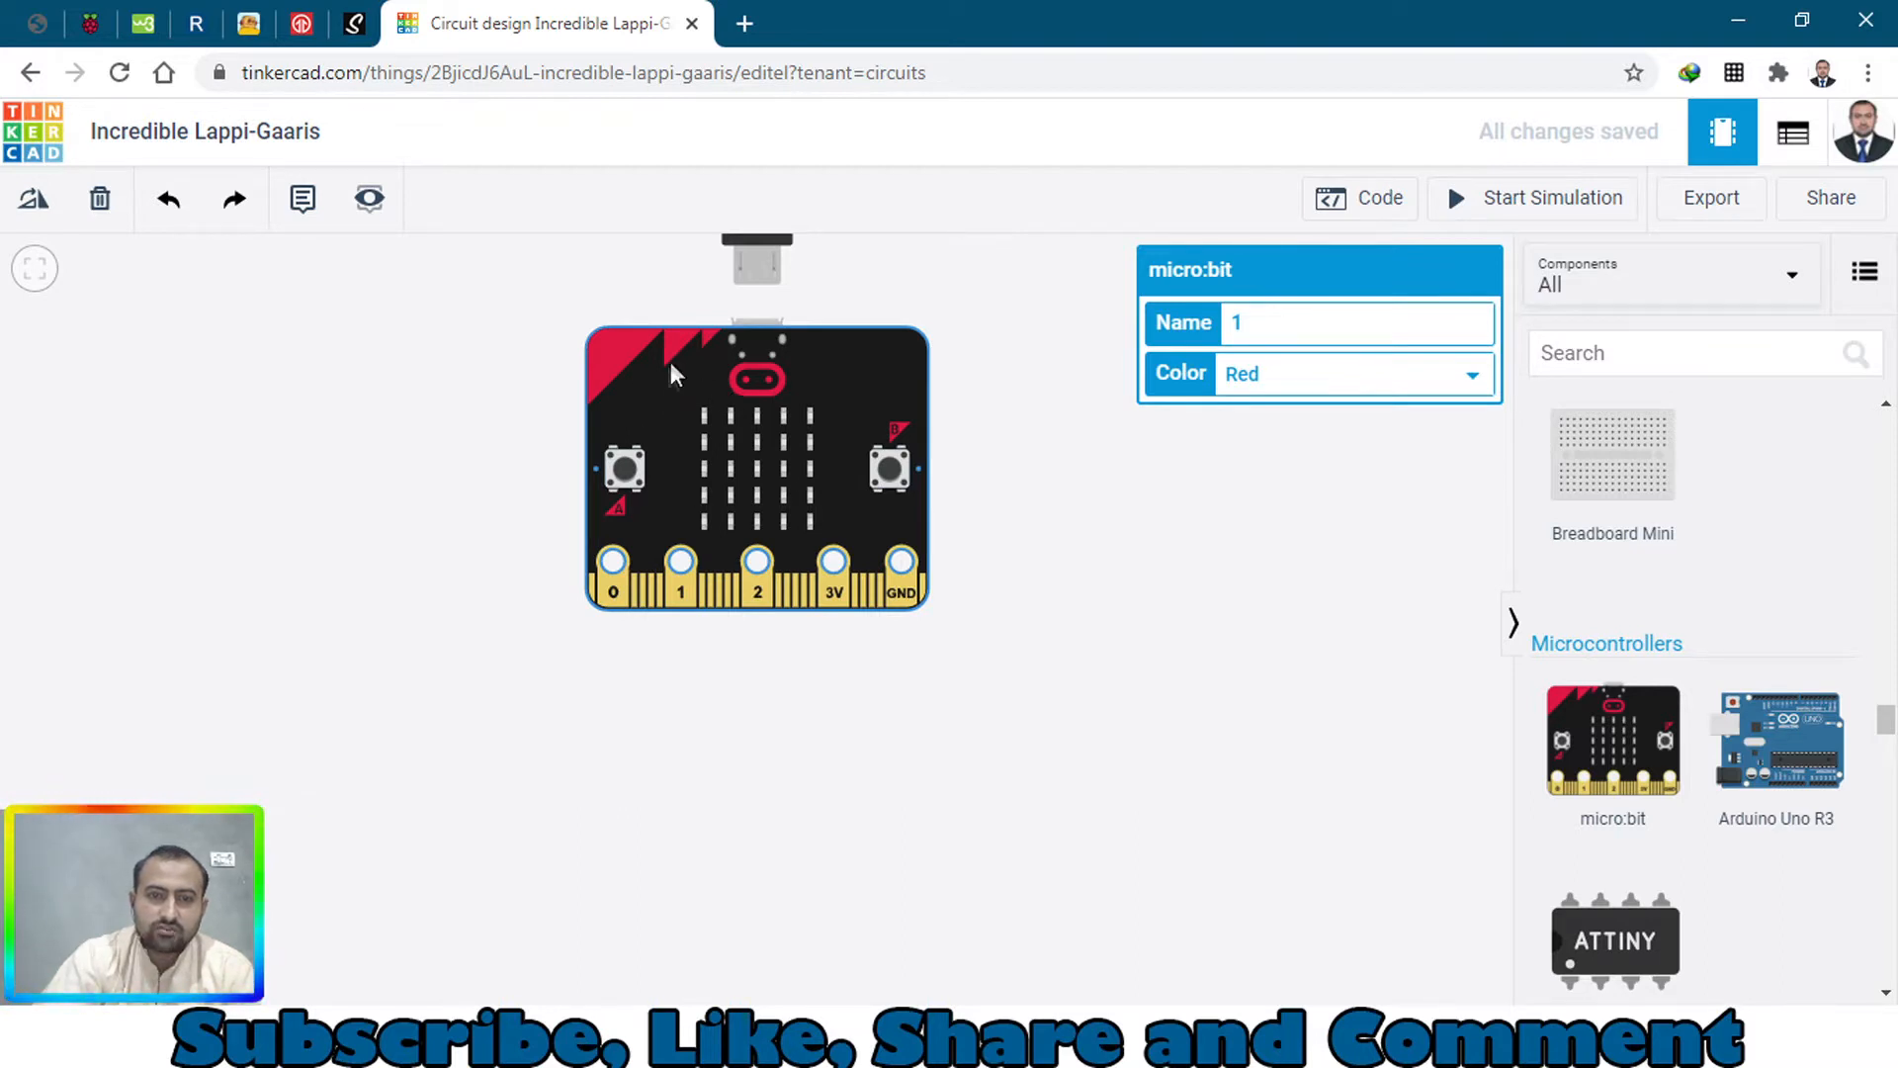
mouse_move(747, 399)
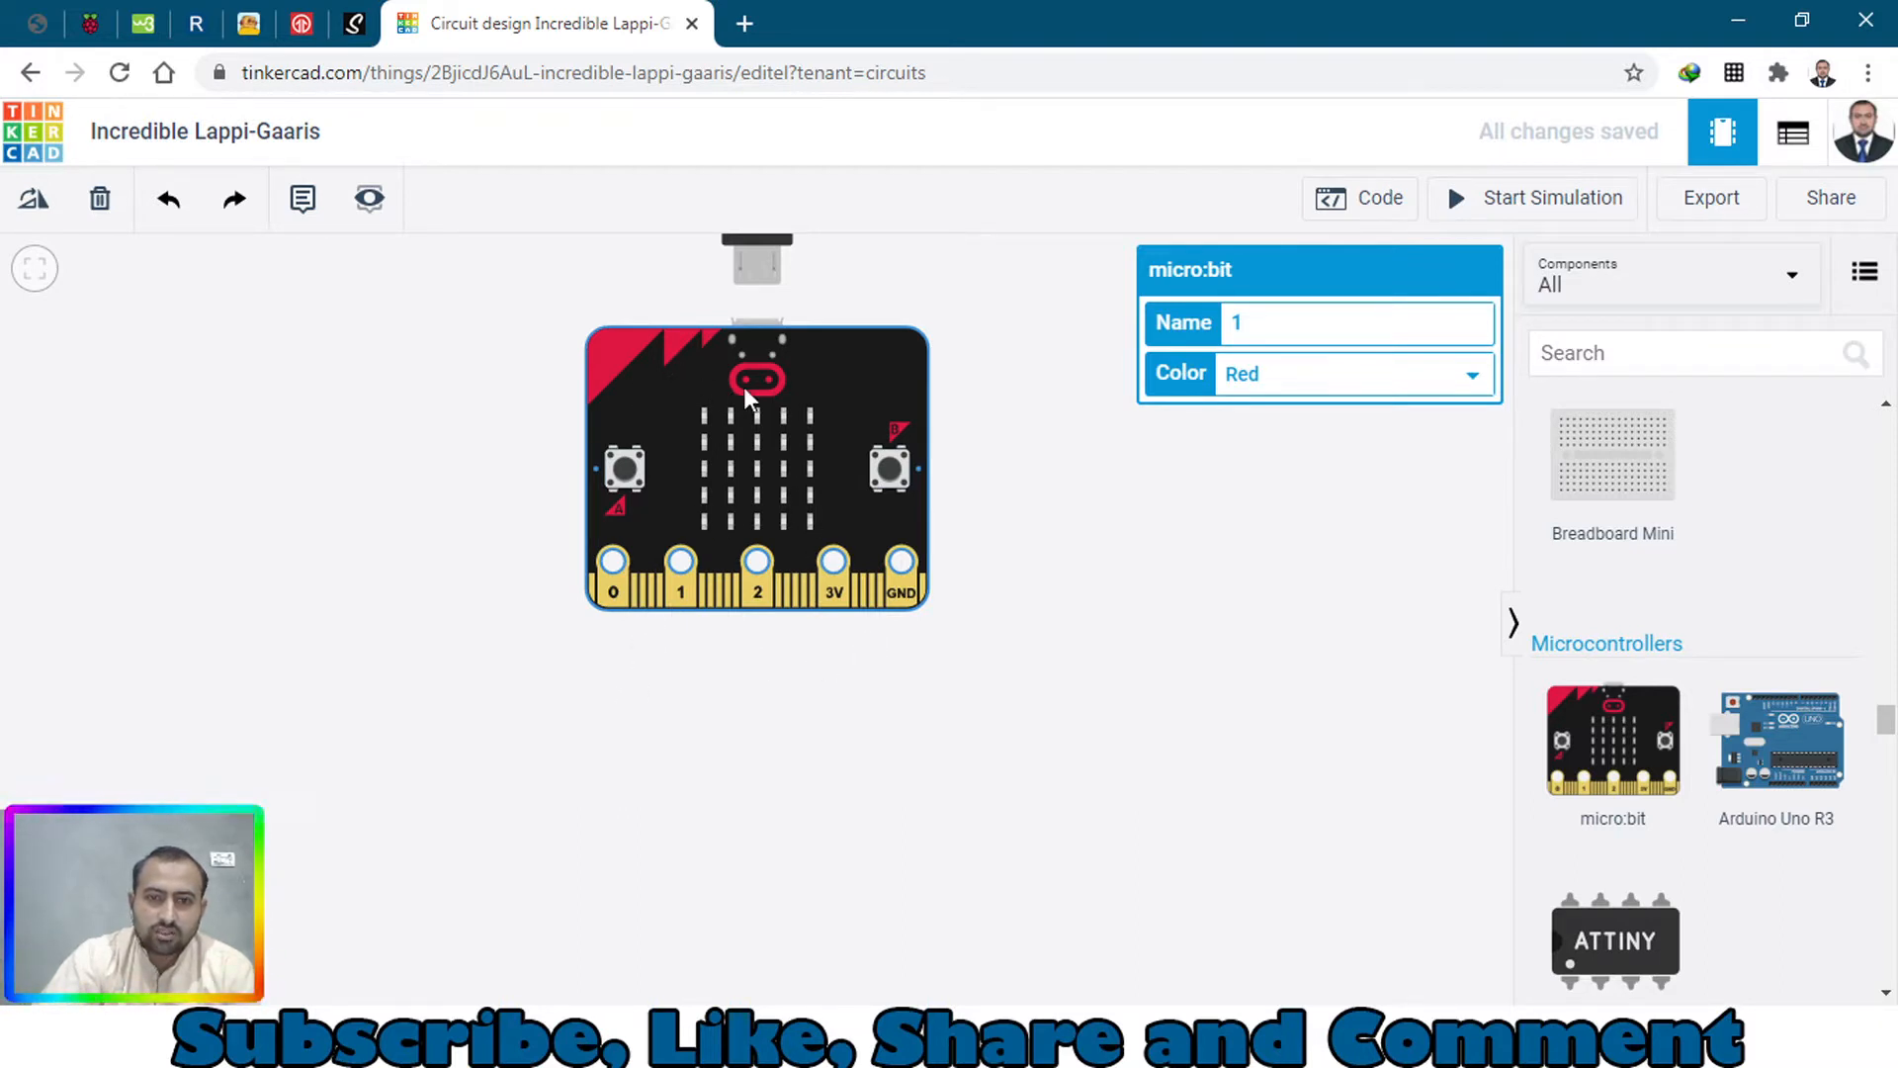
mouse_move(629, 417)
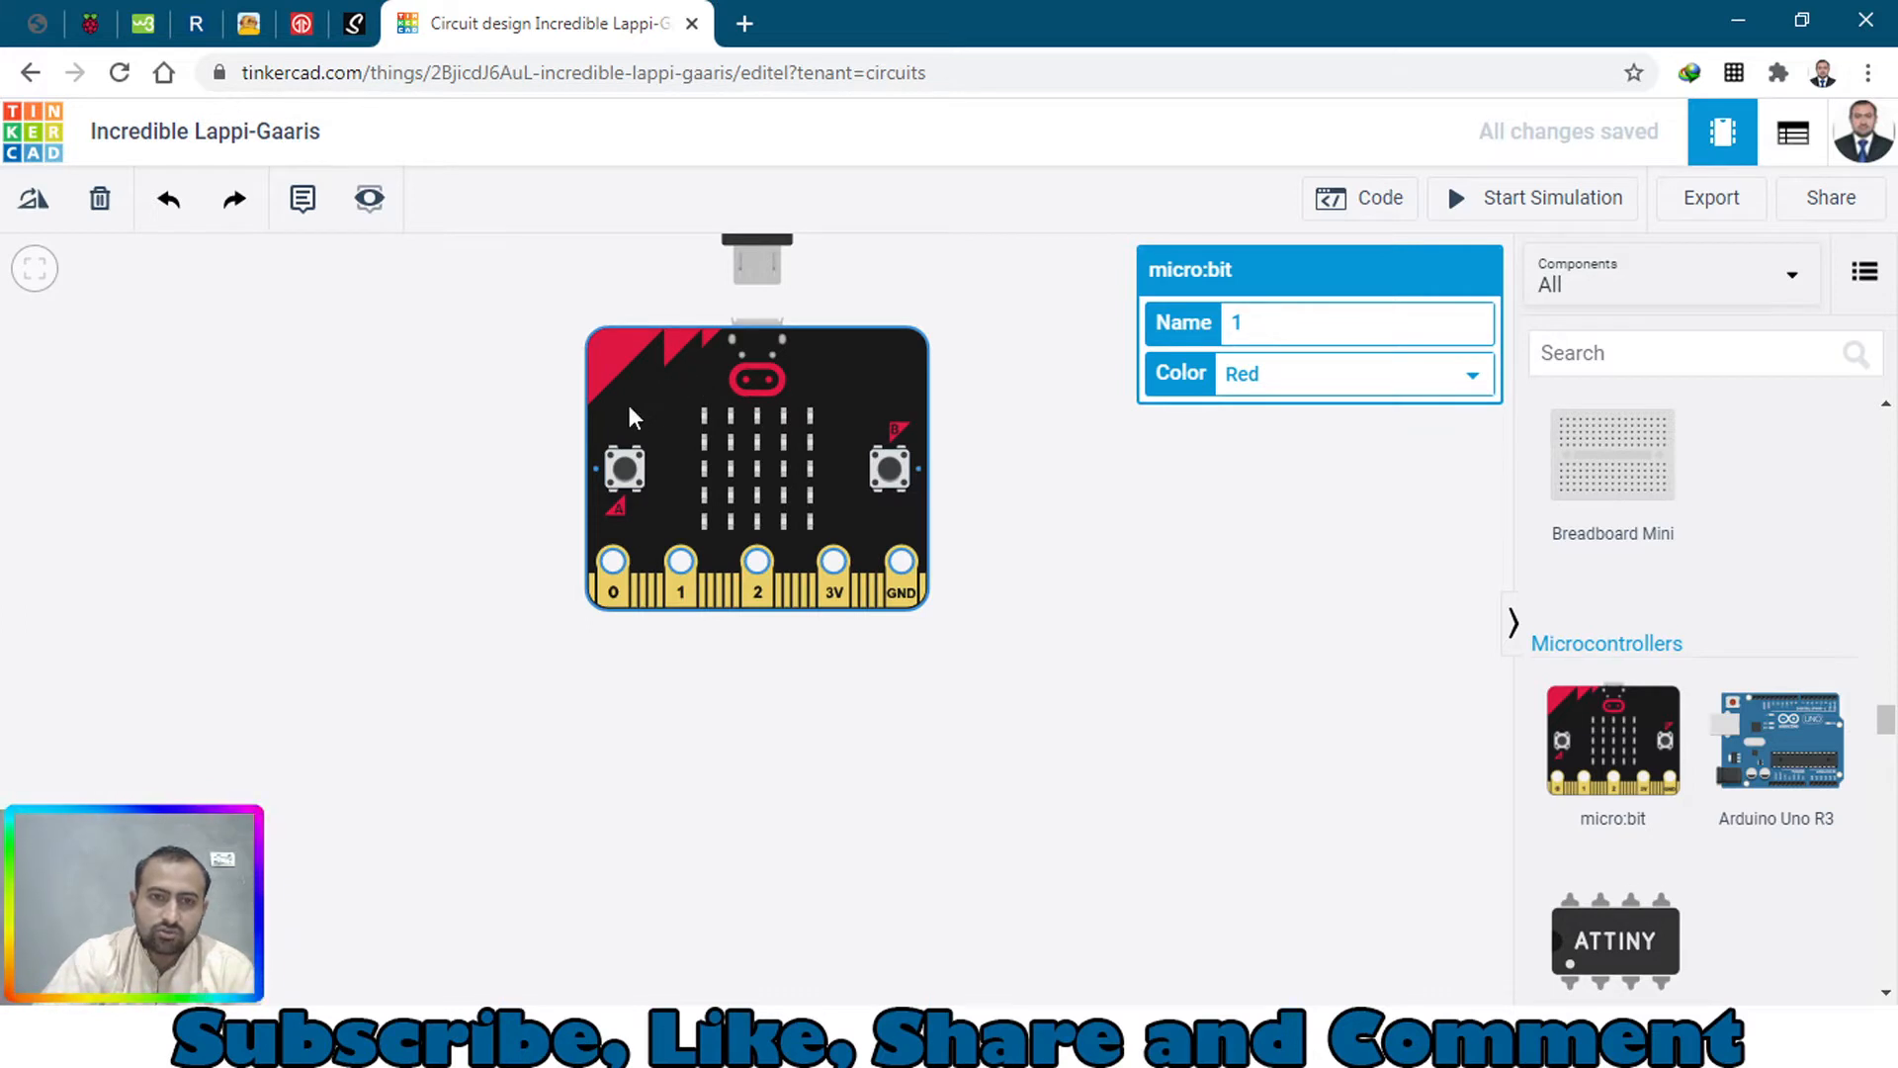
mouse_move(741, 542)
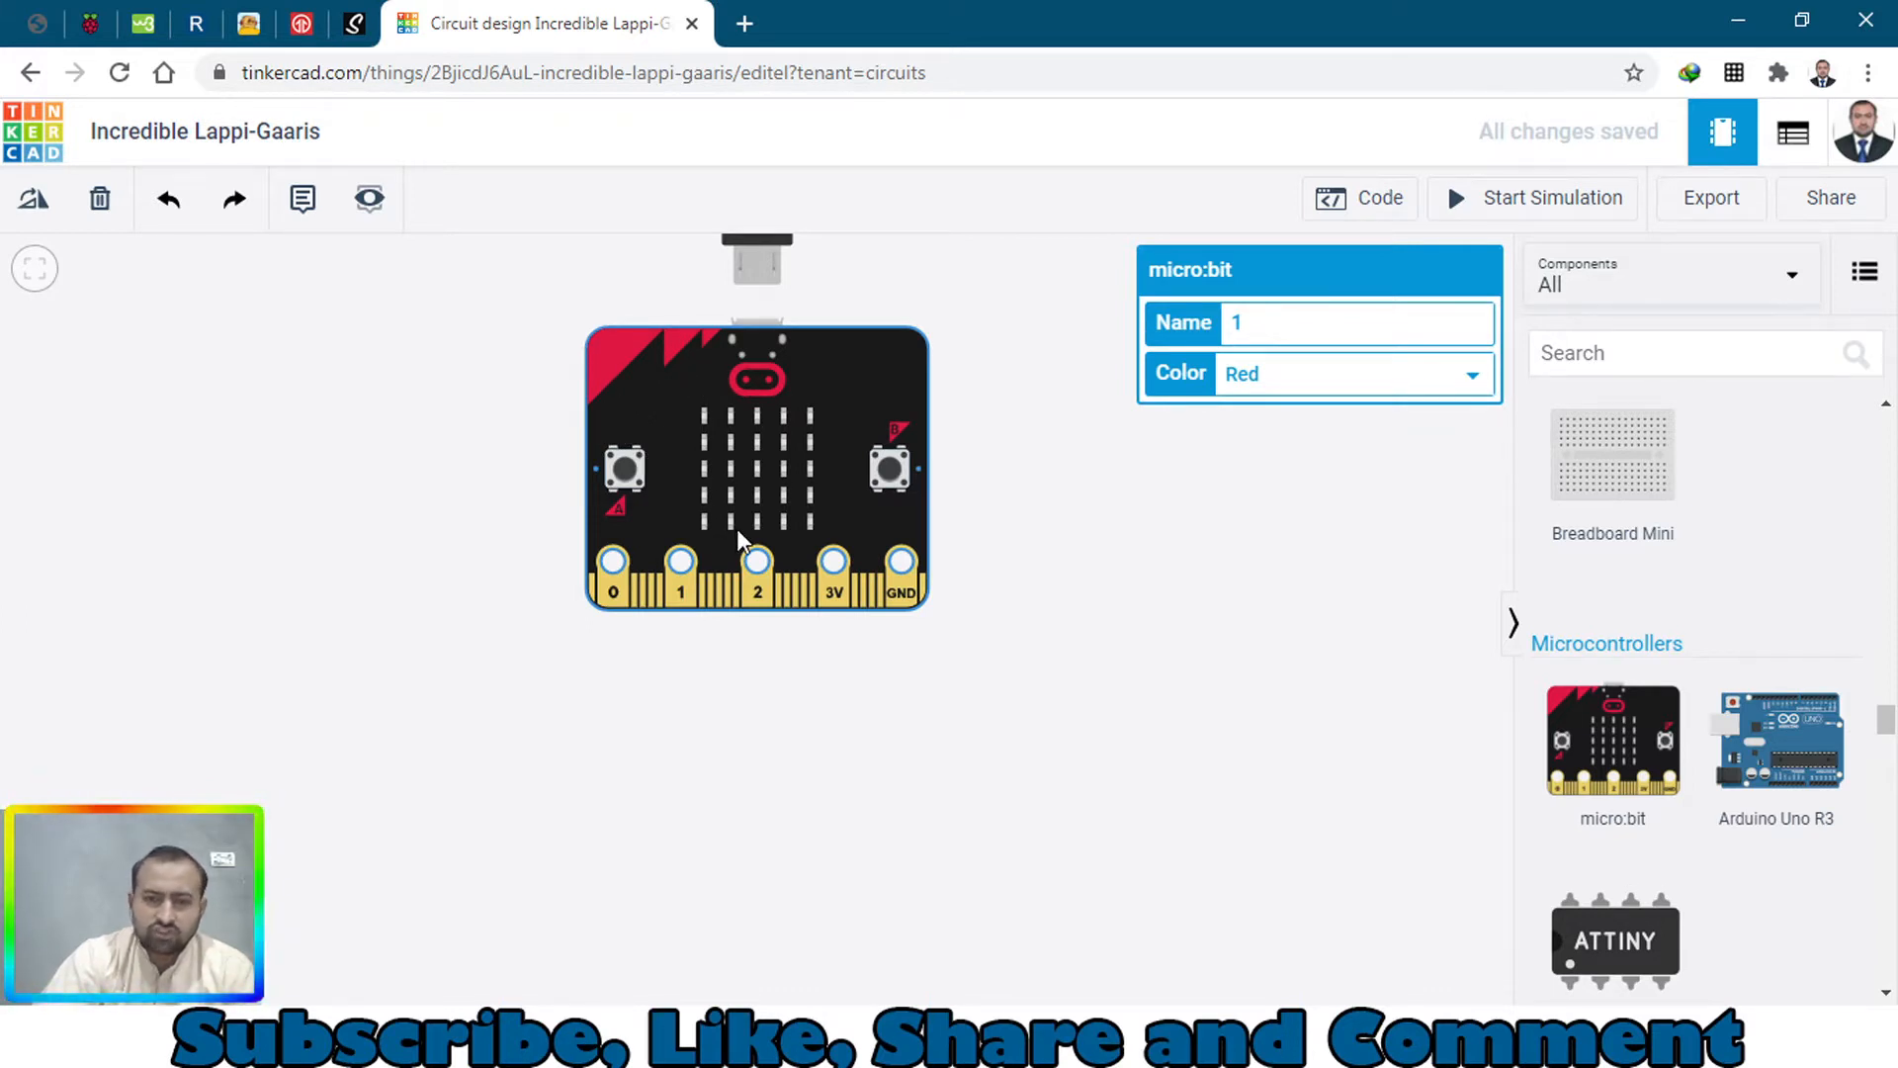
mouse_move(1538, 206)
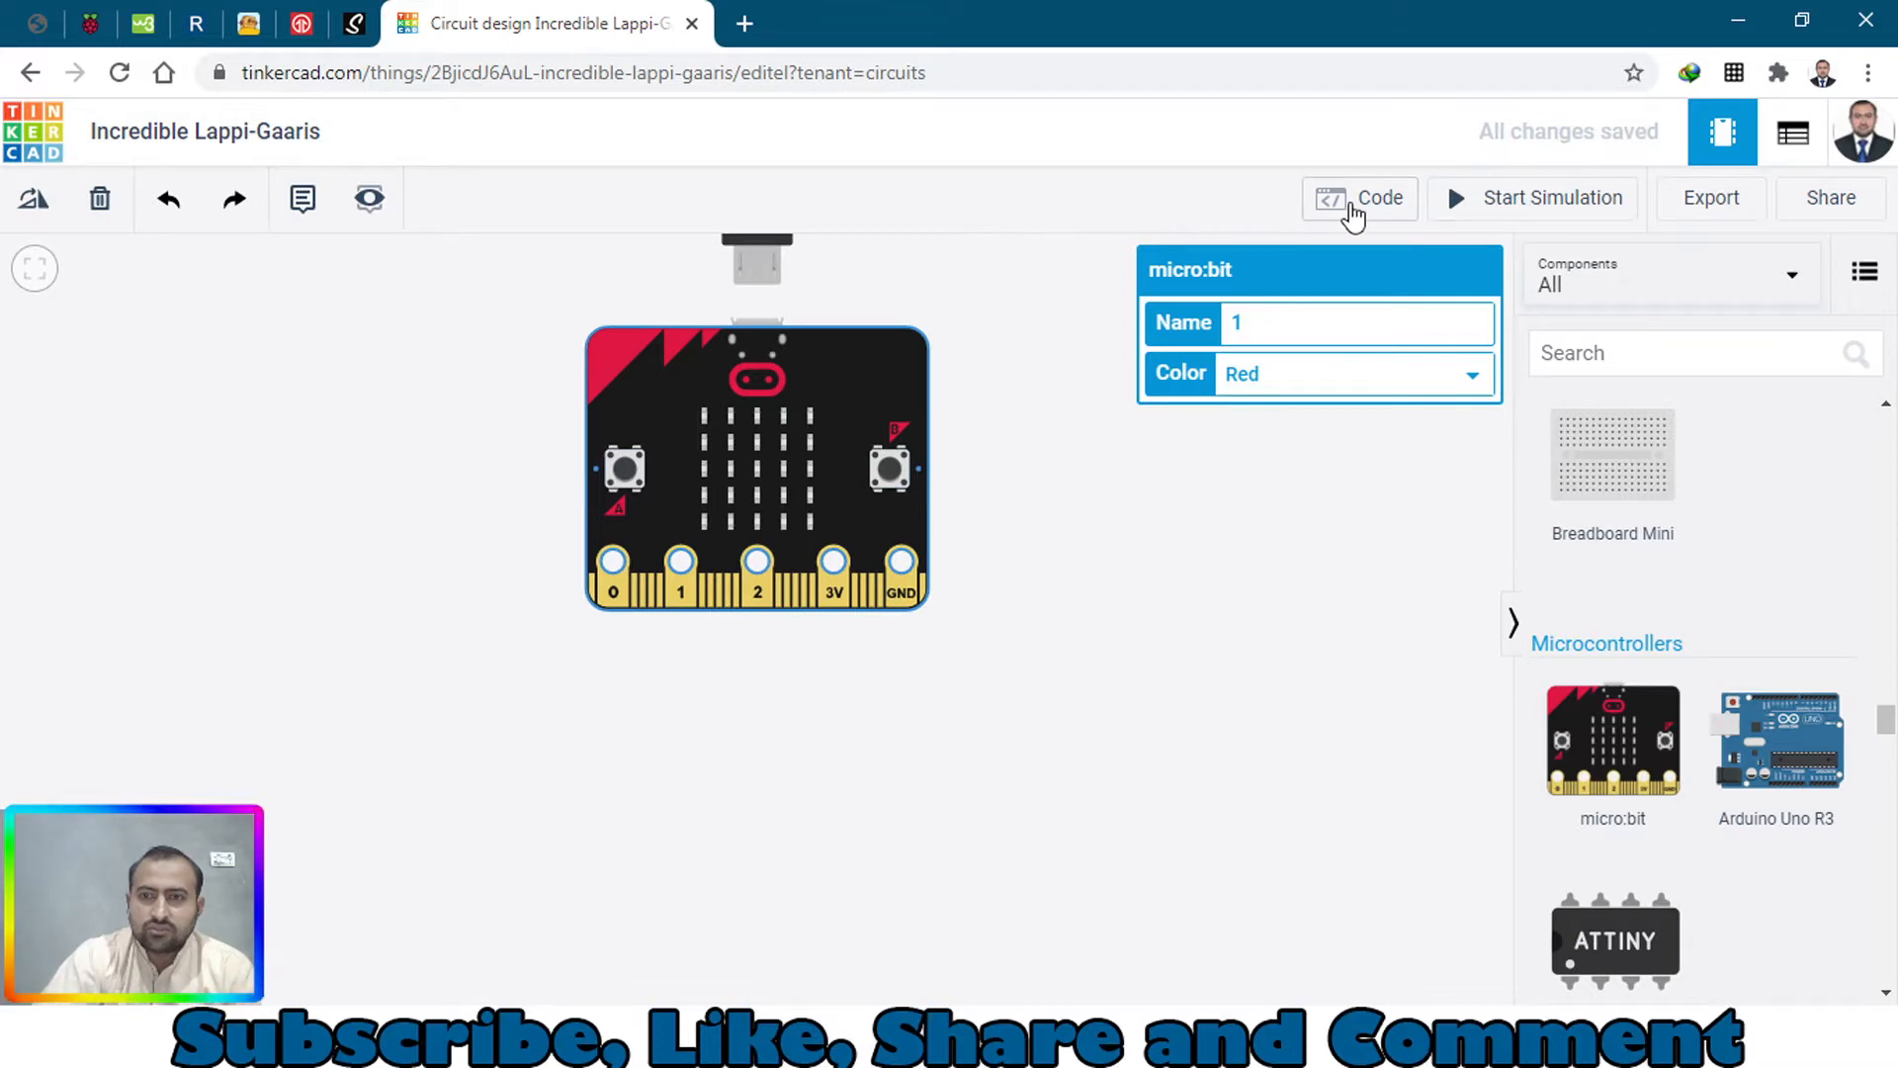
Replace the default on start block with a forever loop whose show number displays the light level input
left_click(1358, 198)
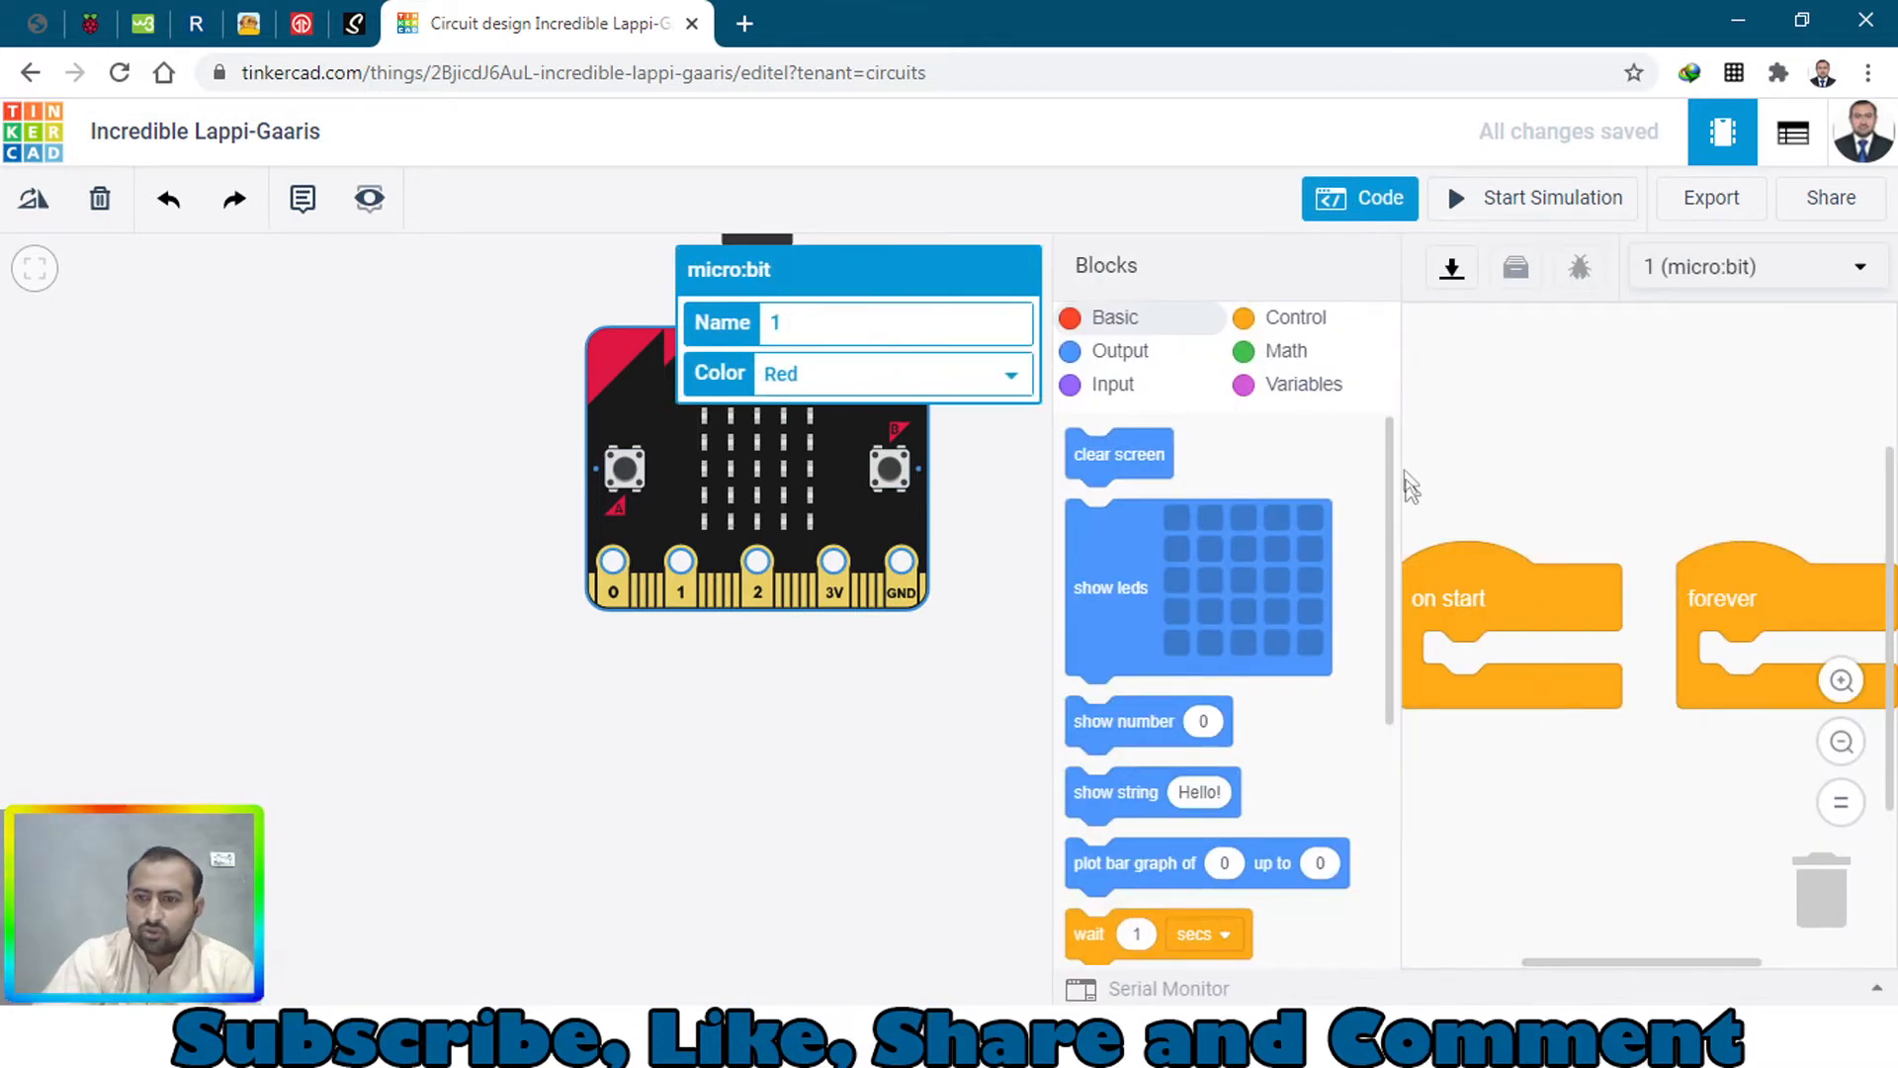
left_click_drag(1512, 597, 1803, 932)
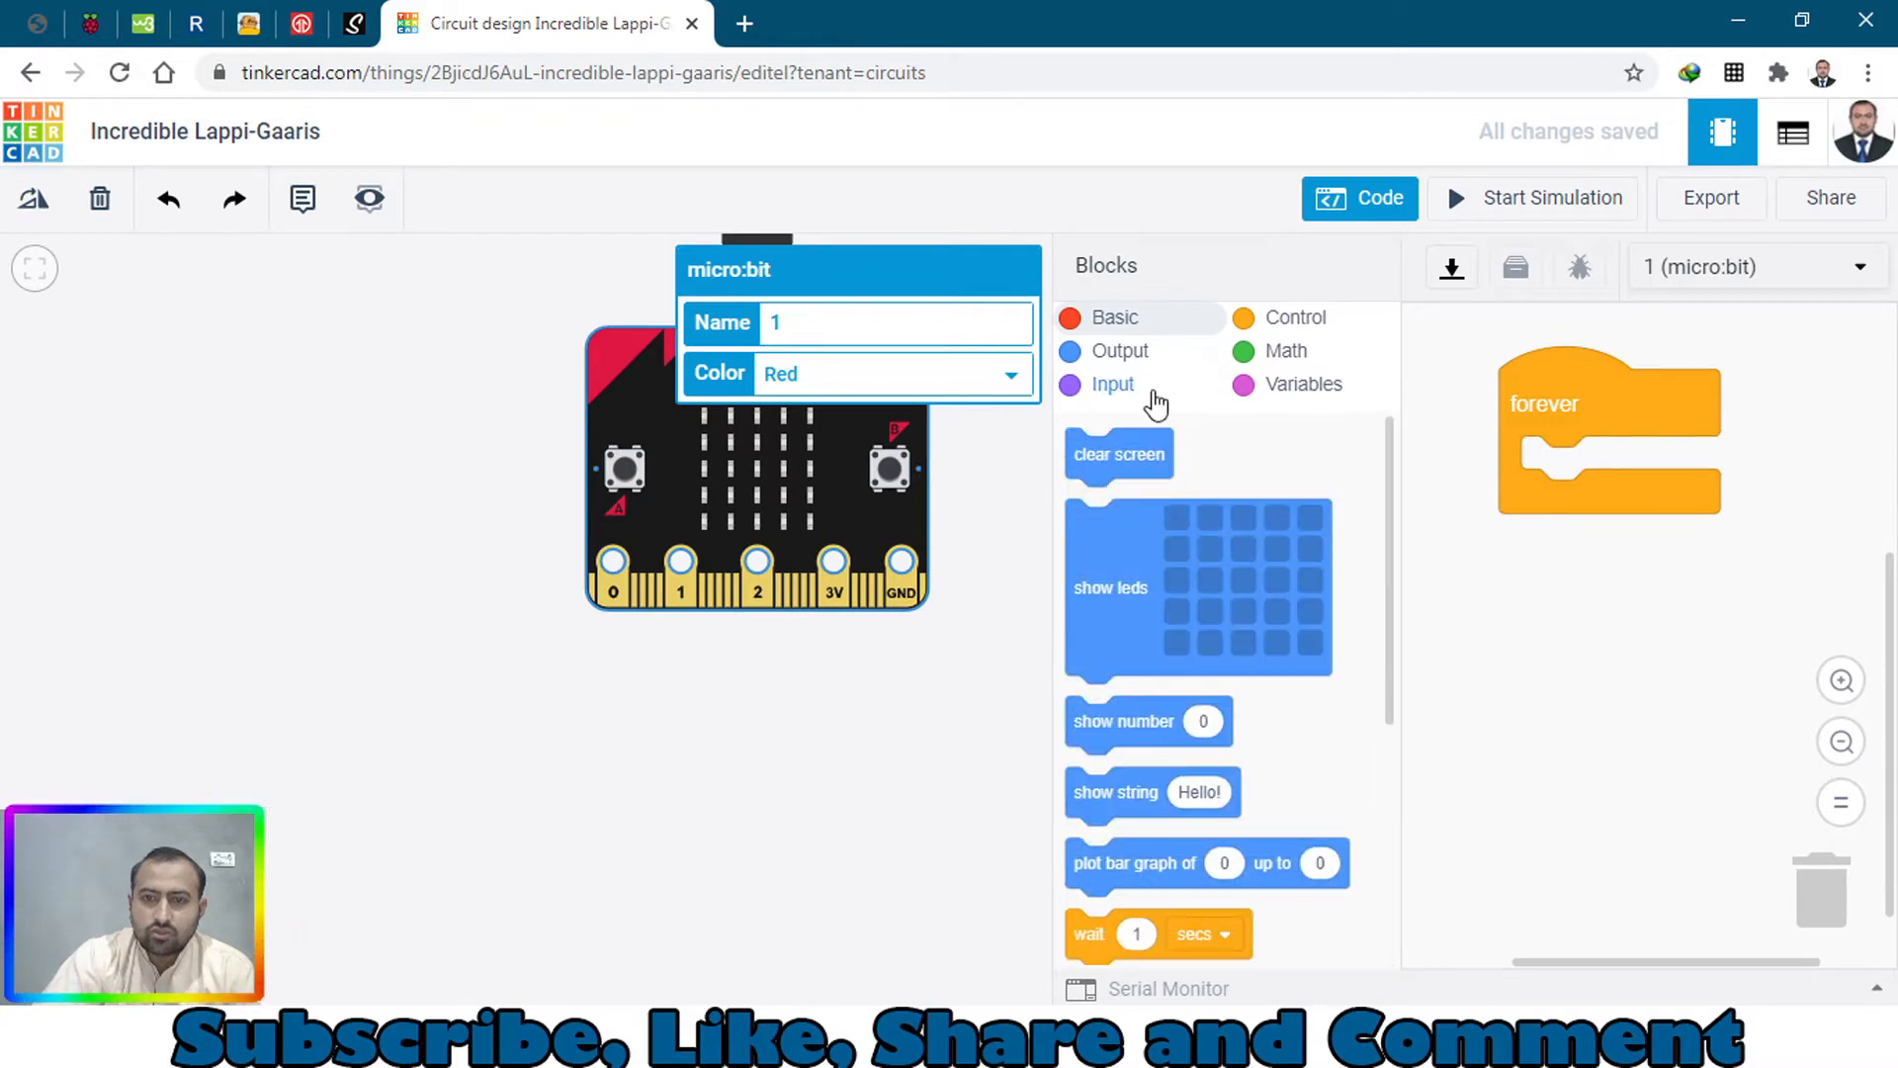
left_click(1113, 352)
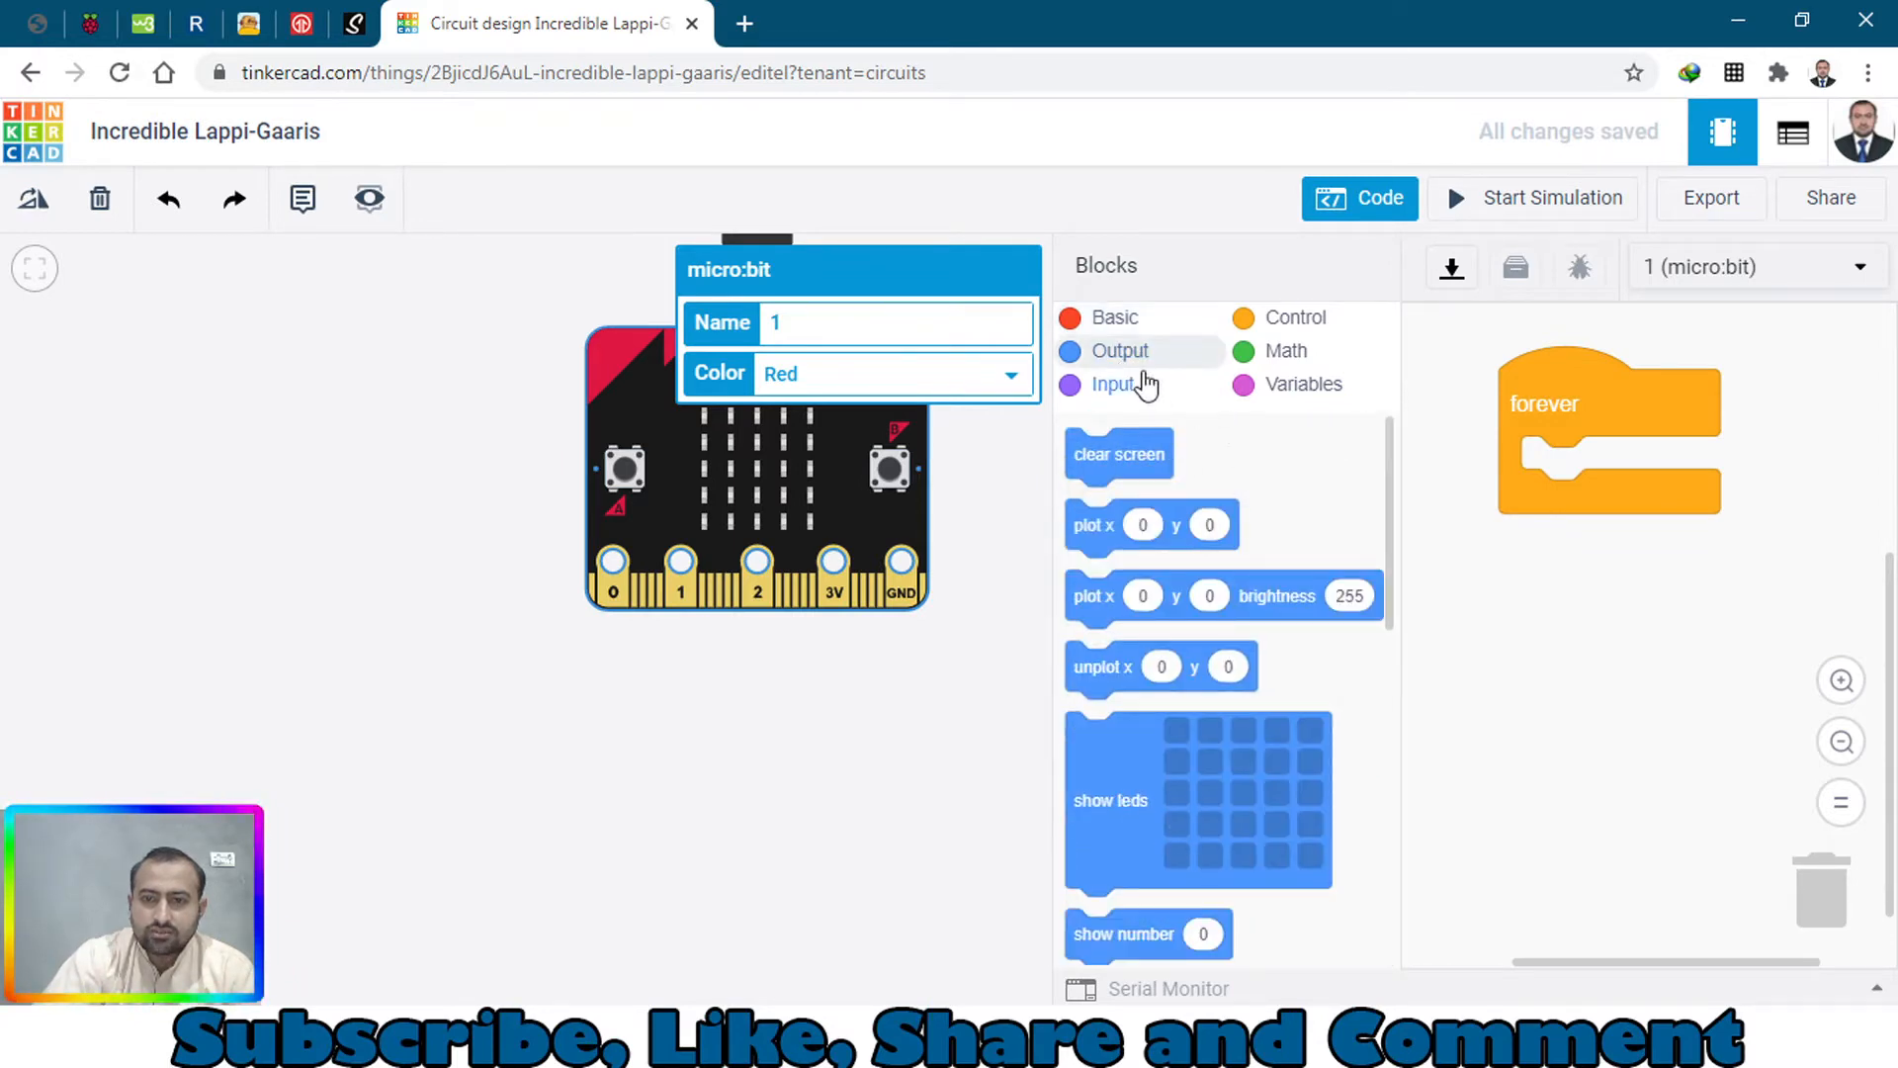
left_click(1113, 383)
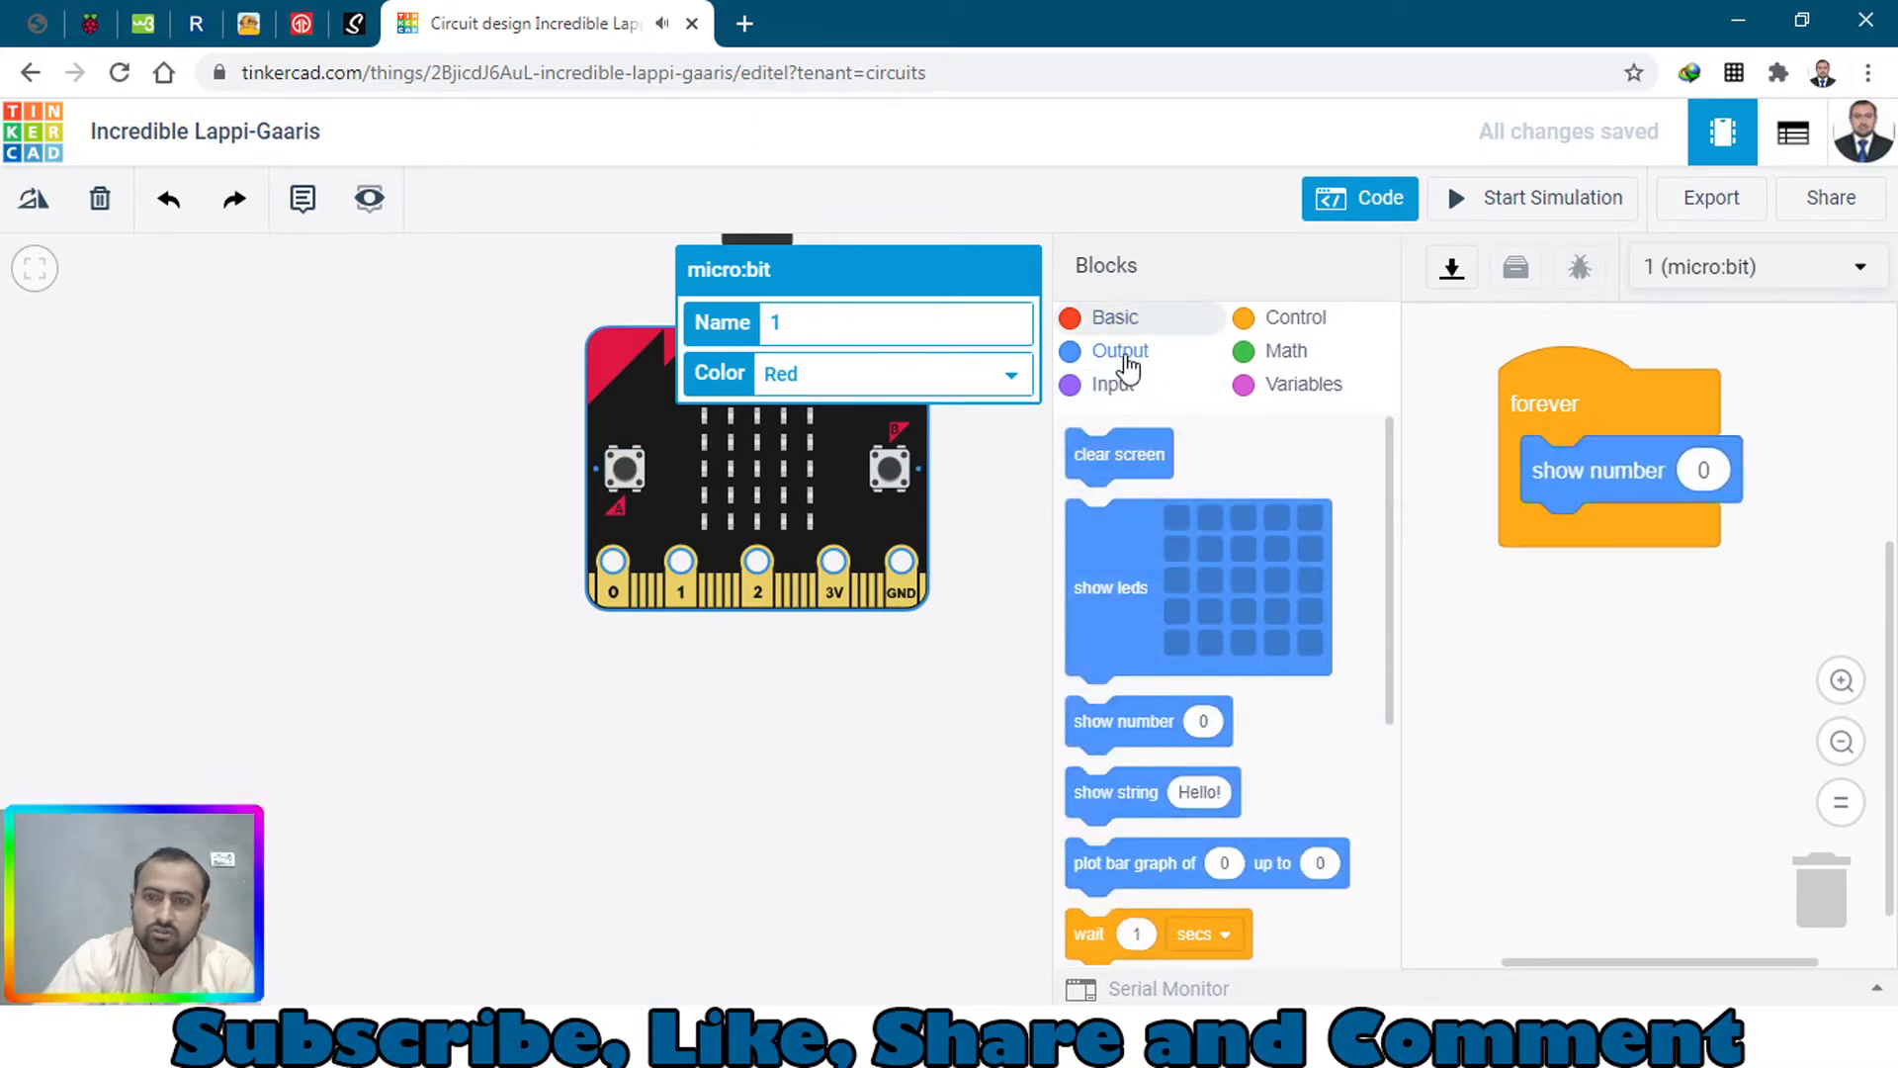
left_click(1111, 383)
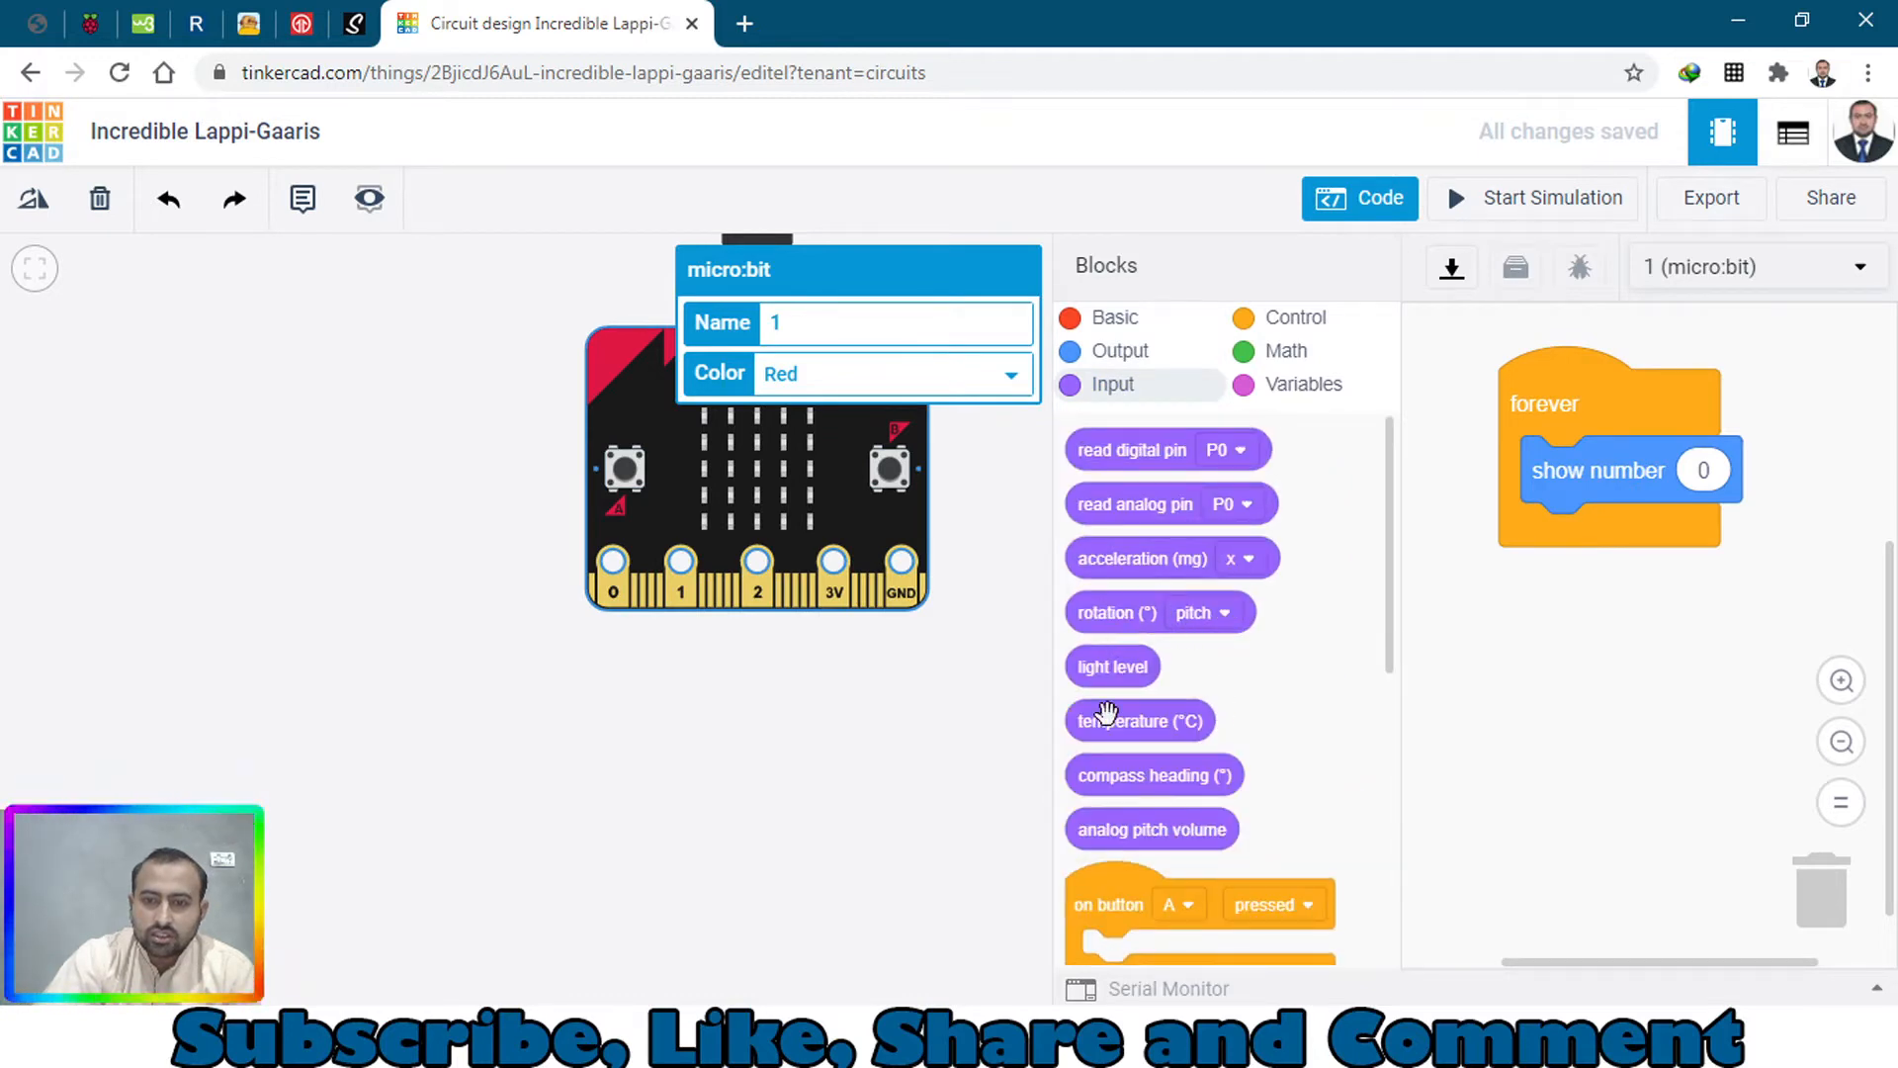
left_click_drag(1111, 666, 1544, 593)
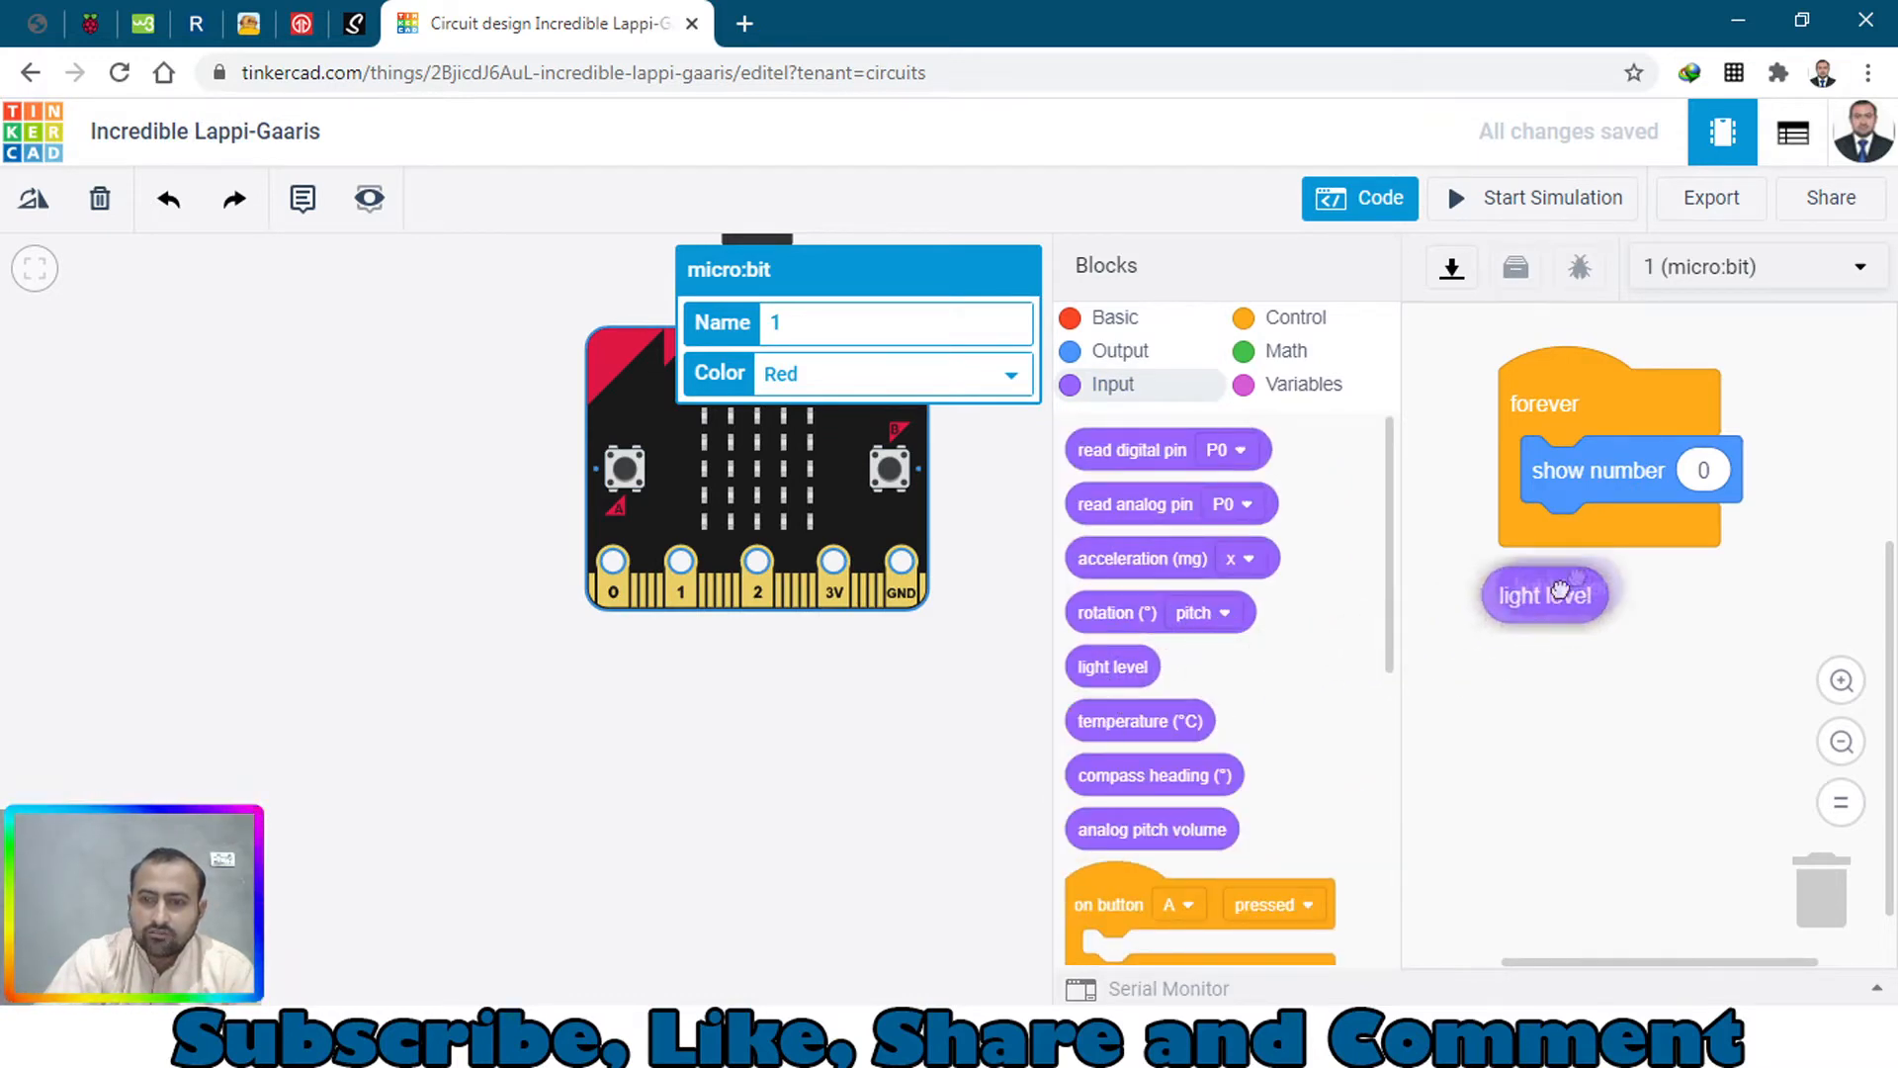
left_click_drag(1544, 593, 1739, 470)
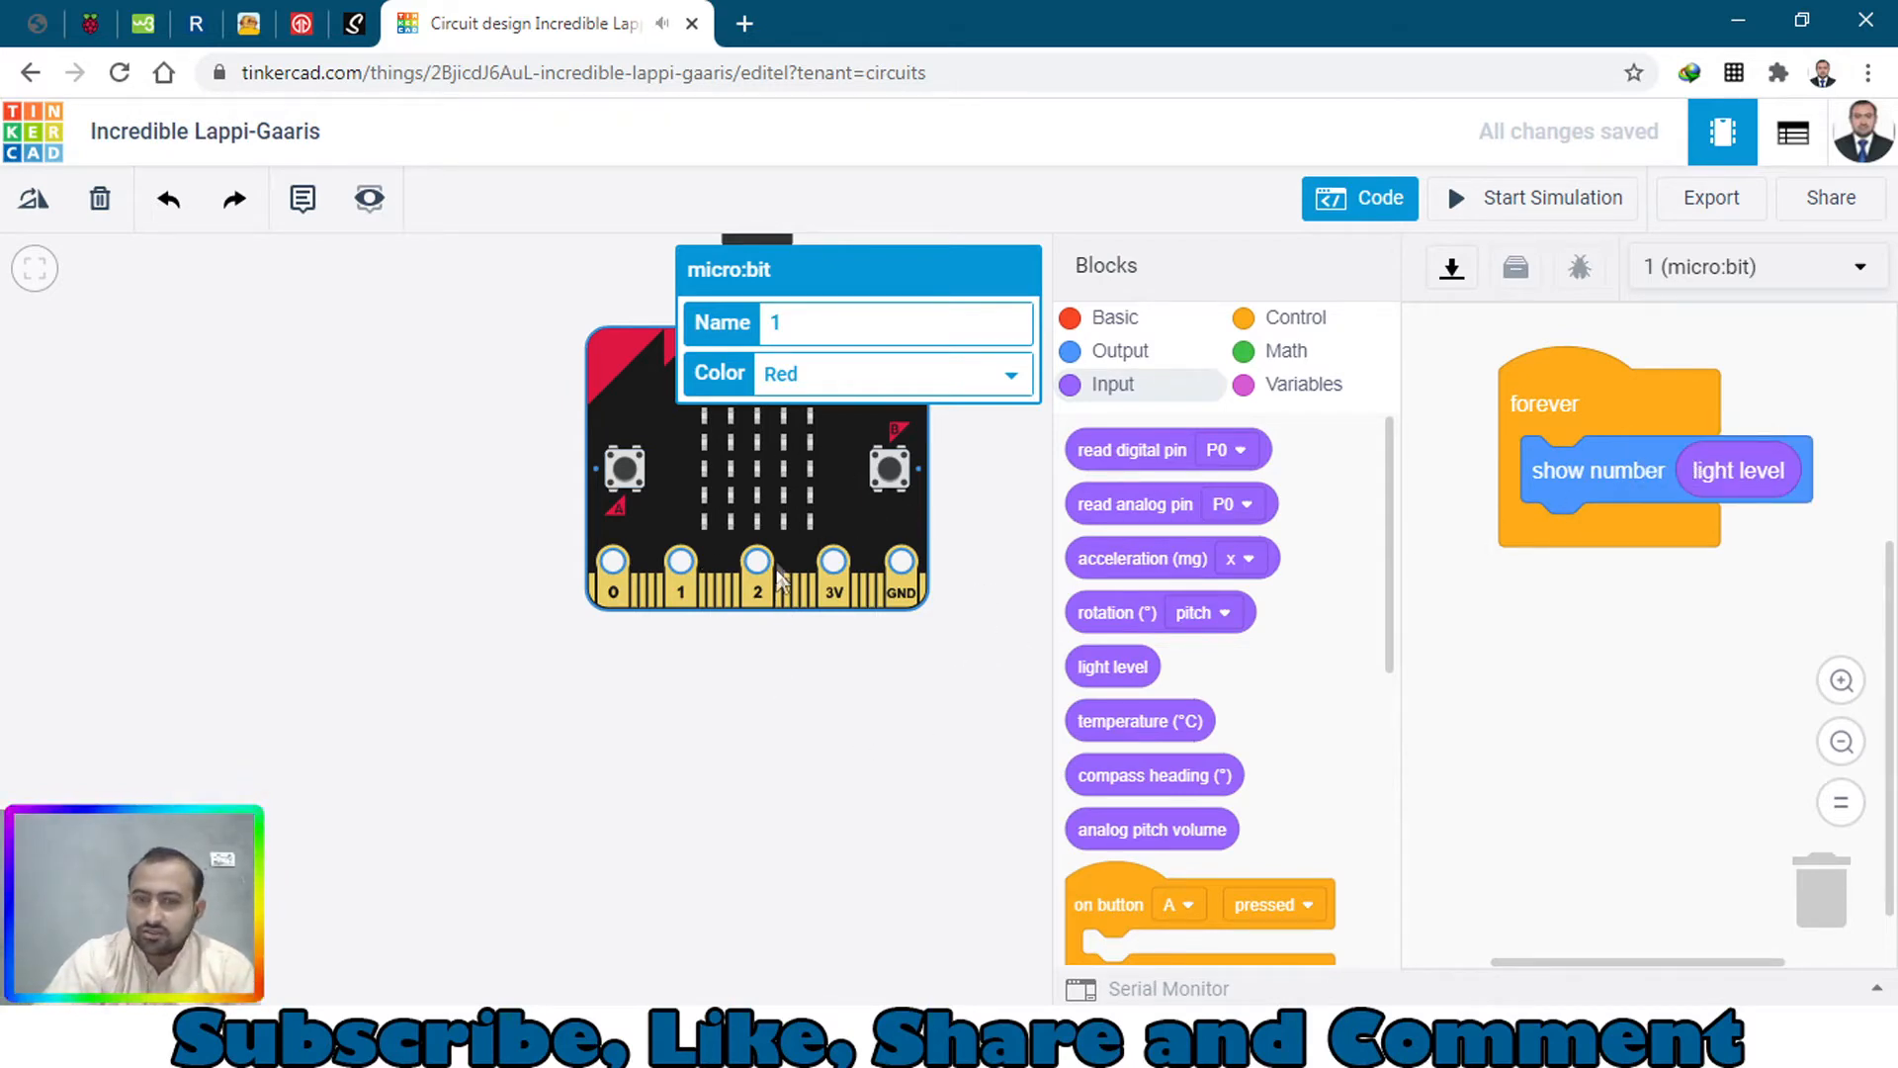
left_click_drag(757, 484, 581, 484)
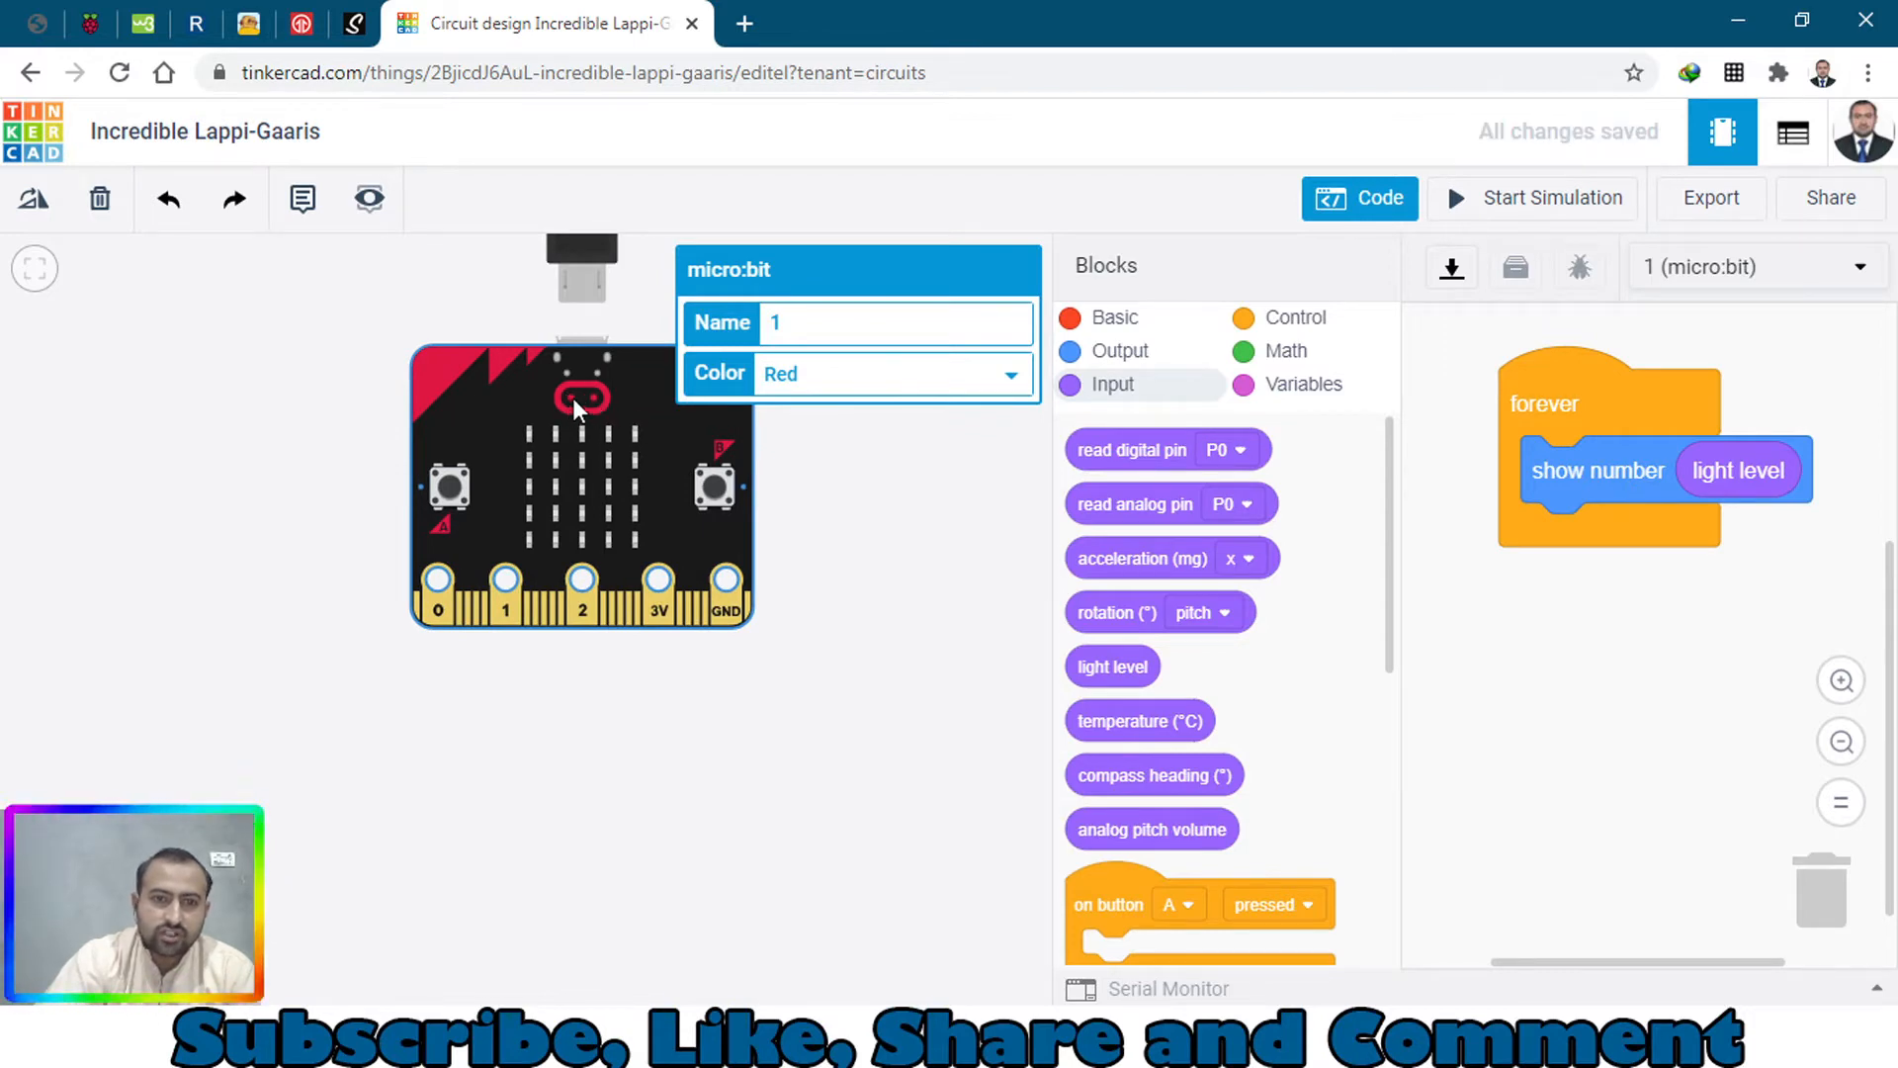
mouse_move(686, 644)
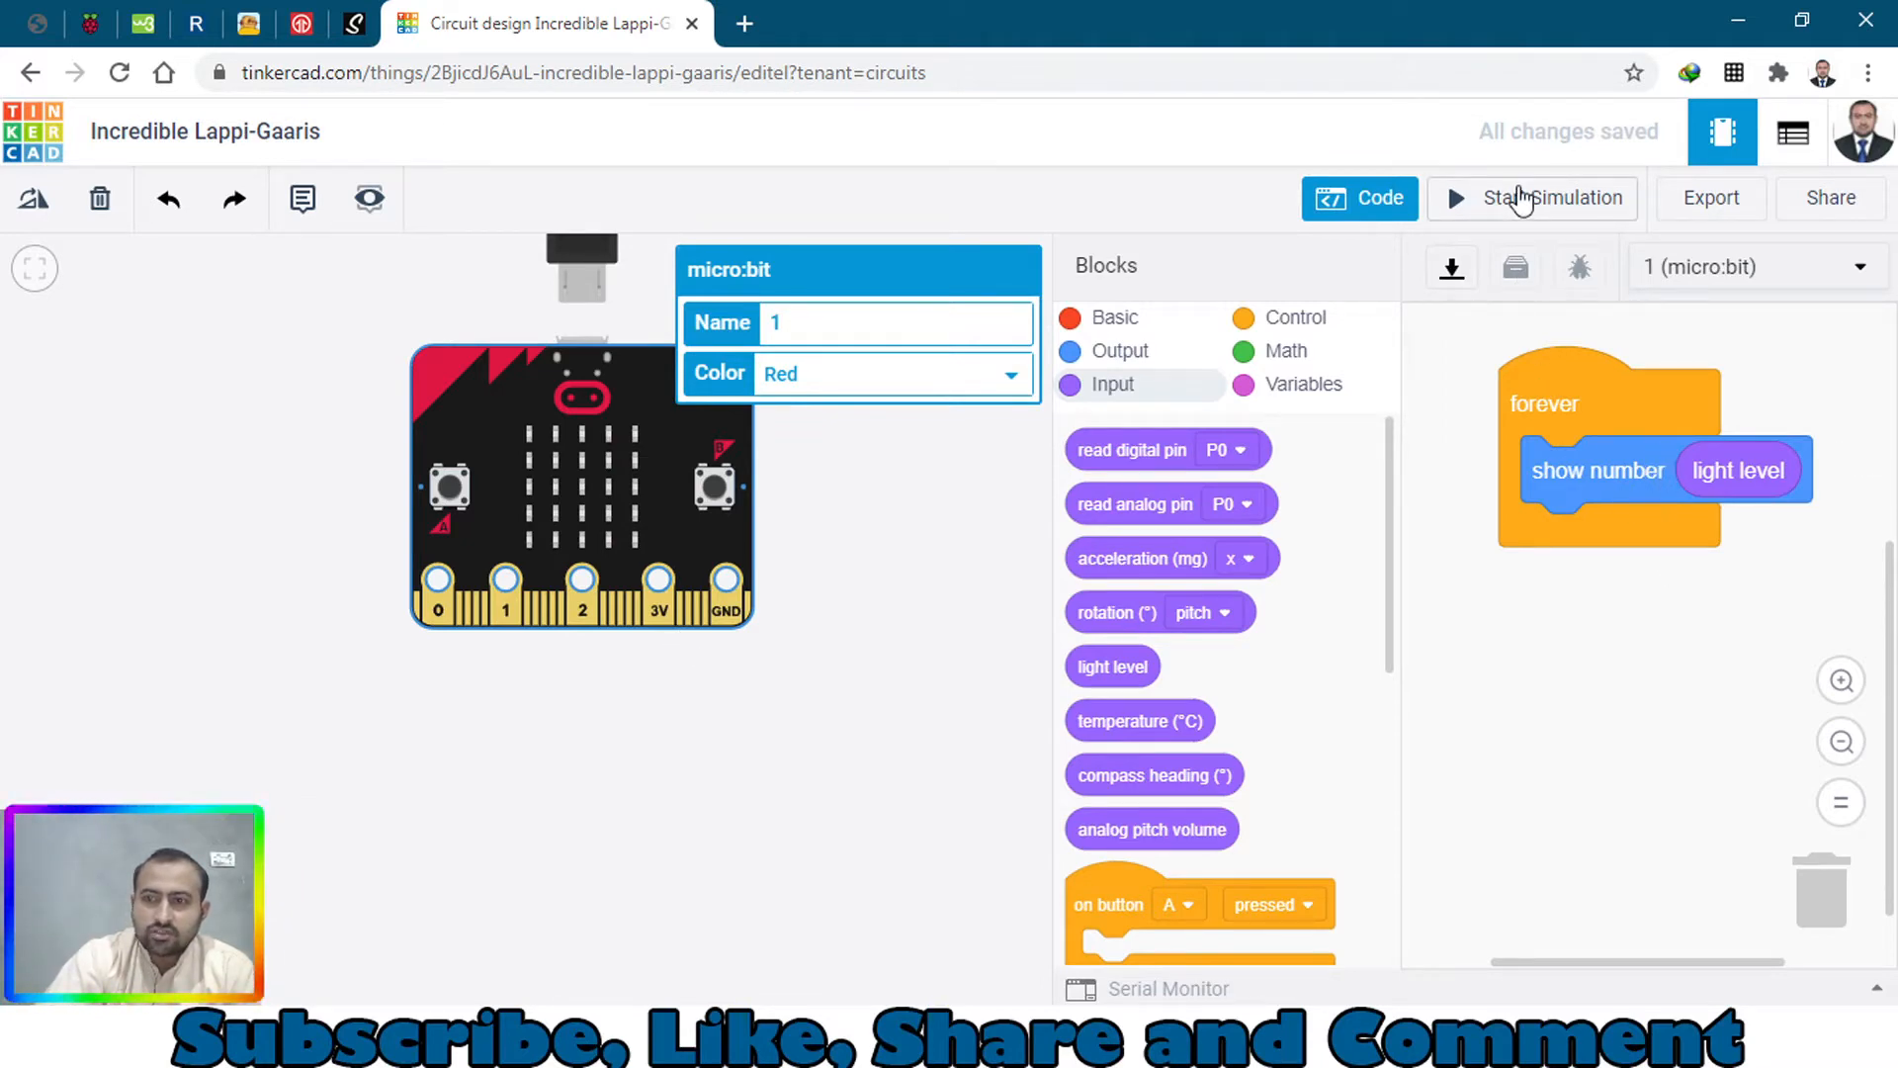
Run the simulation to see the light level on the LEDs, then stop it
left_click(1554, 198)
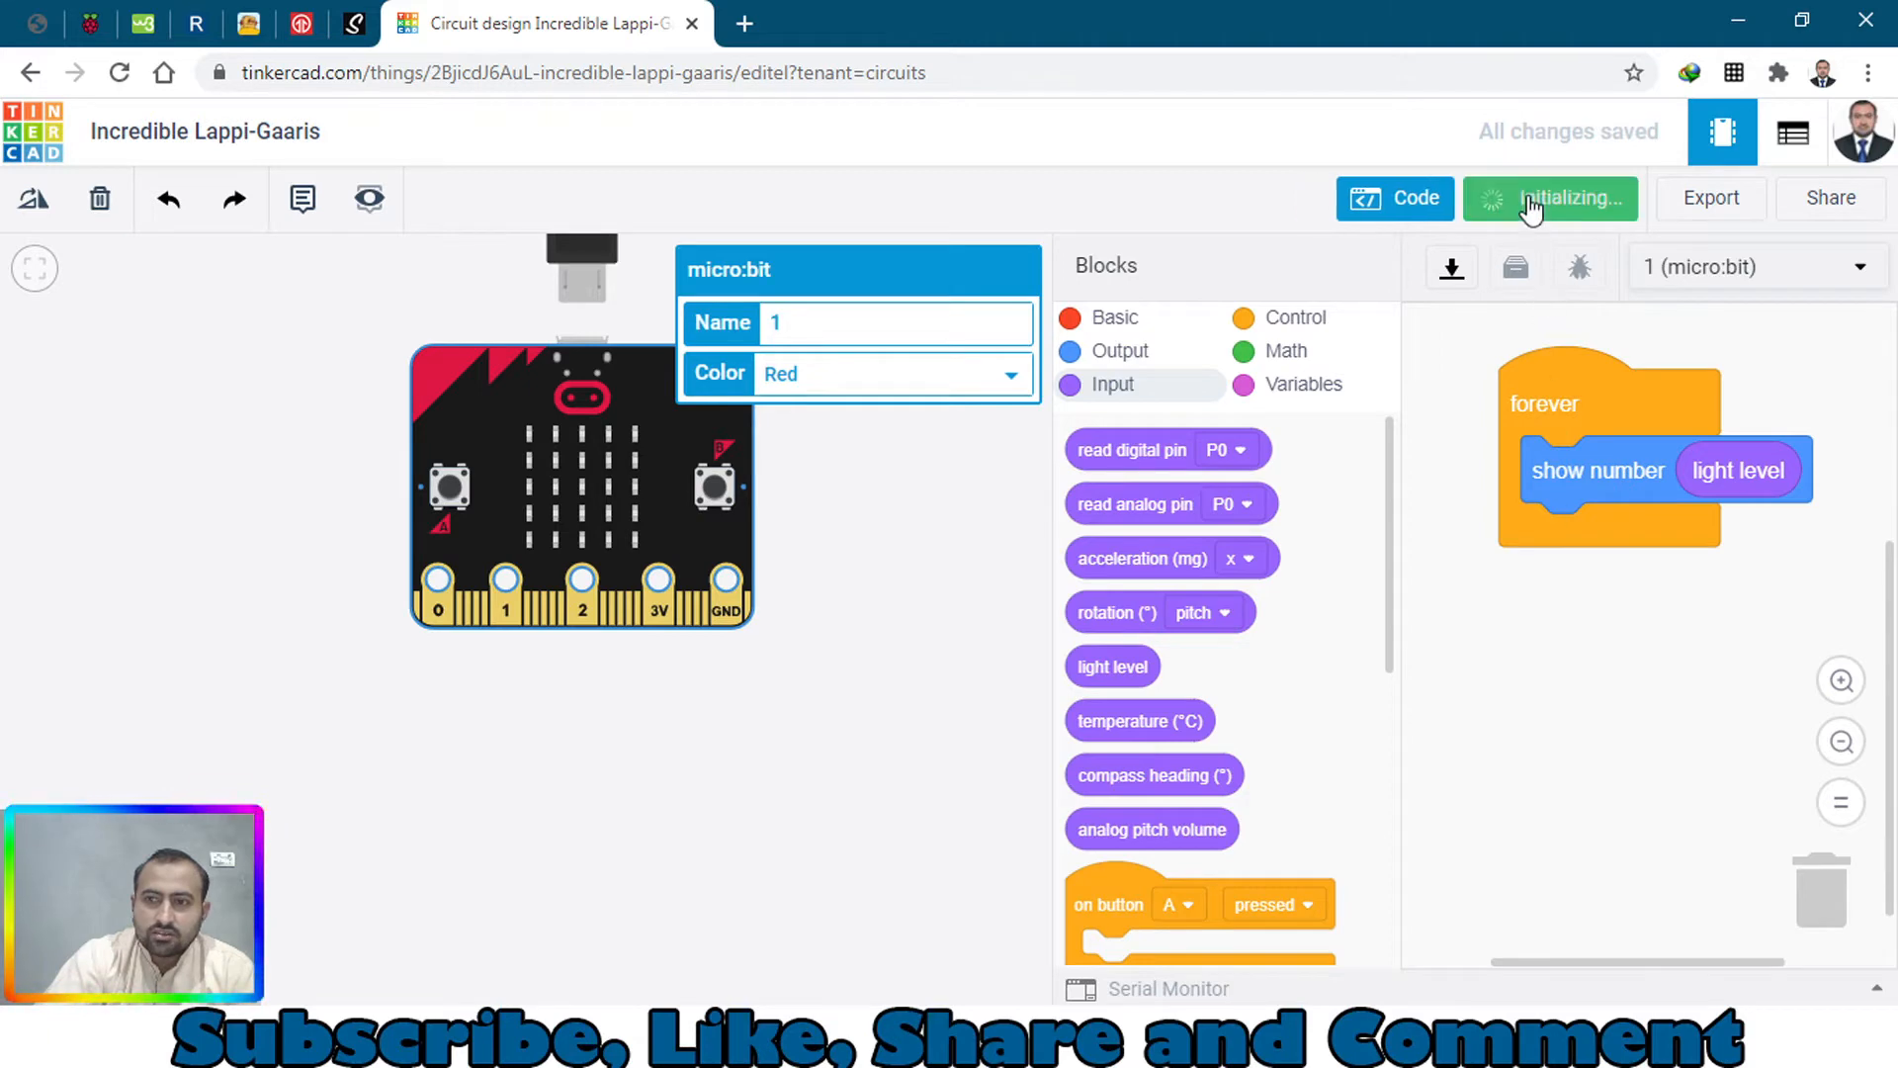
left_click(1549, 197)
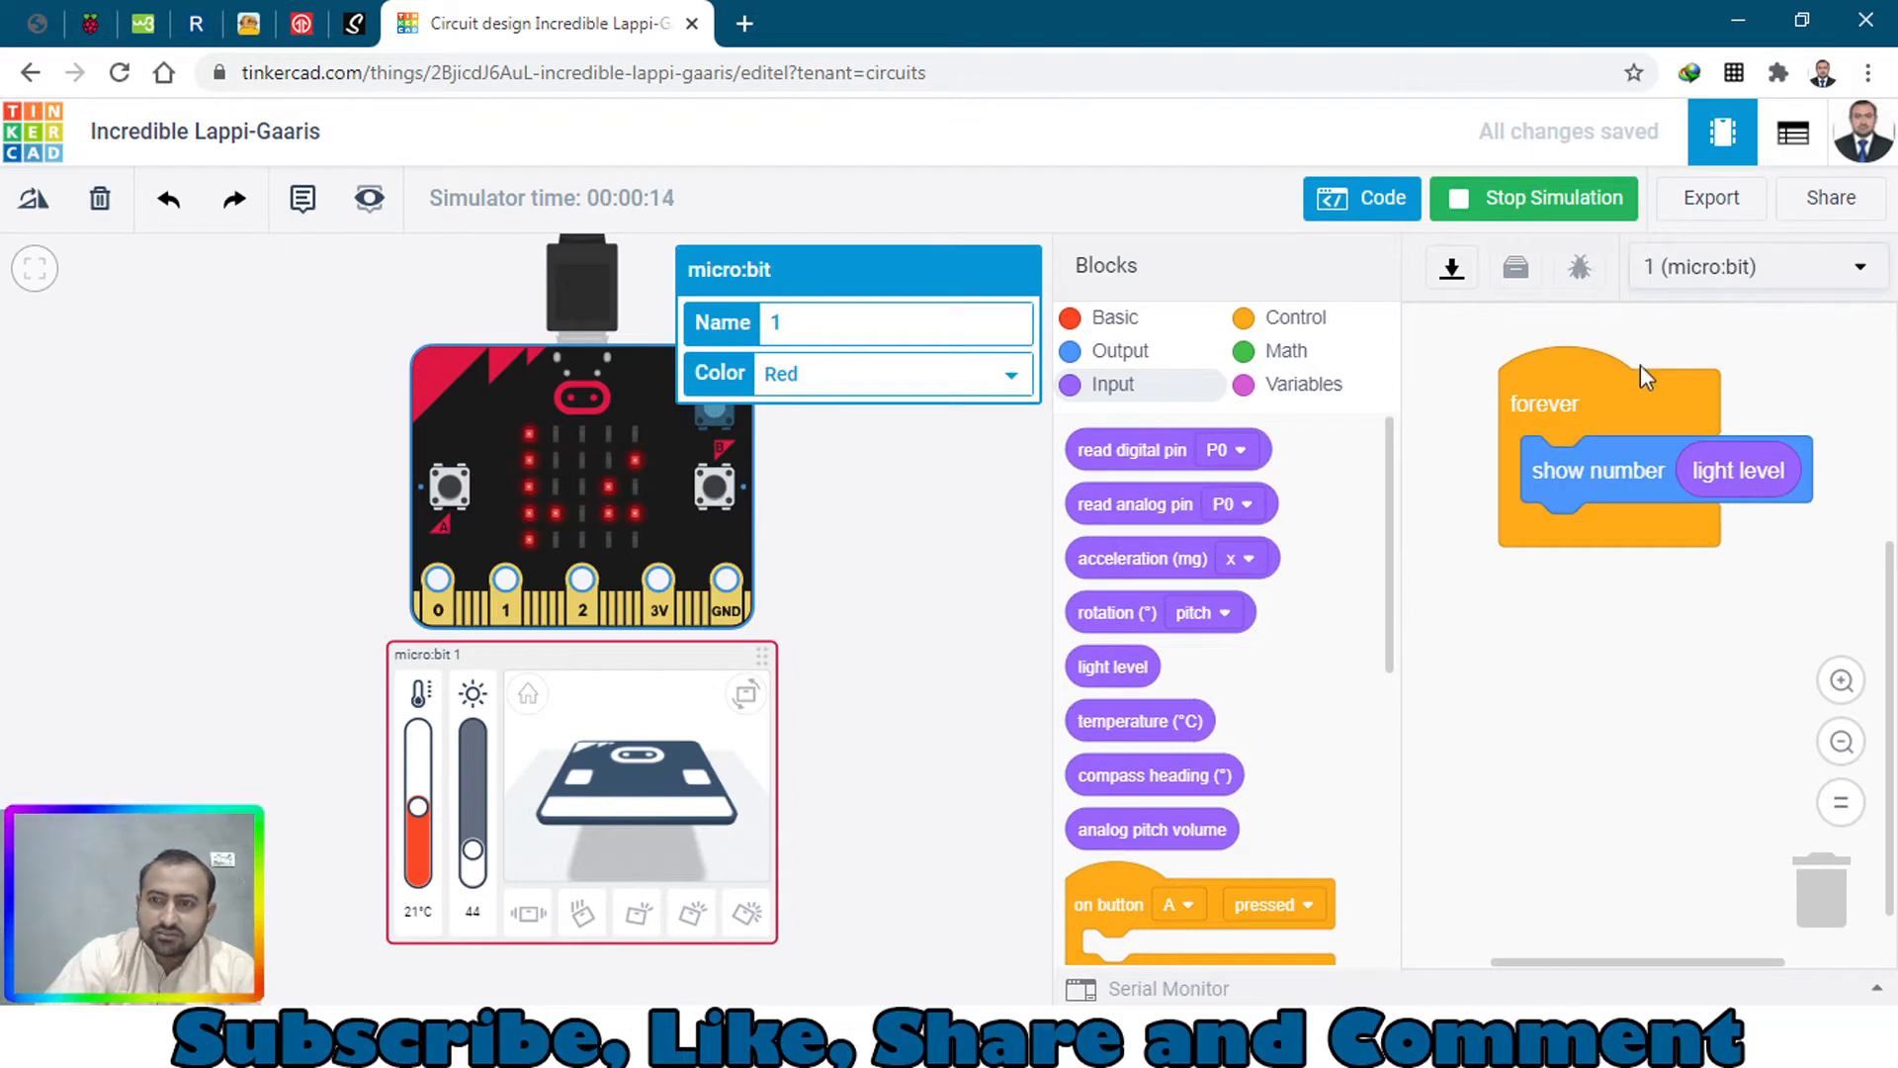
left_click(1532, 197)
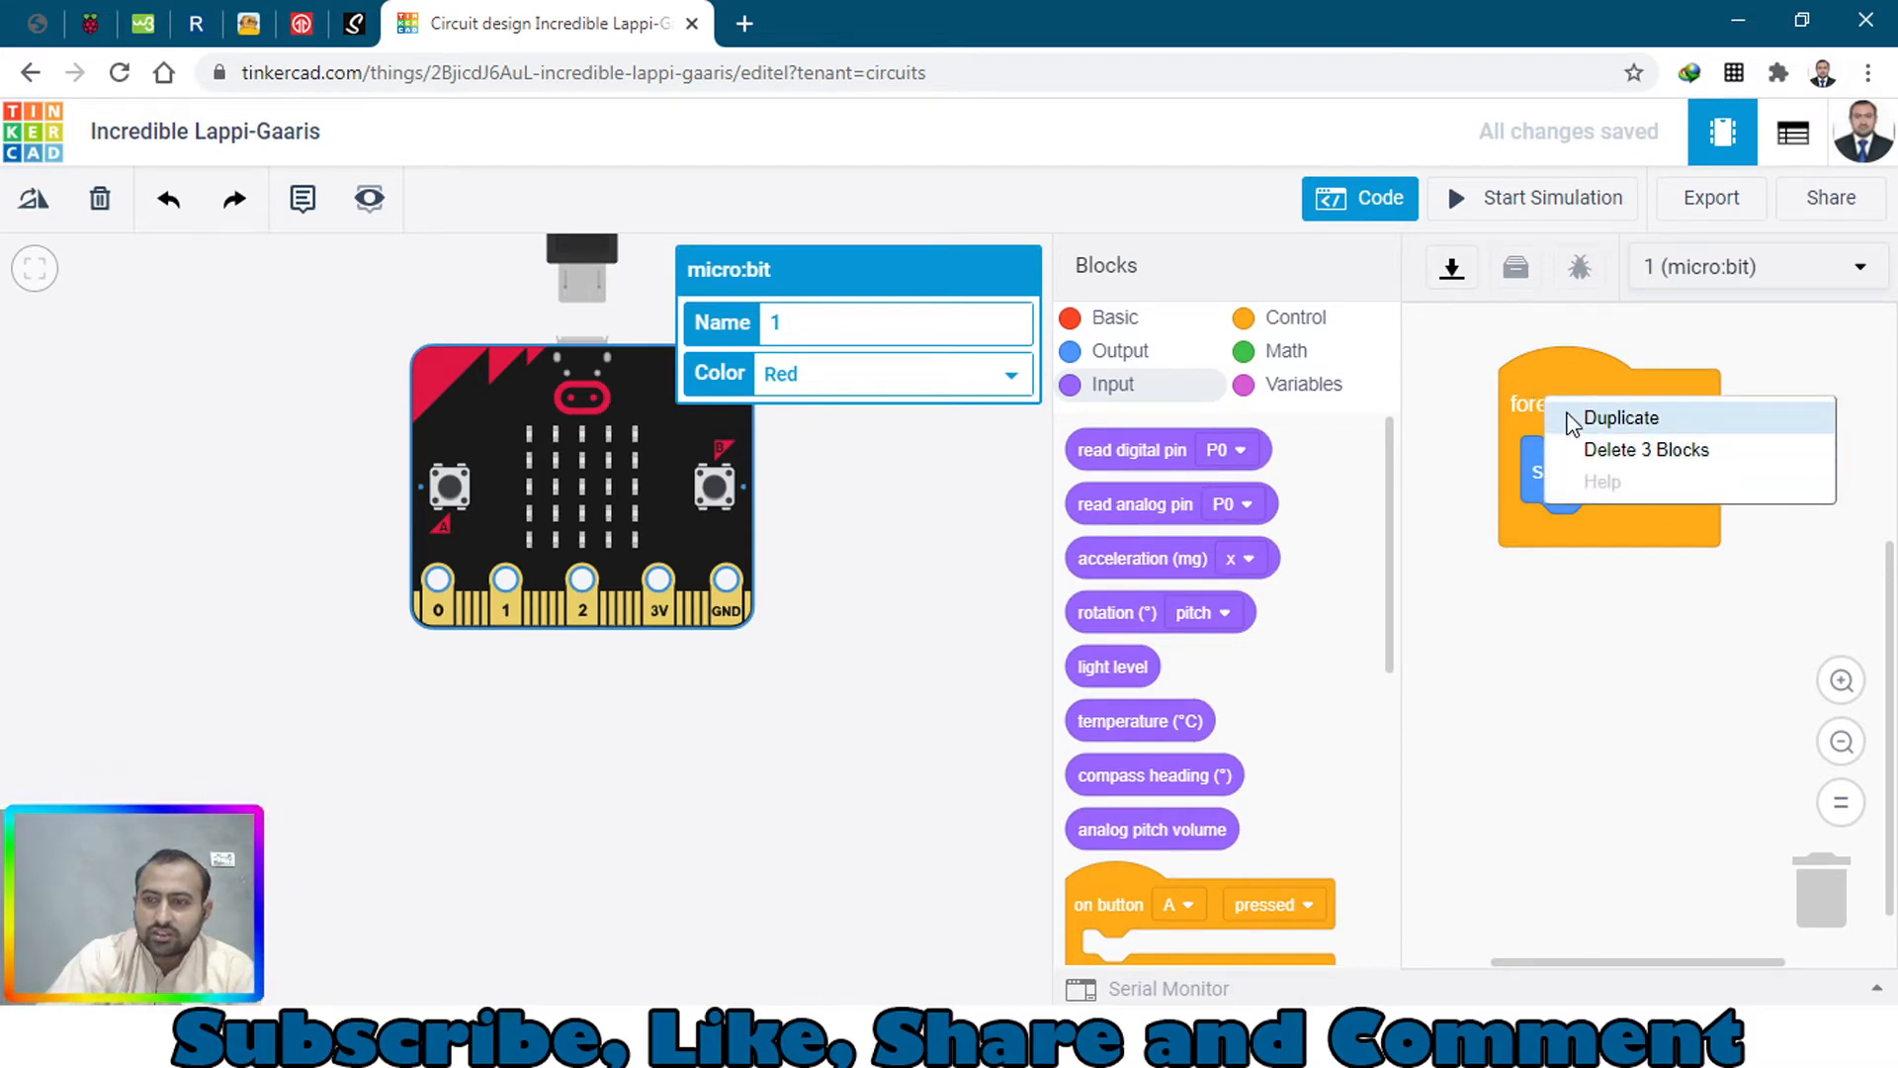
Duplicate the forever loop to show temperature (°C) and add 3-second wait blocks to both loops
left_click(1621, 417)
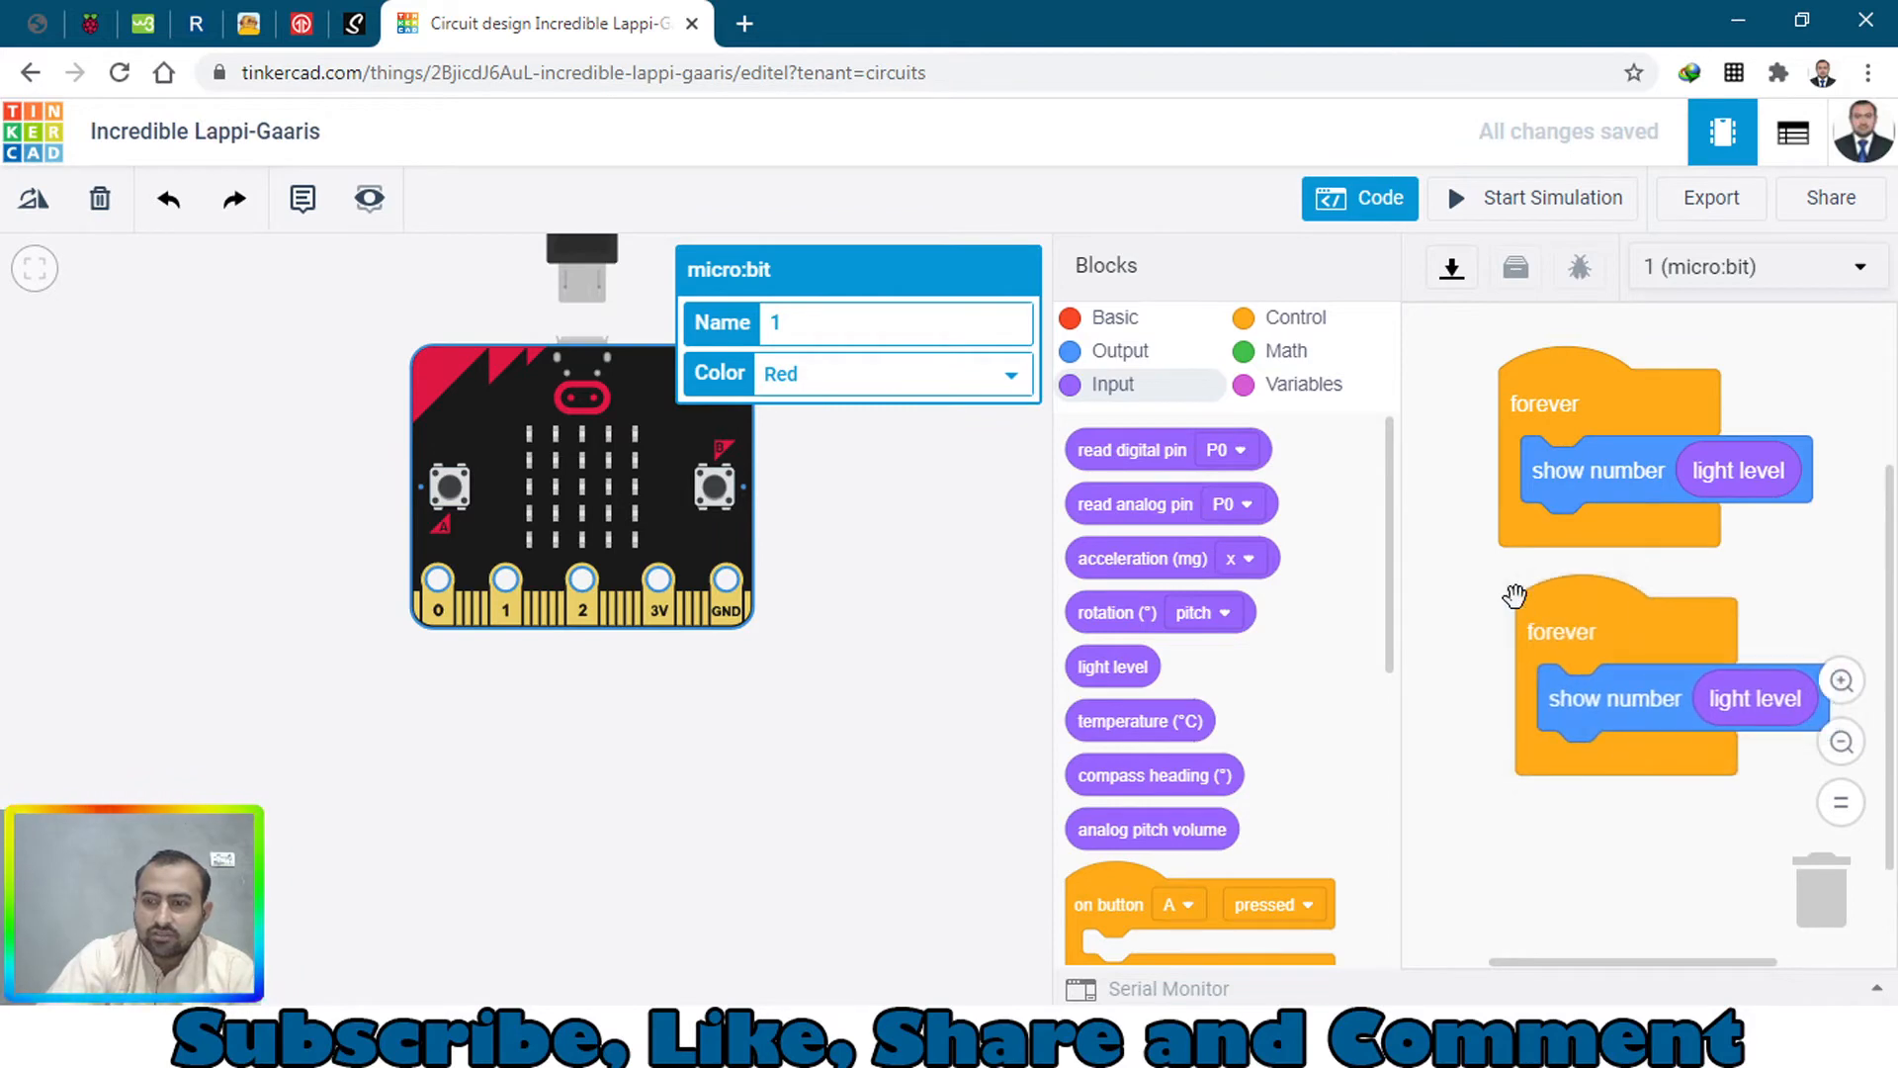
left_click_drag(1756, 698, 1732, 801)
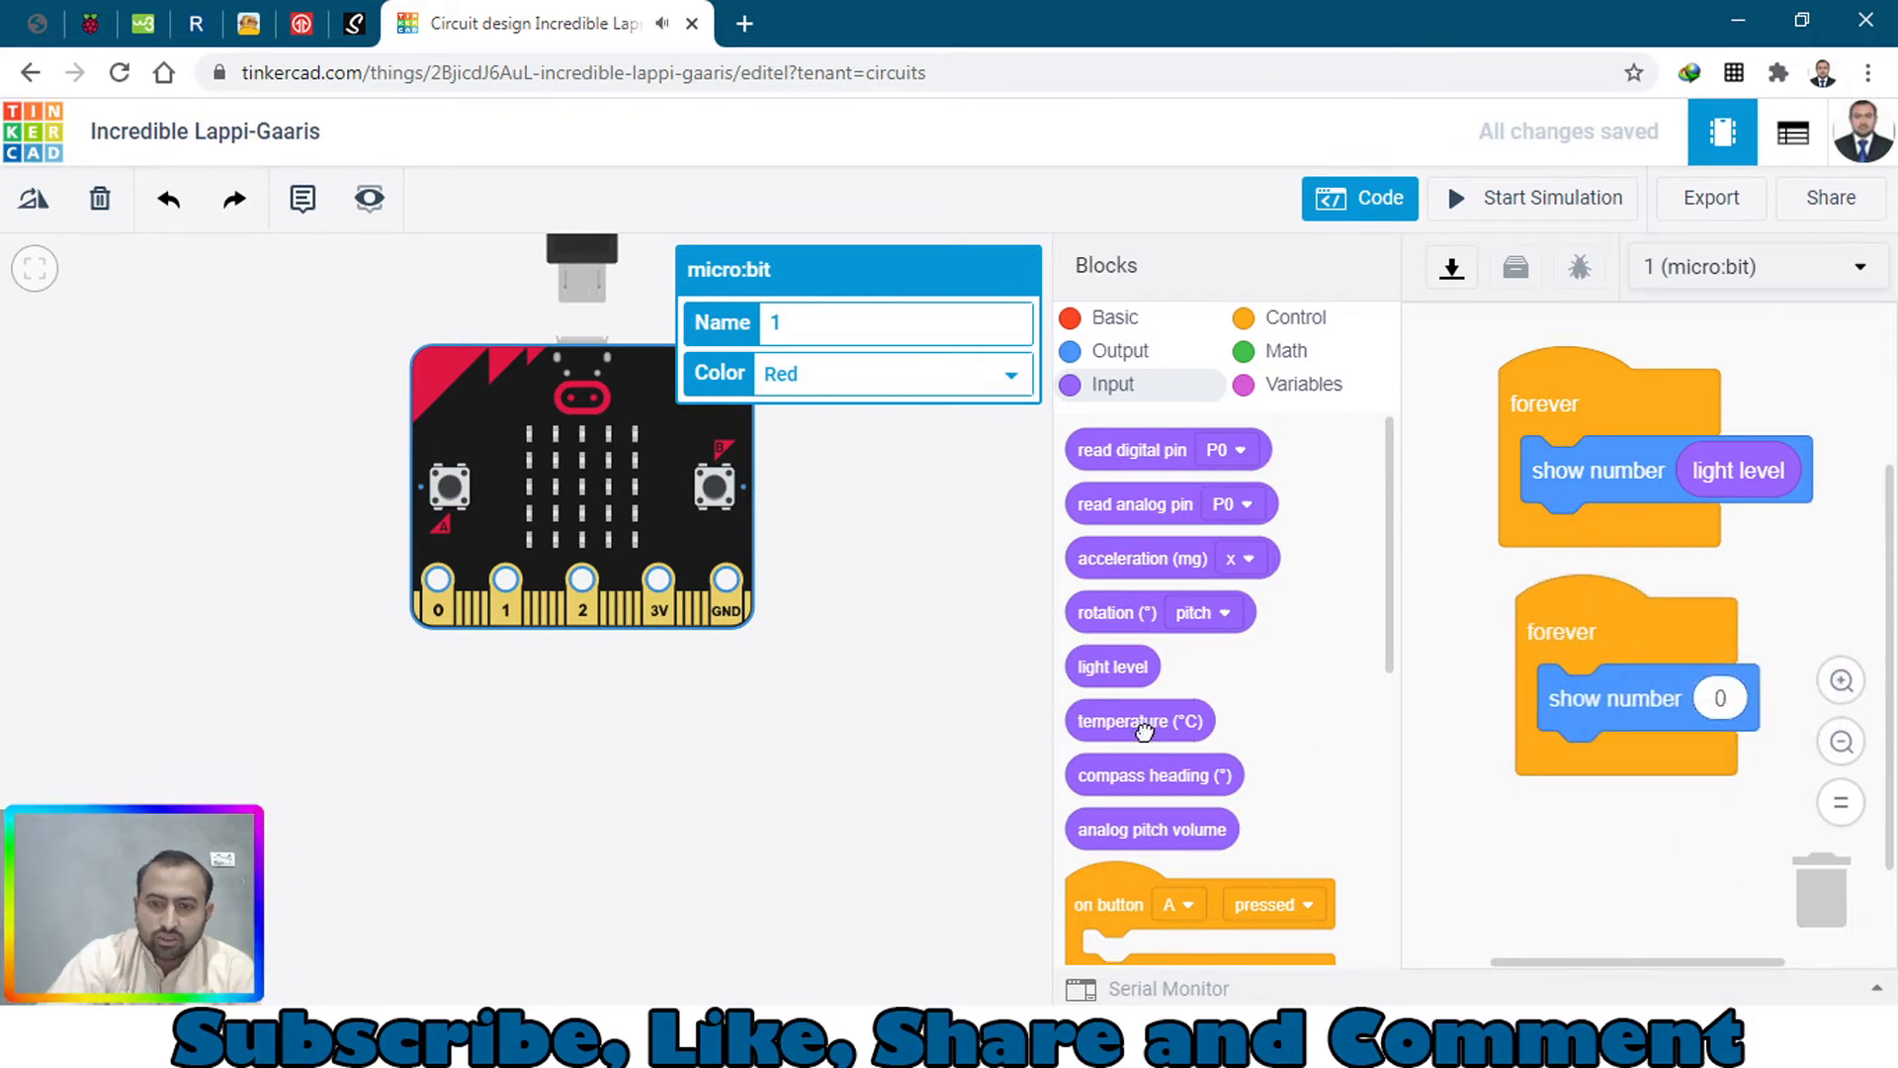
left_click_drag(1138, 720, 1773, 698)
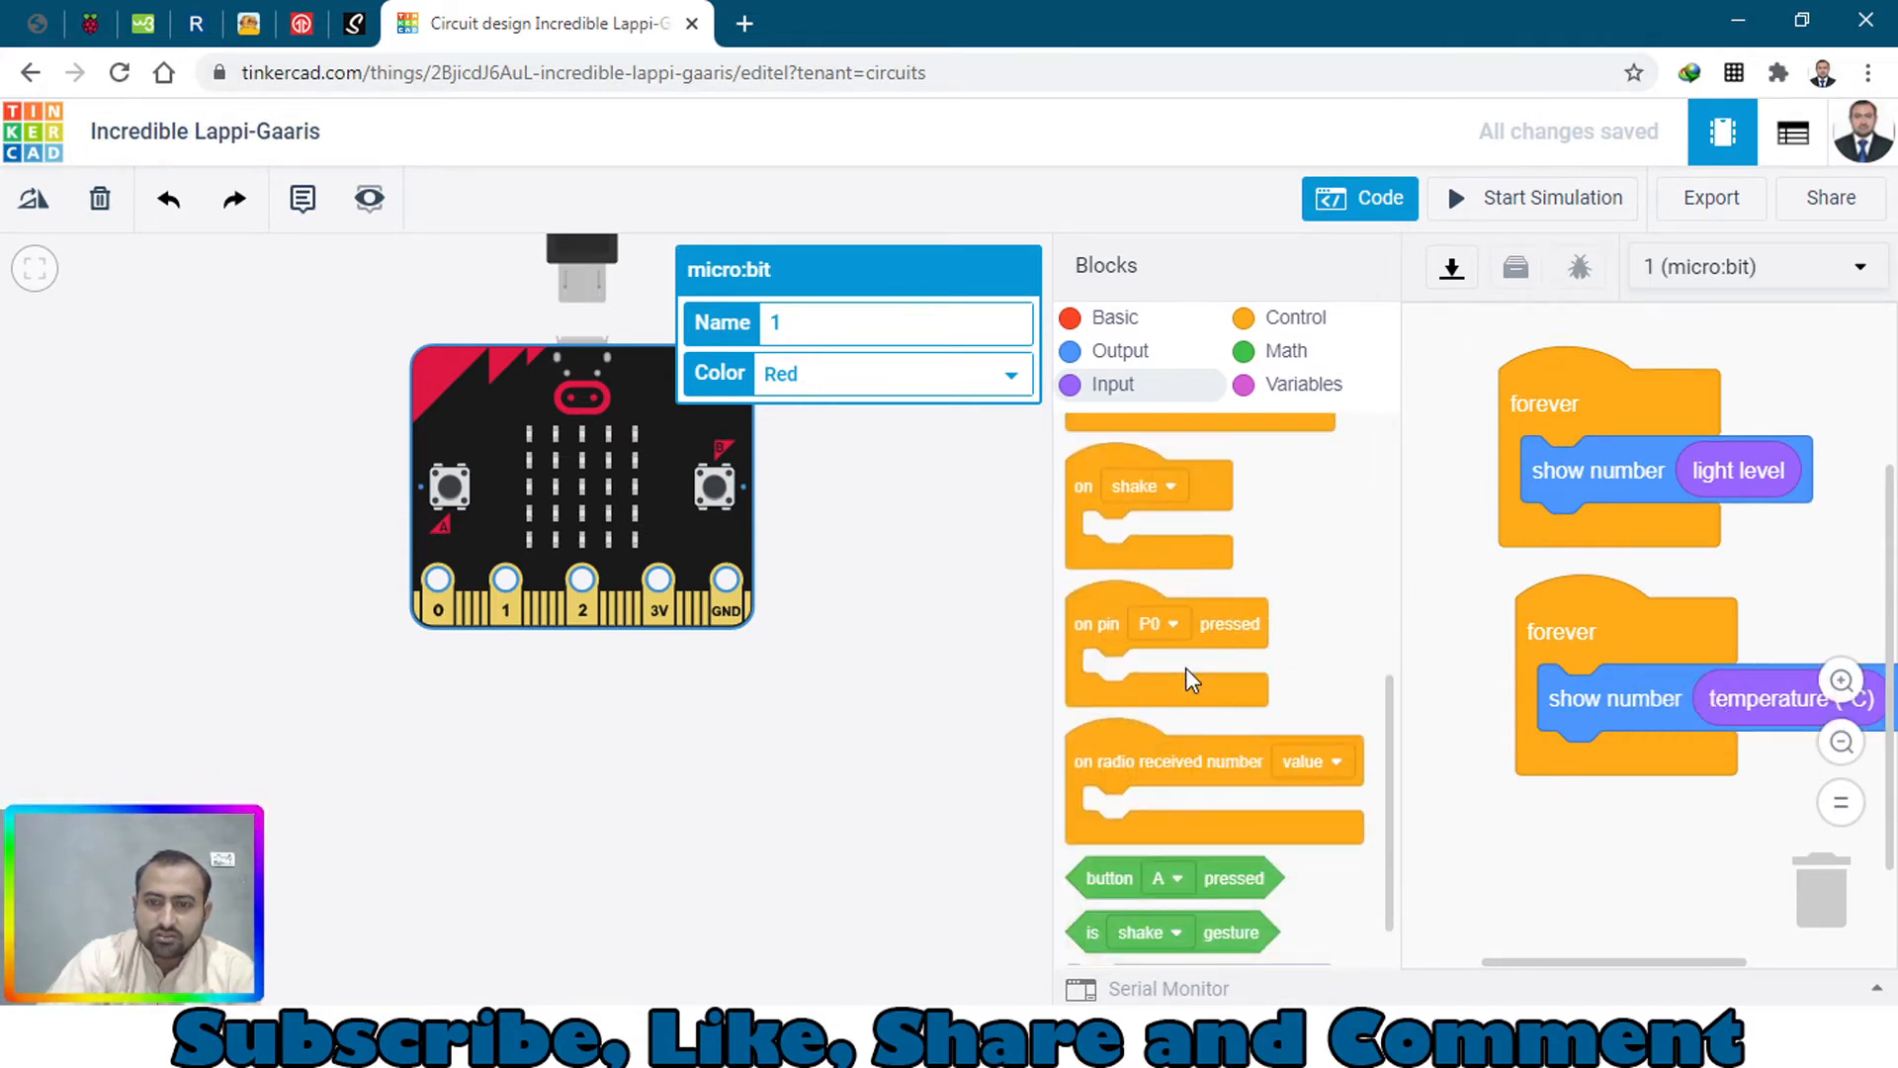
left_click(1111, 316)
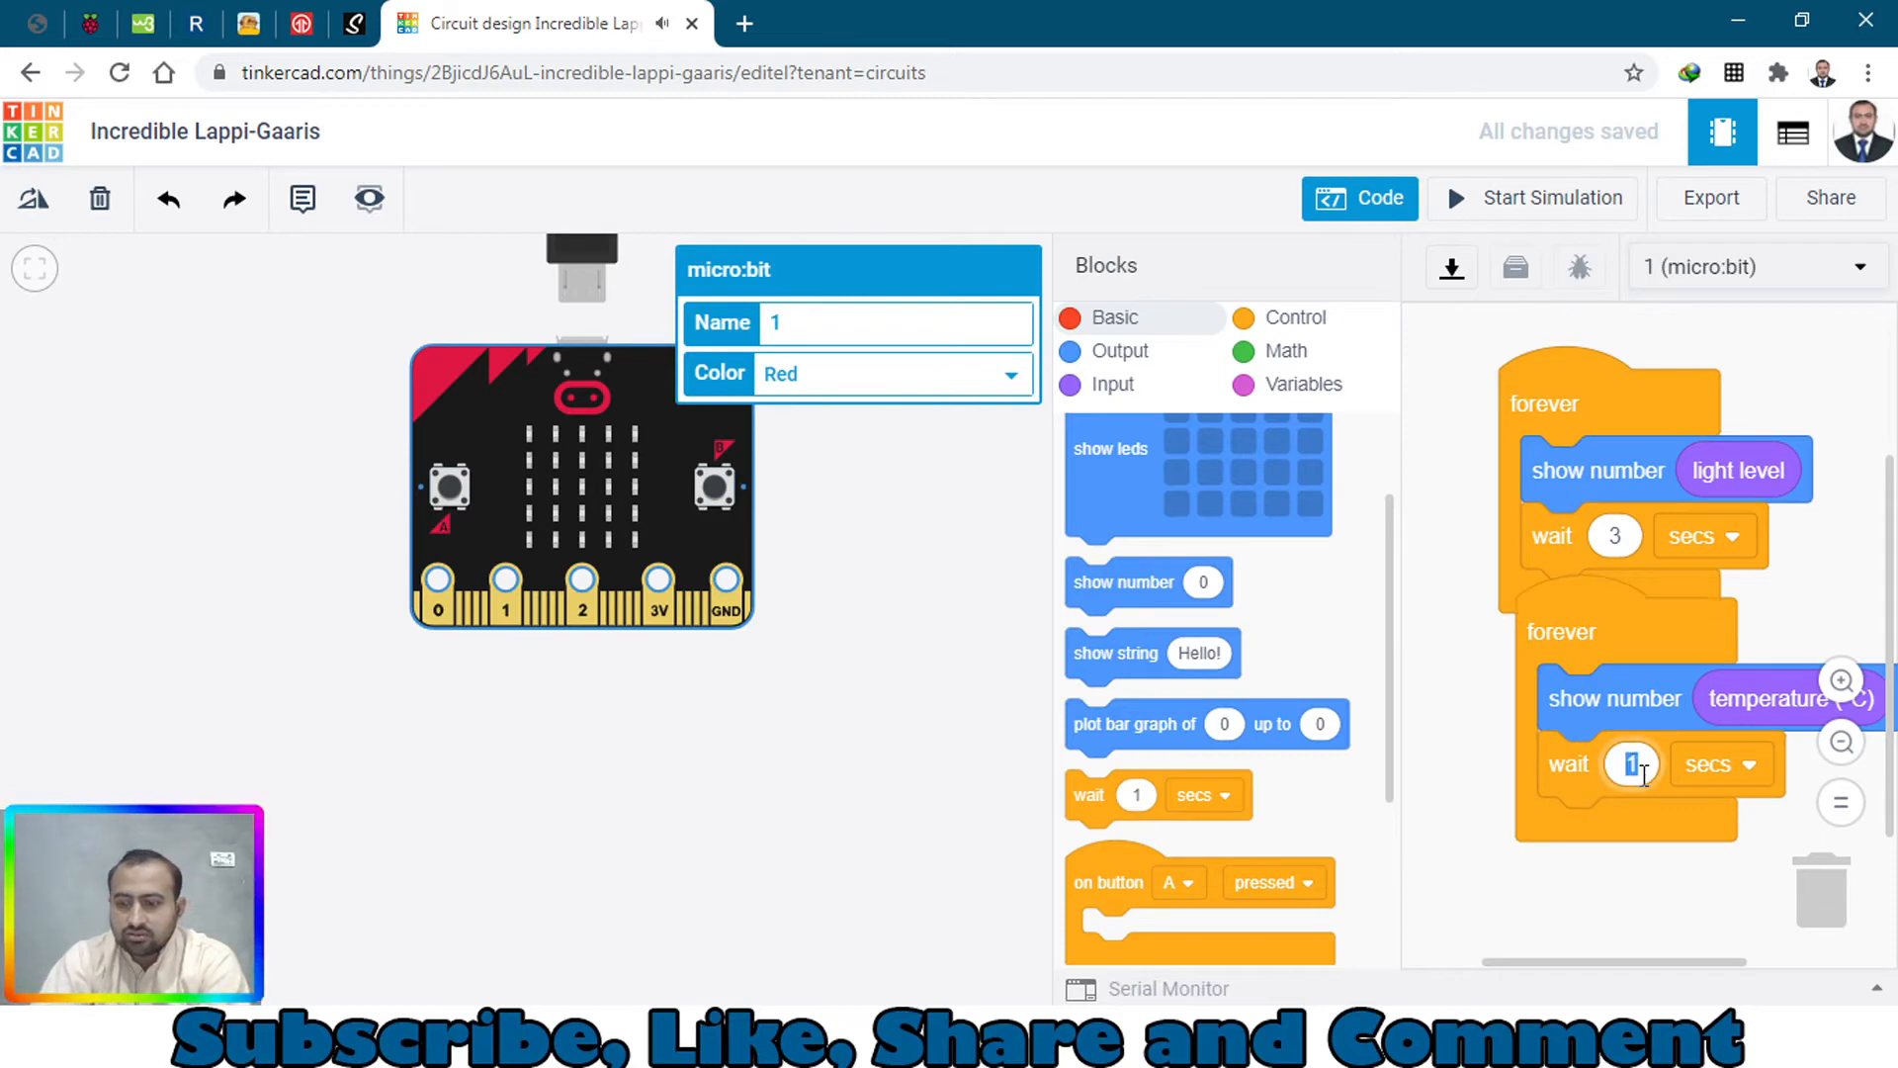
type("3")
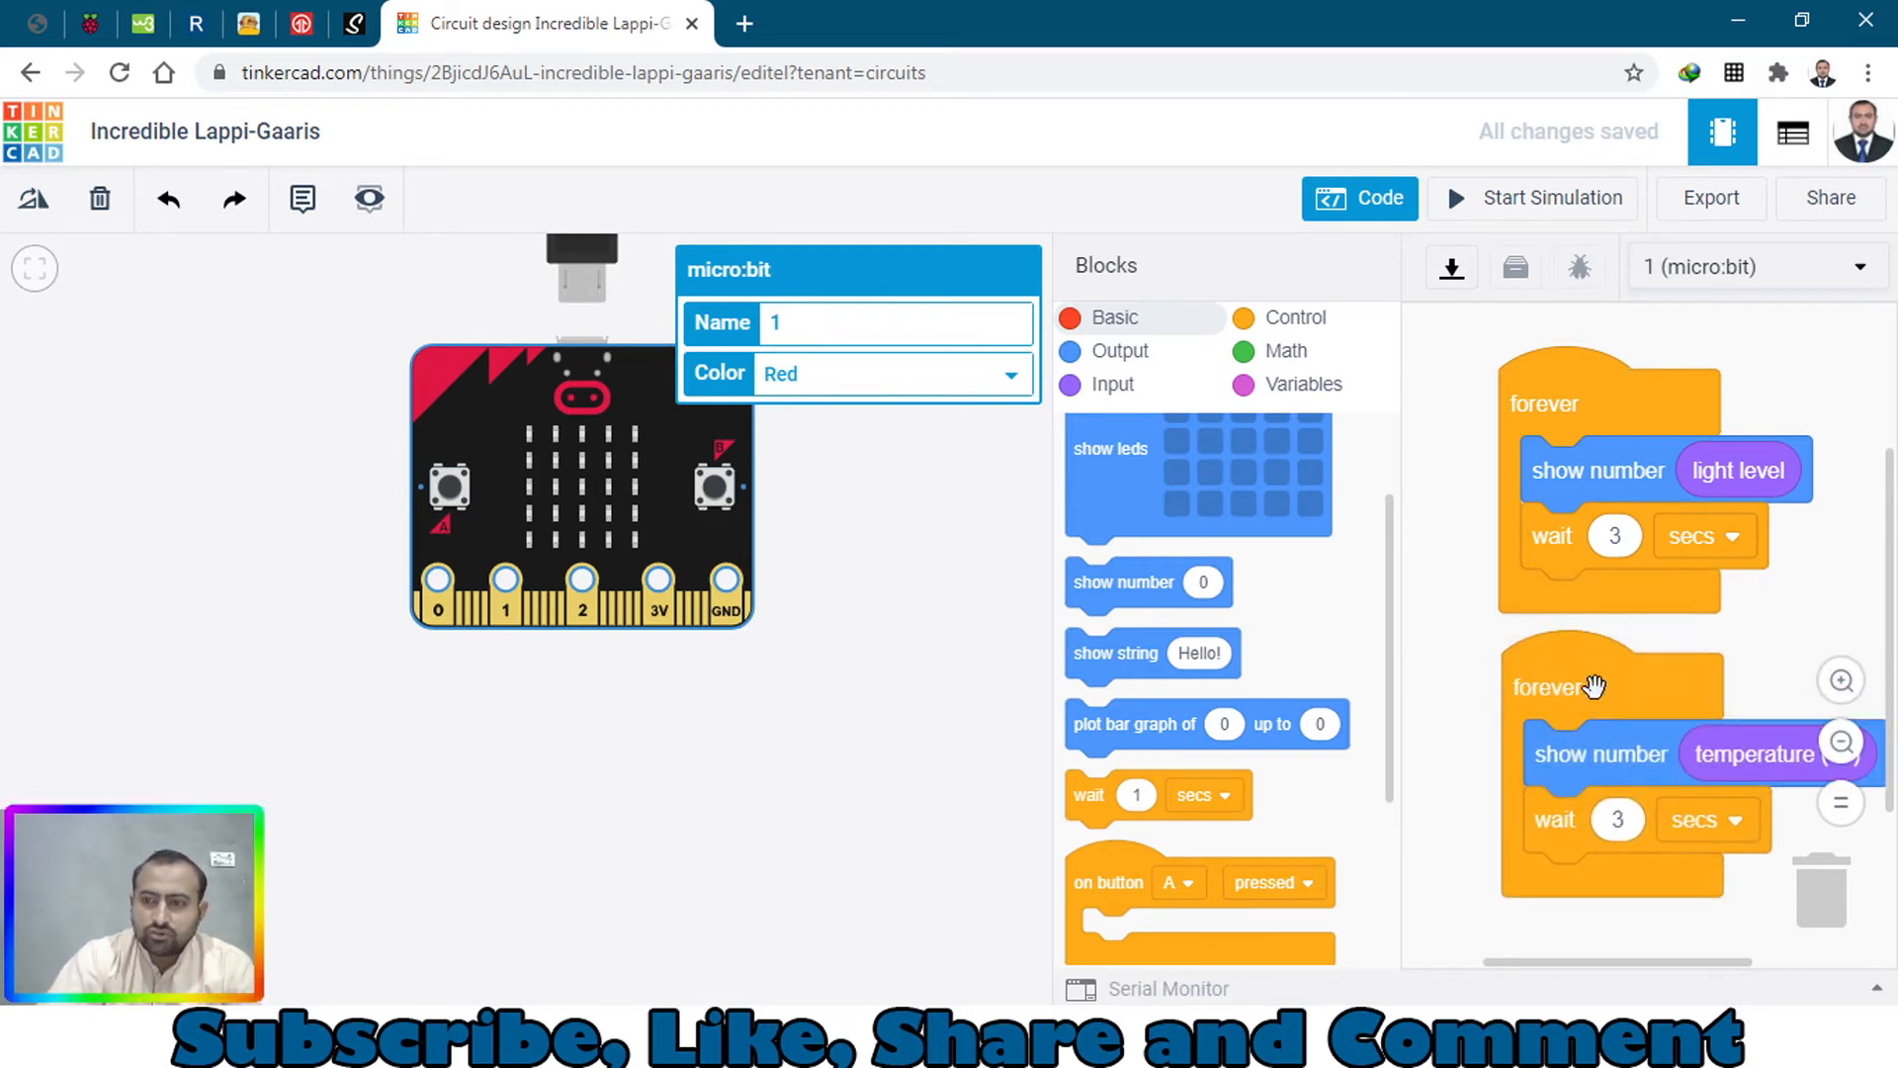
mouse_move(1694, 307)
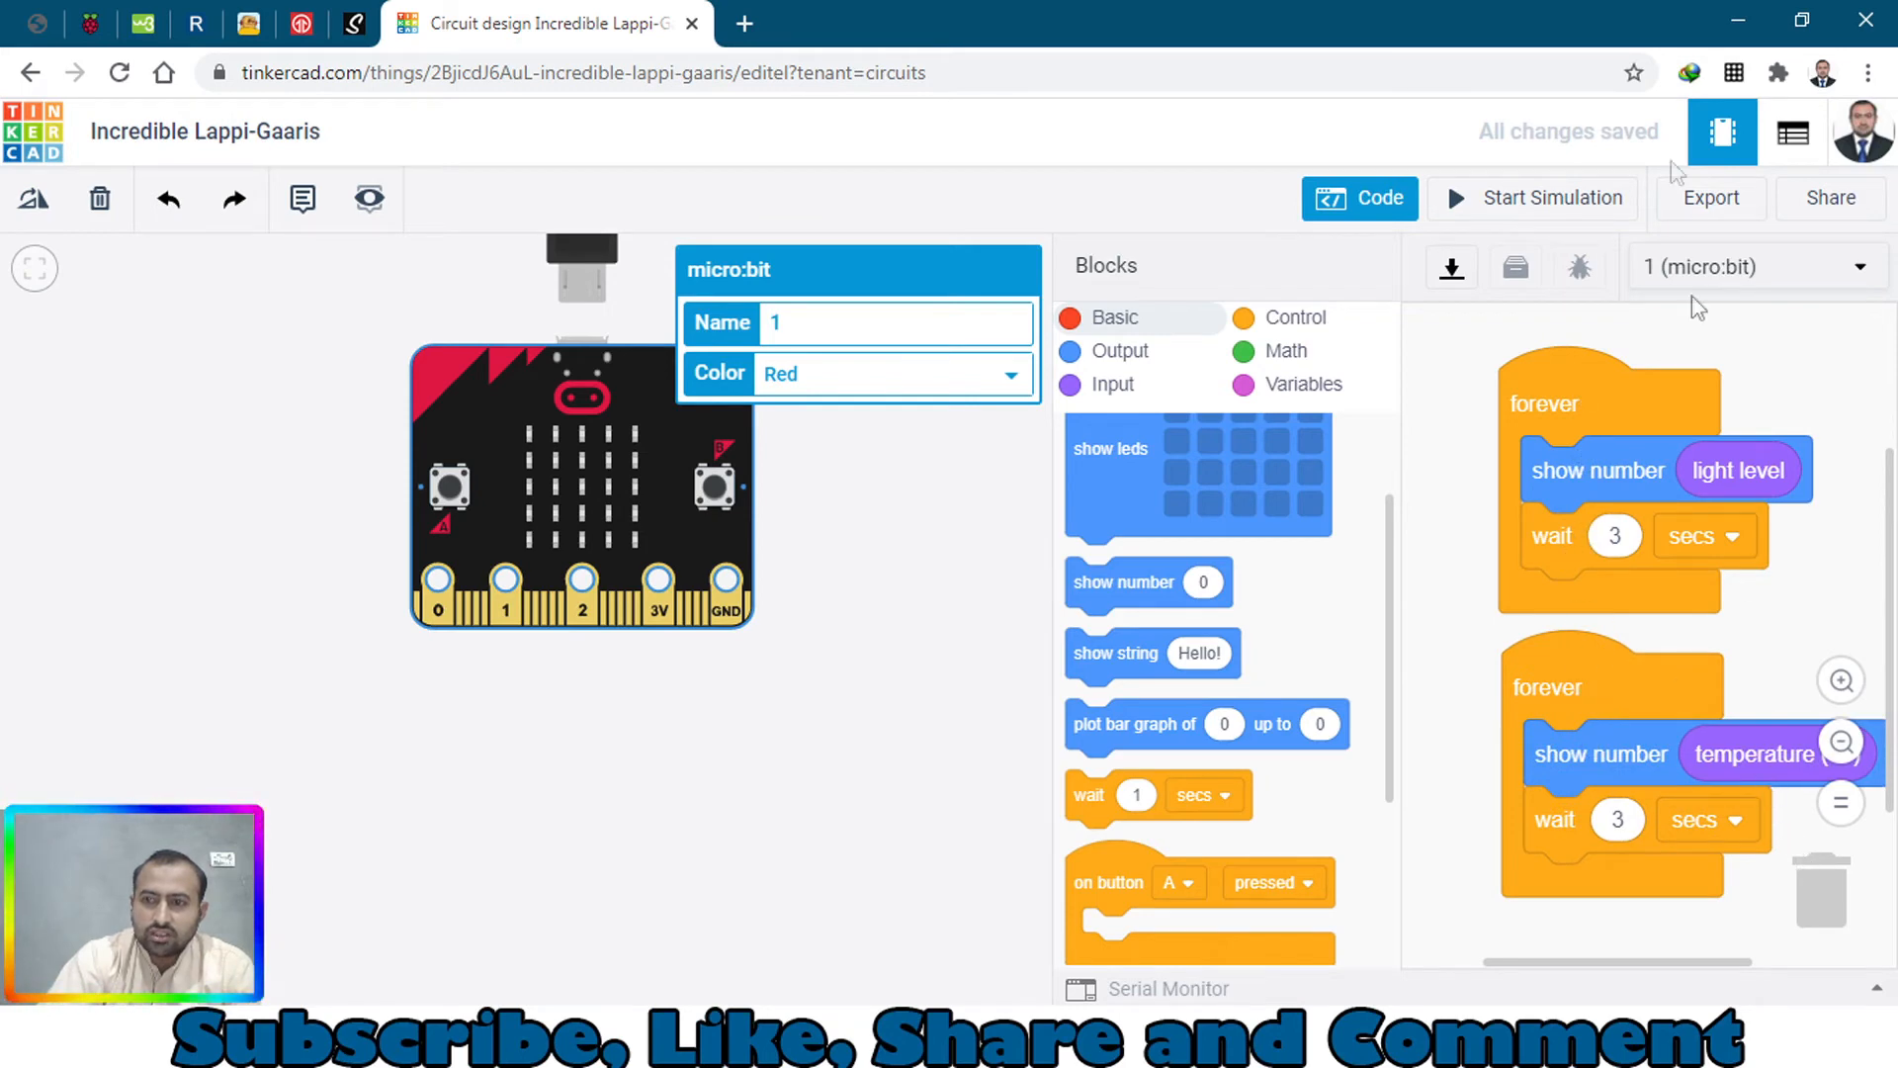
mouse_move(638, 589)
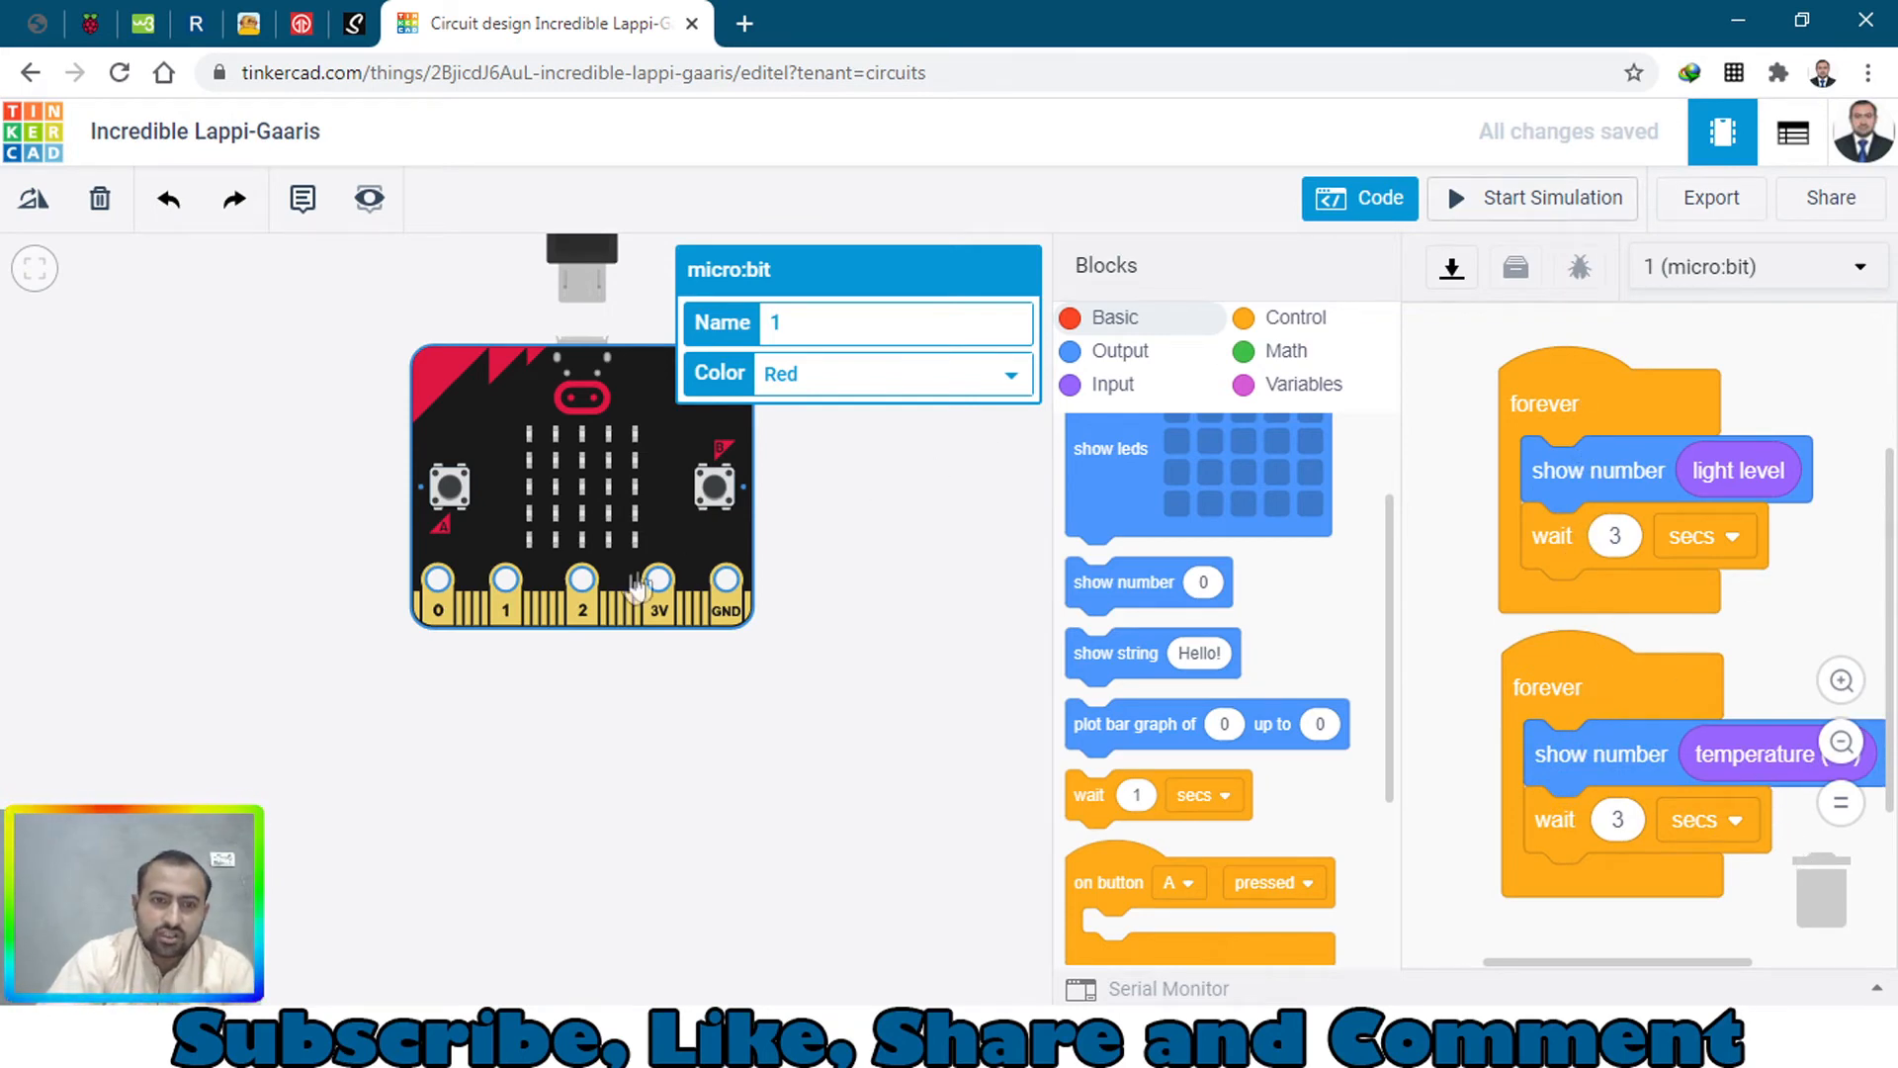
Start the simulation so the LEDs alternate between light level and temperature
left_click(1531, 198)
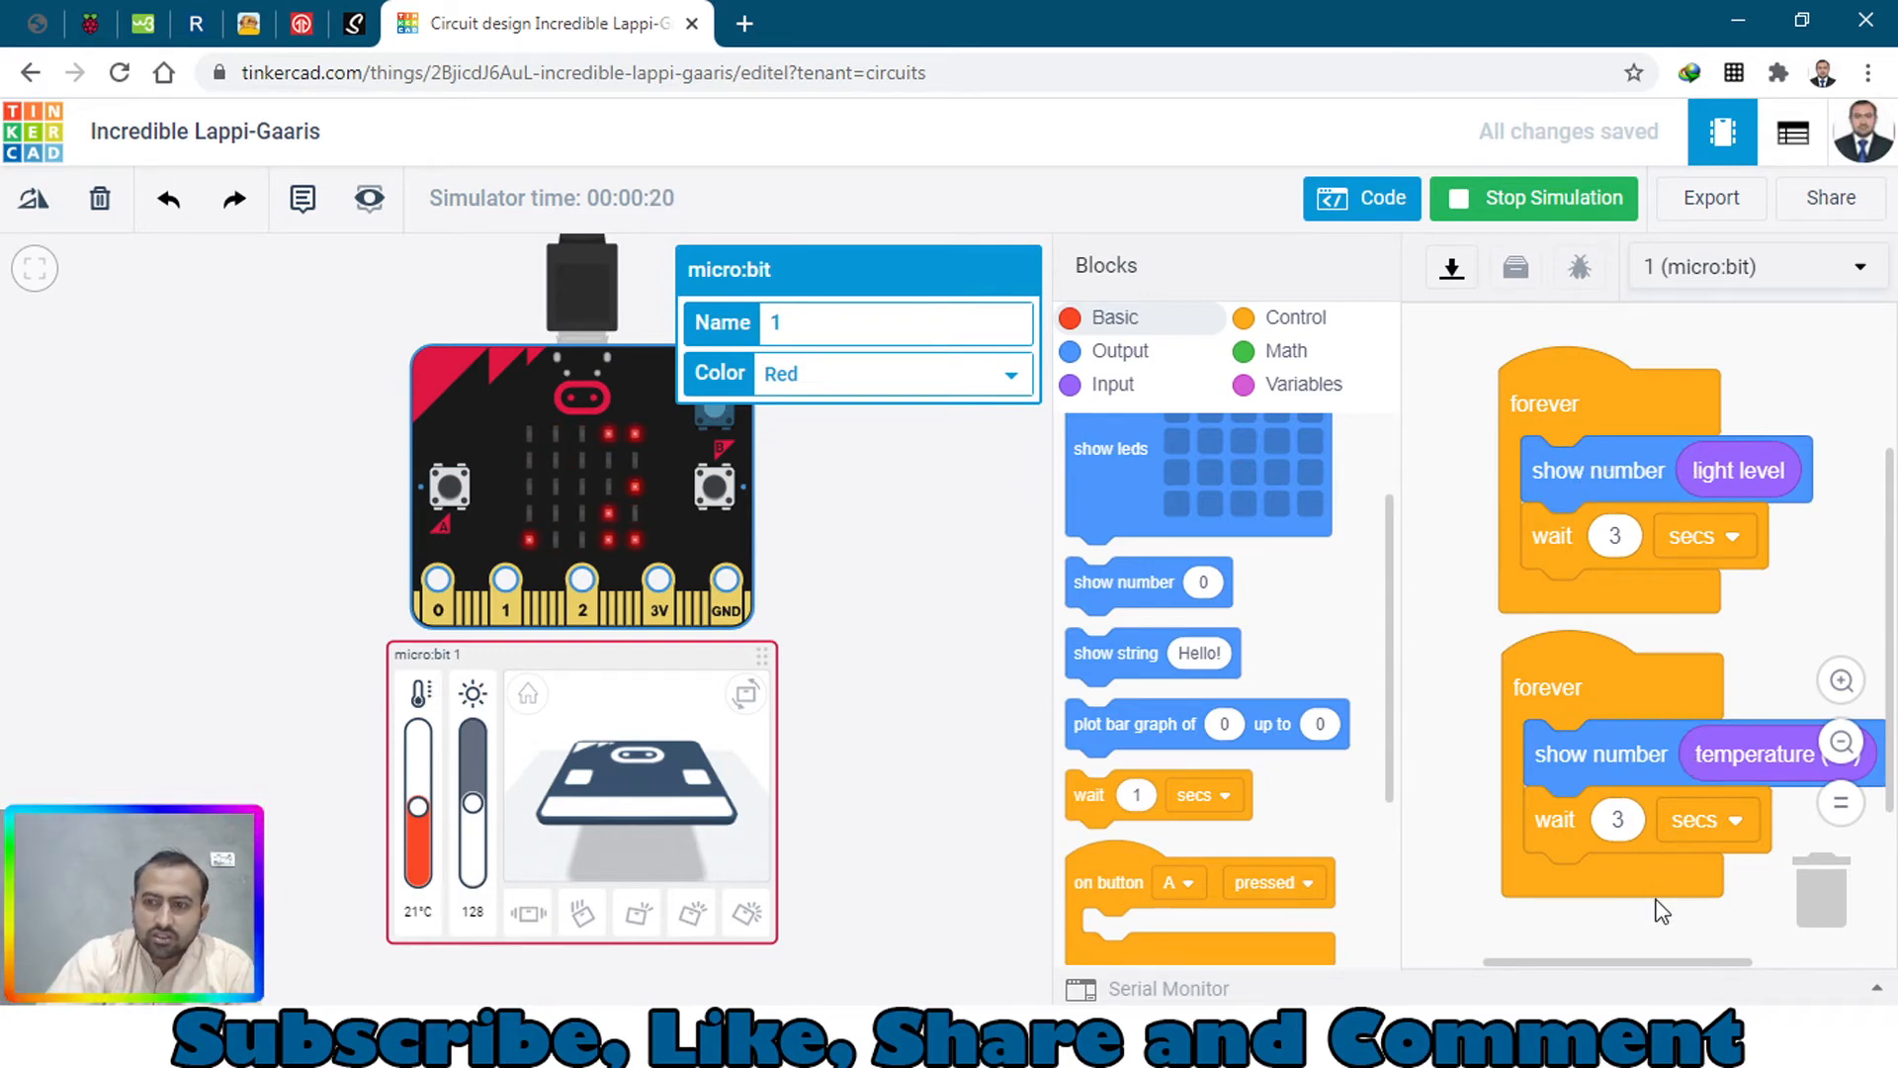
Duplicate the temperature loop into a third forever loop showing compass heading (°) with its 3-second wait
right_click(1598, 403)
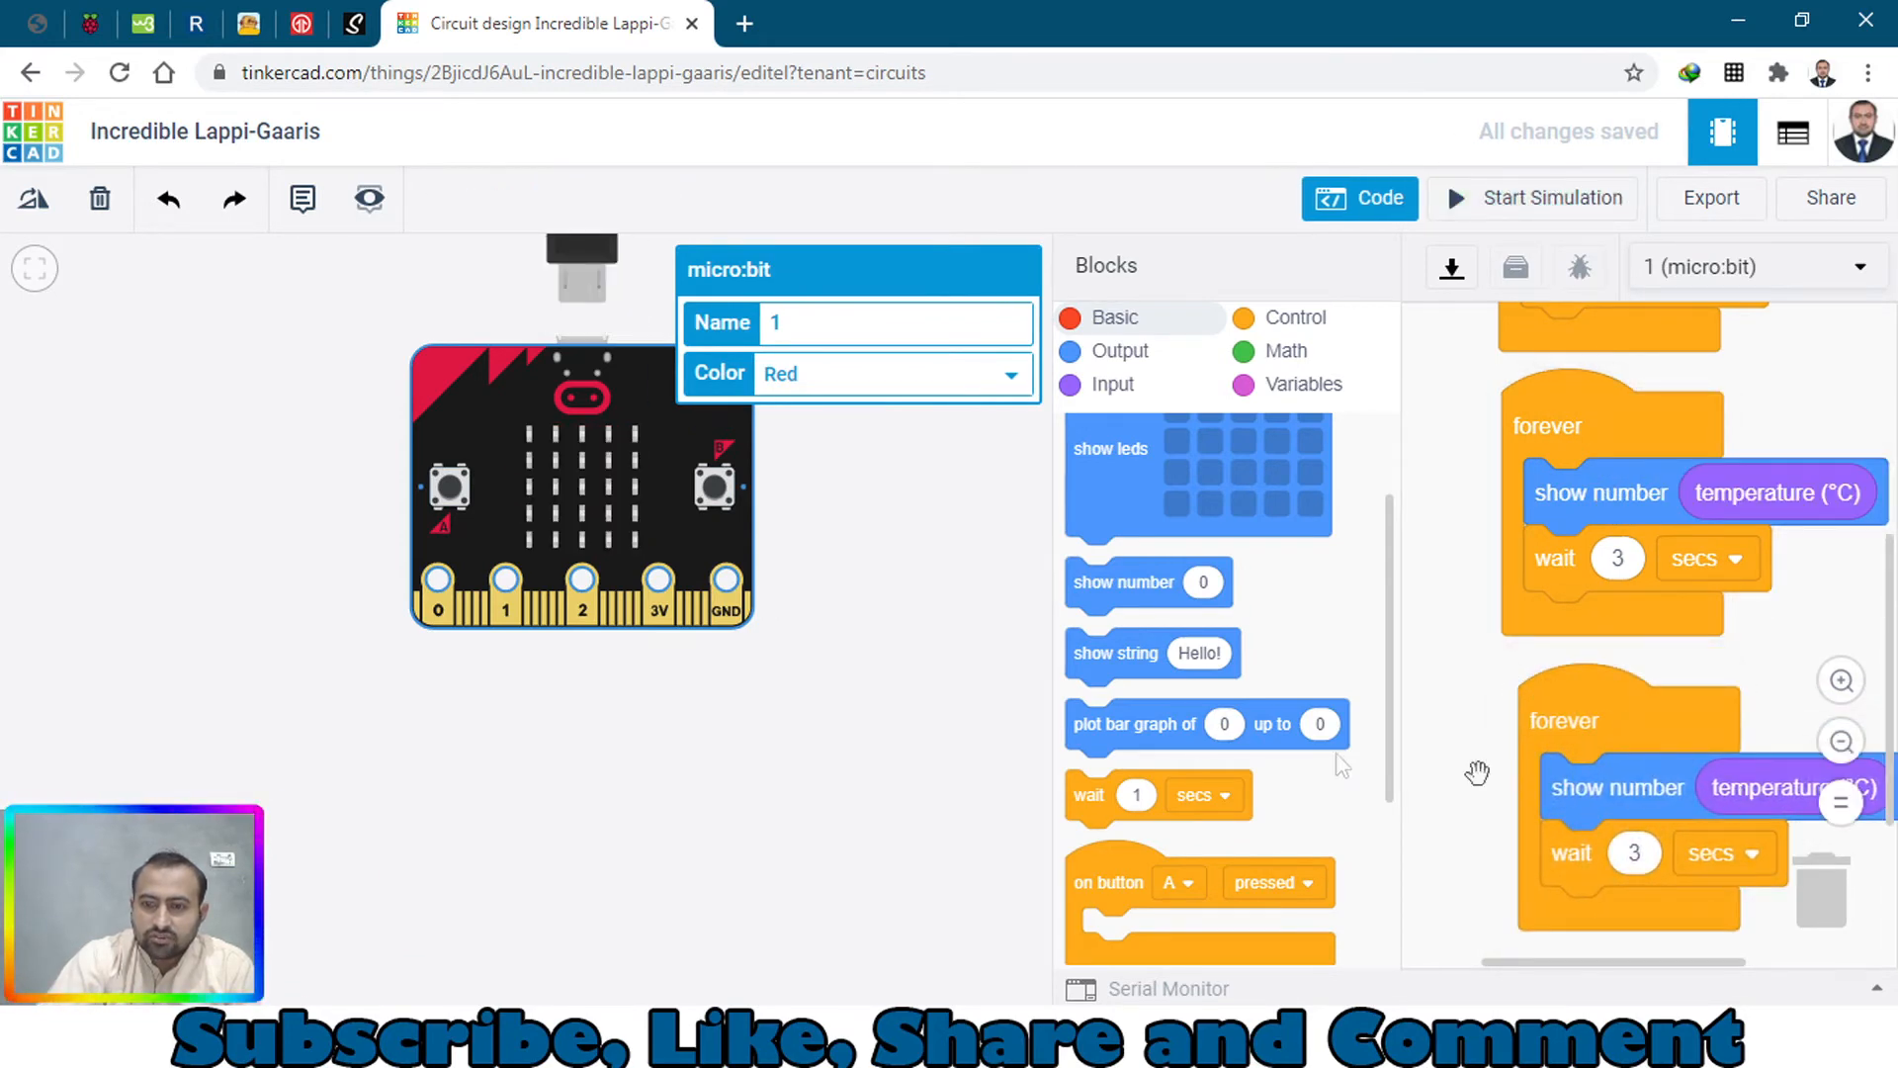
left_click_drag(1773, 787, 1834, 909)
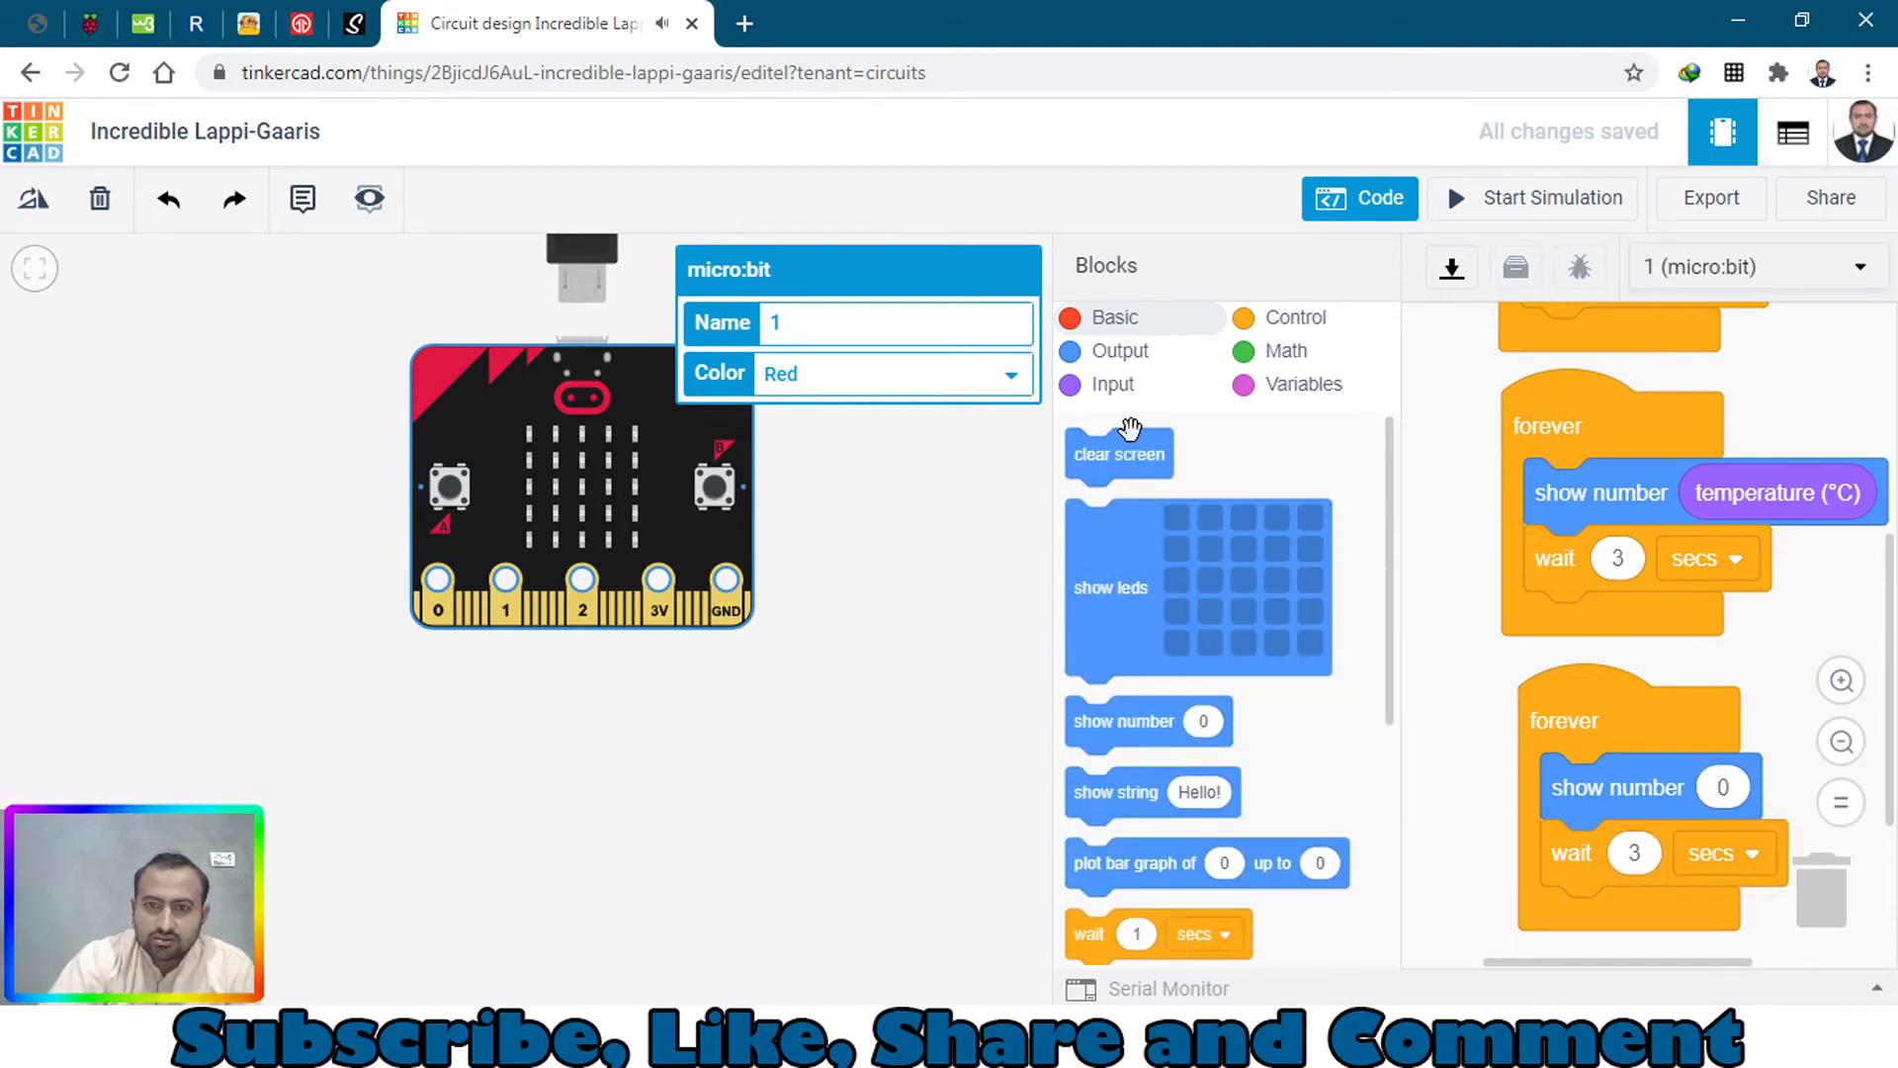
left_click(1115, 352)
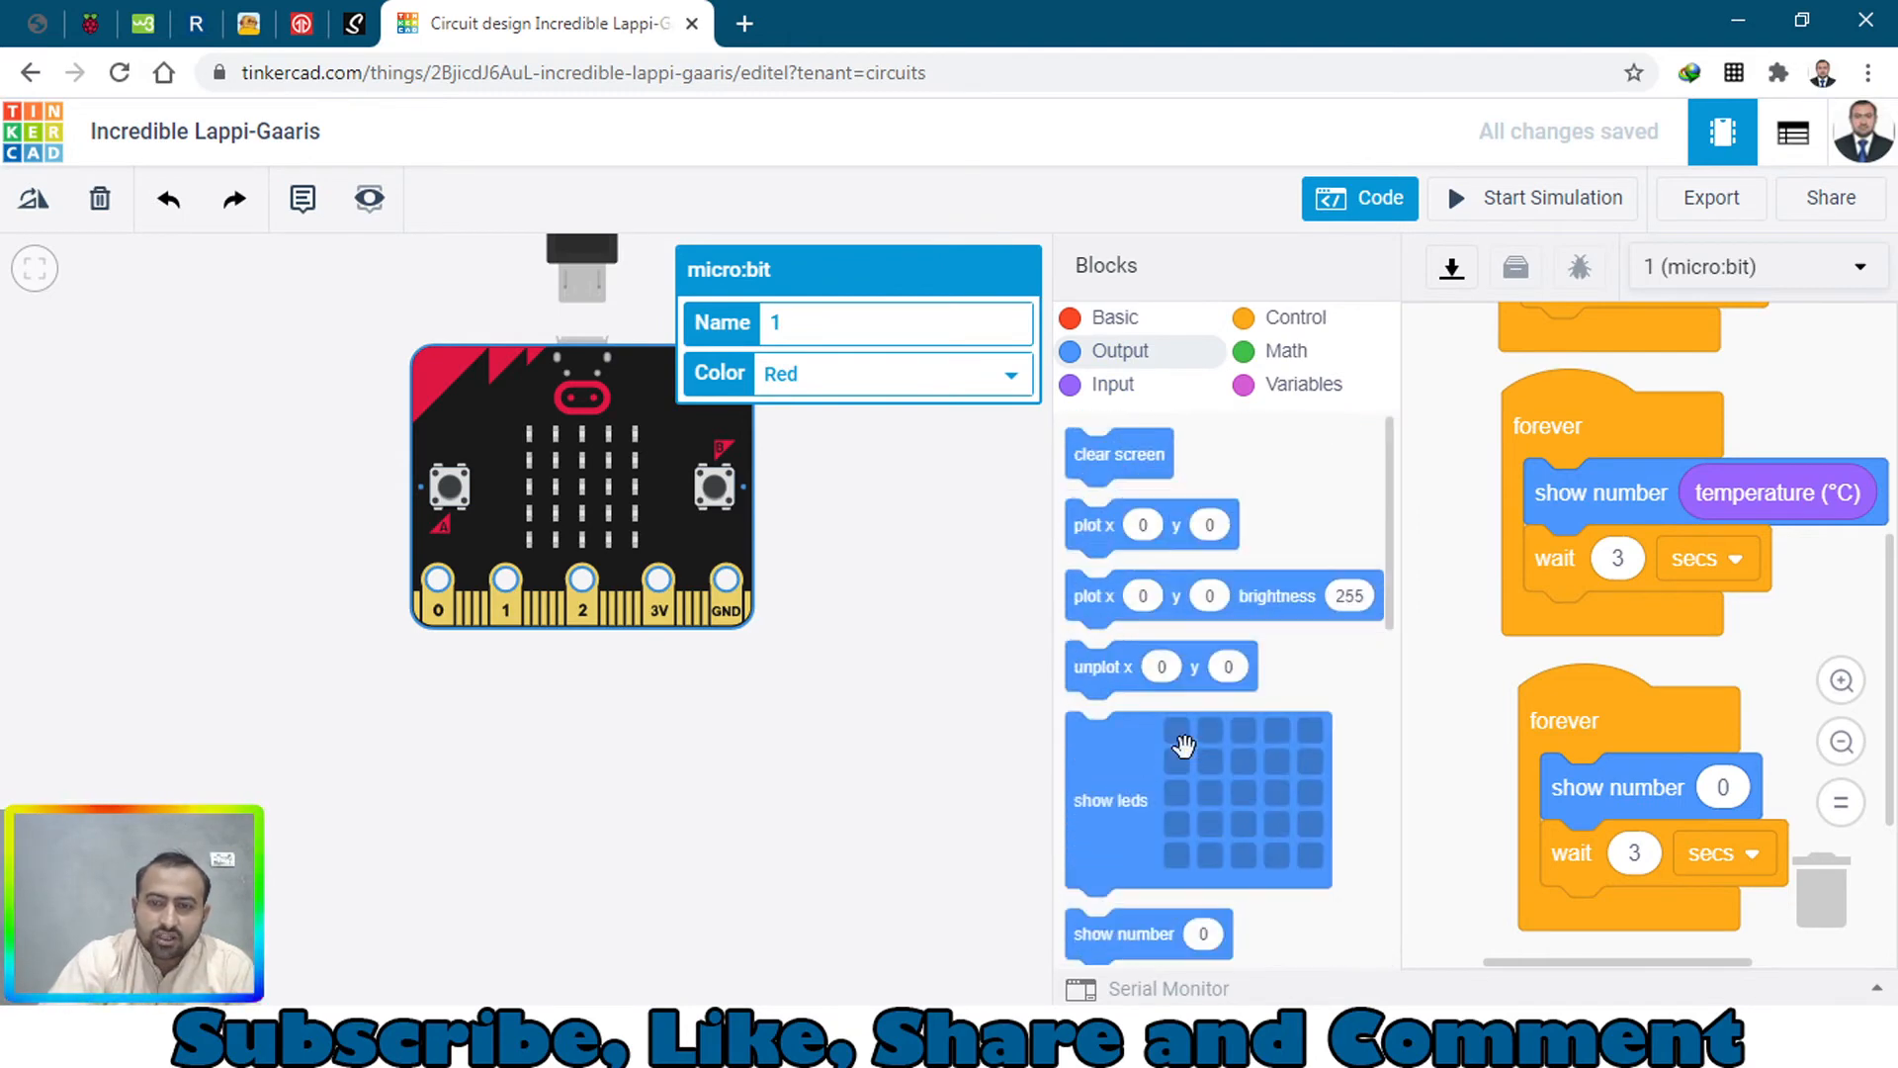
left_click(1109, 383)
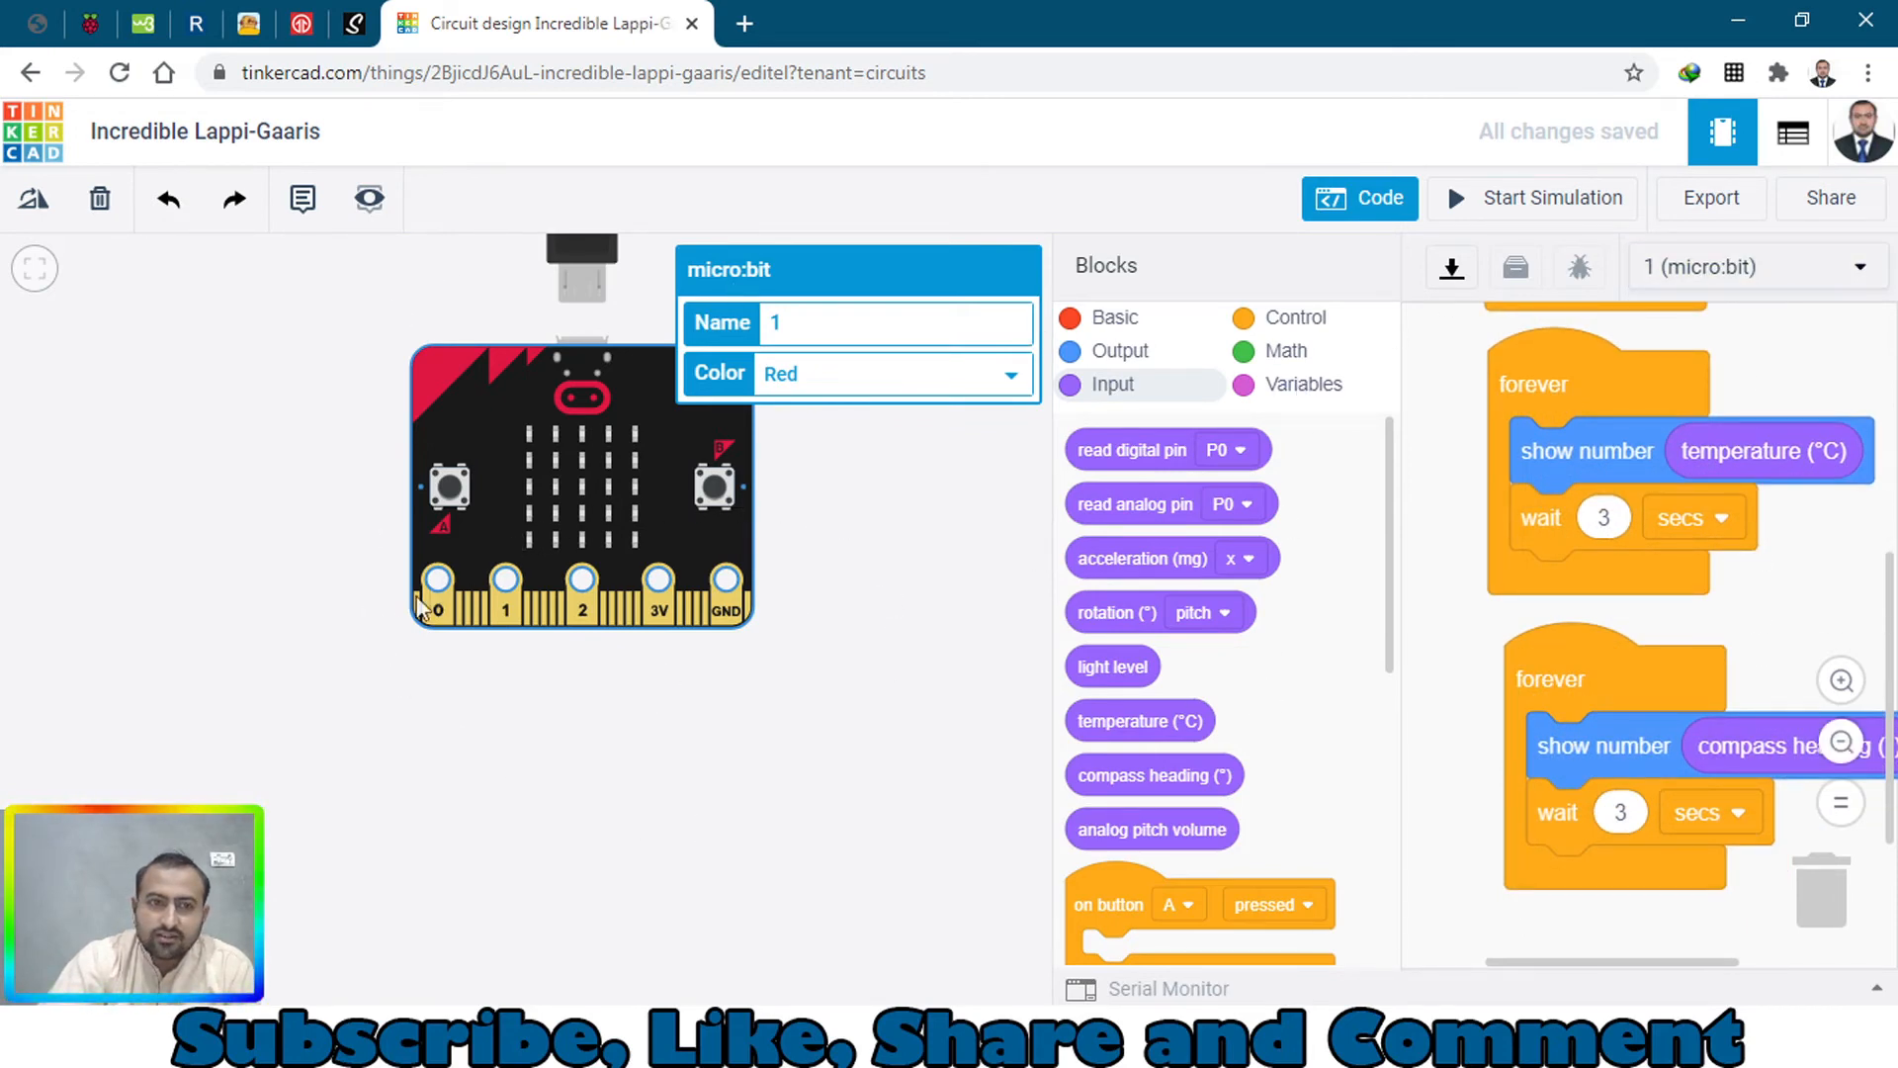
mouse_move(1530, 212)
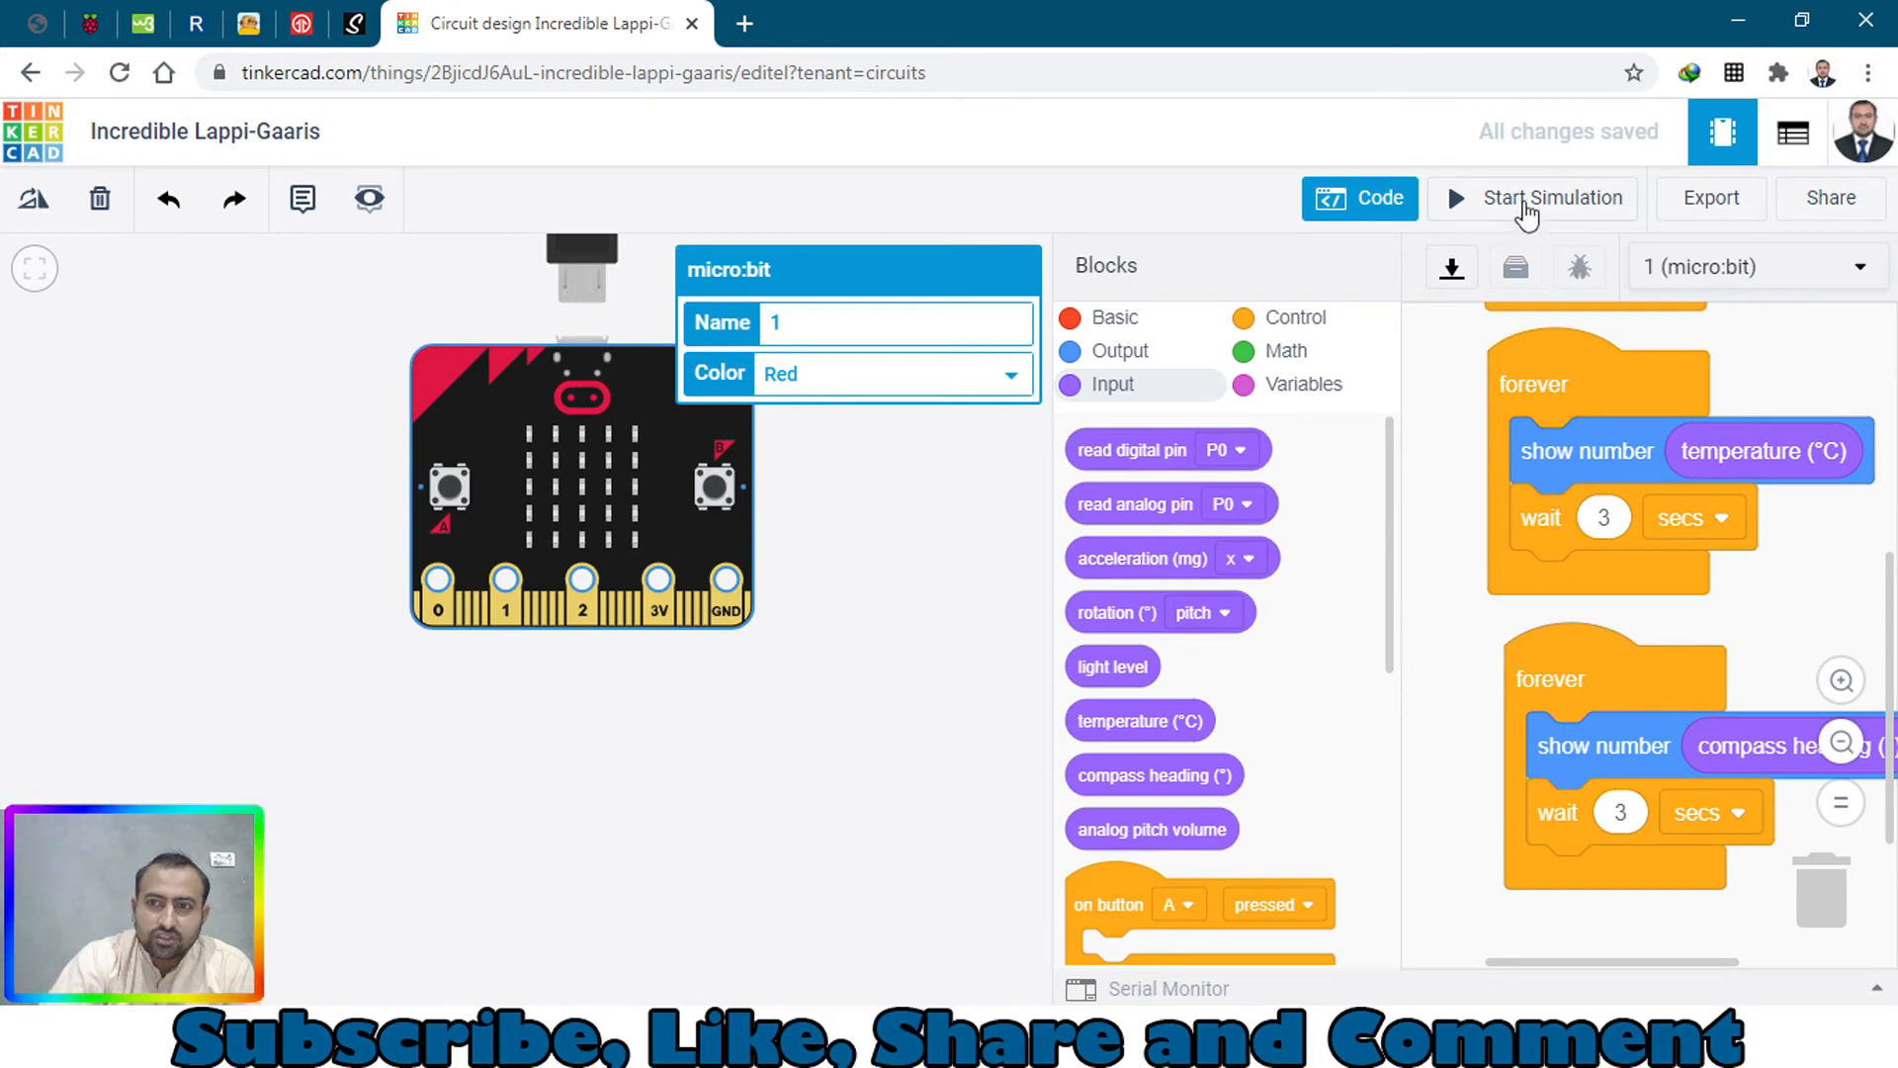
Start the three-loop simulation and vary the temperature slider between about 12°C and 31°C to watch the readings change
left_click(1552, 198)
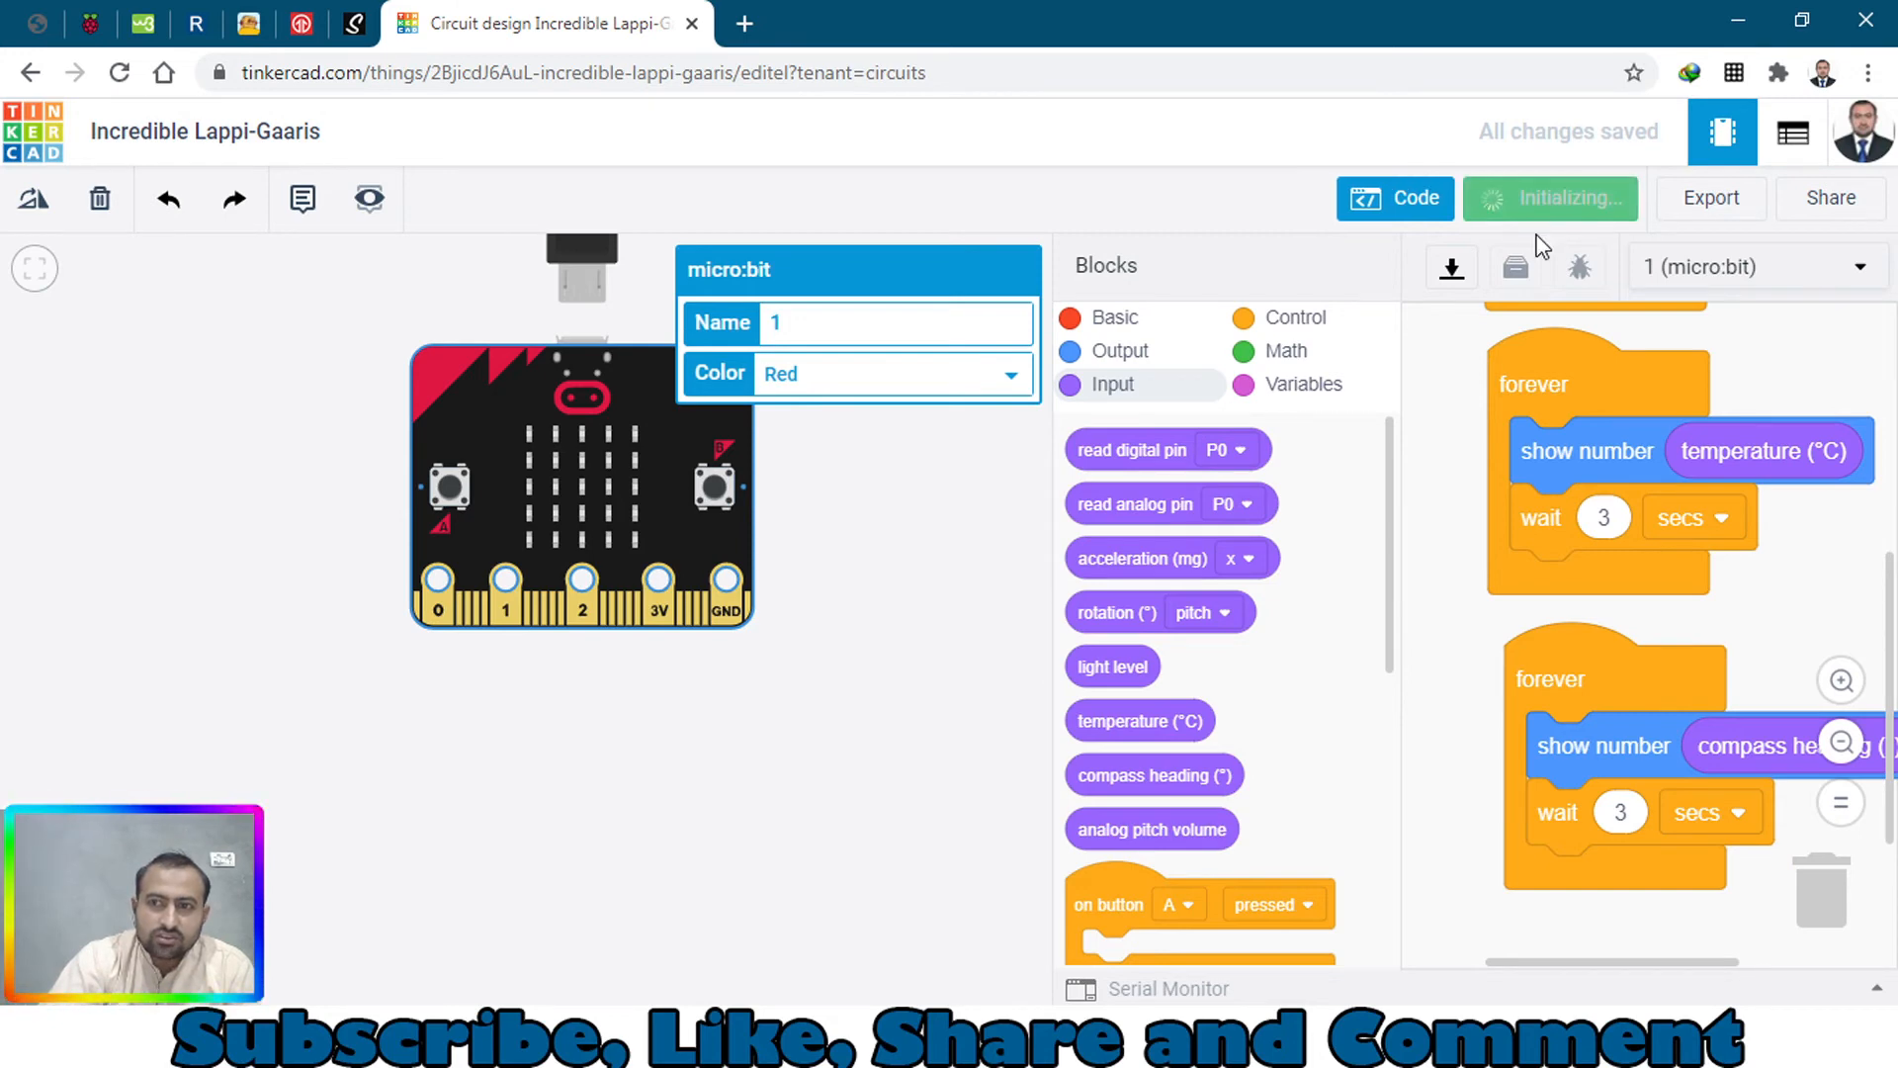
left_click(1548, 198)
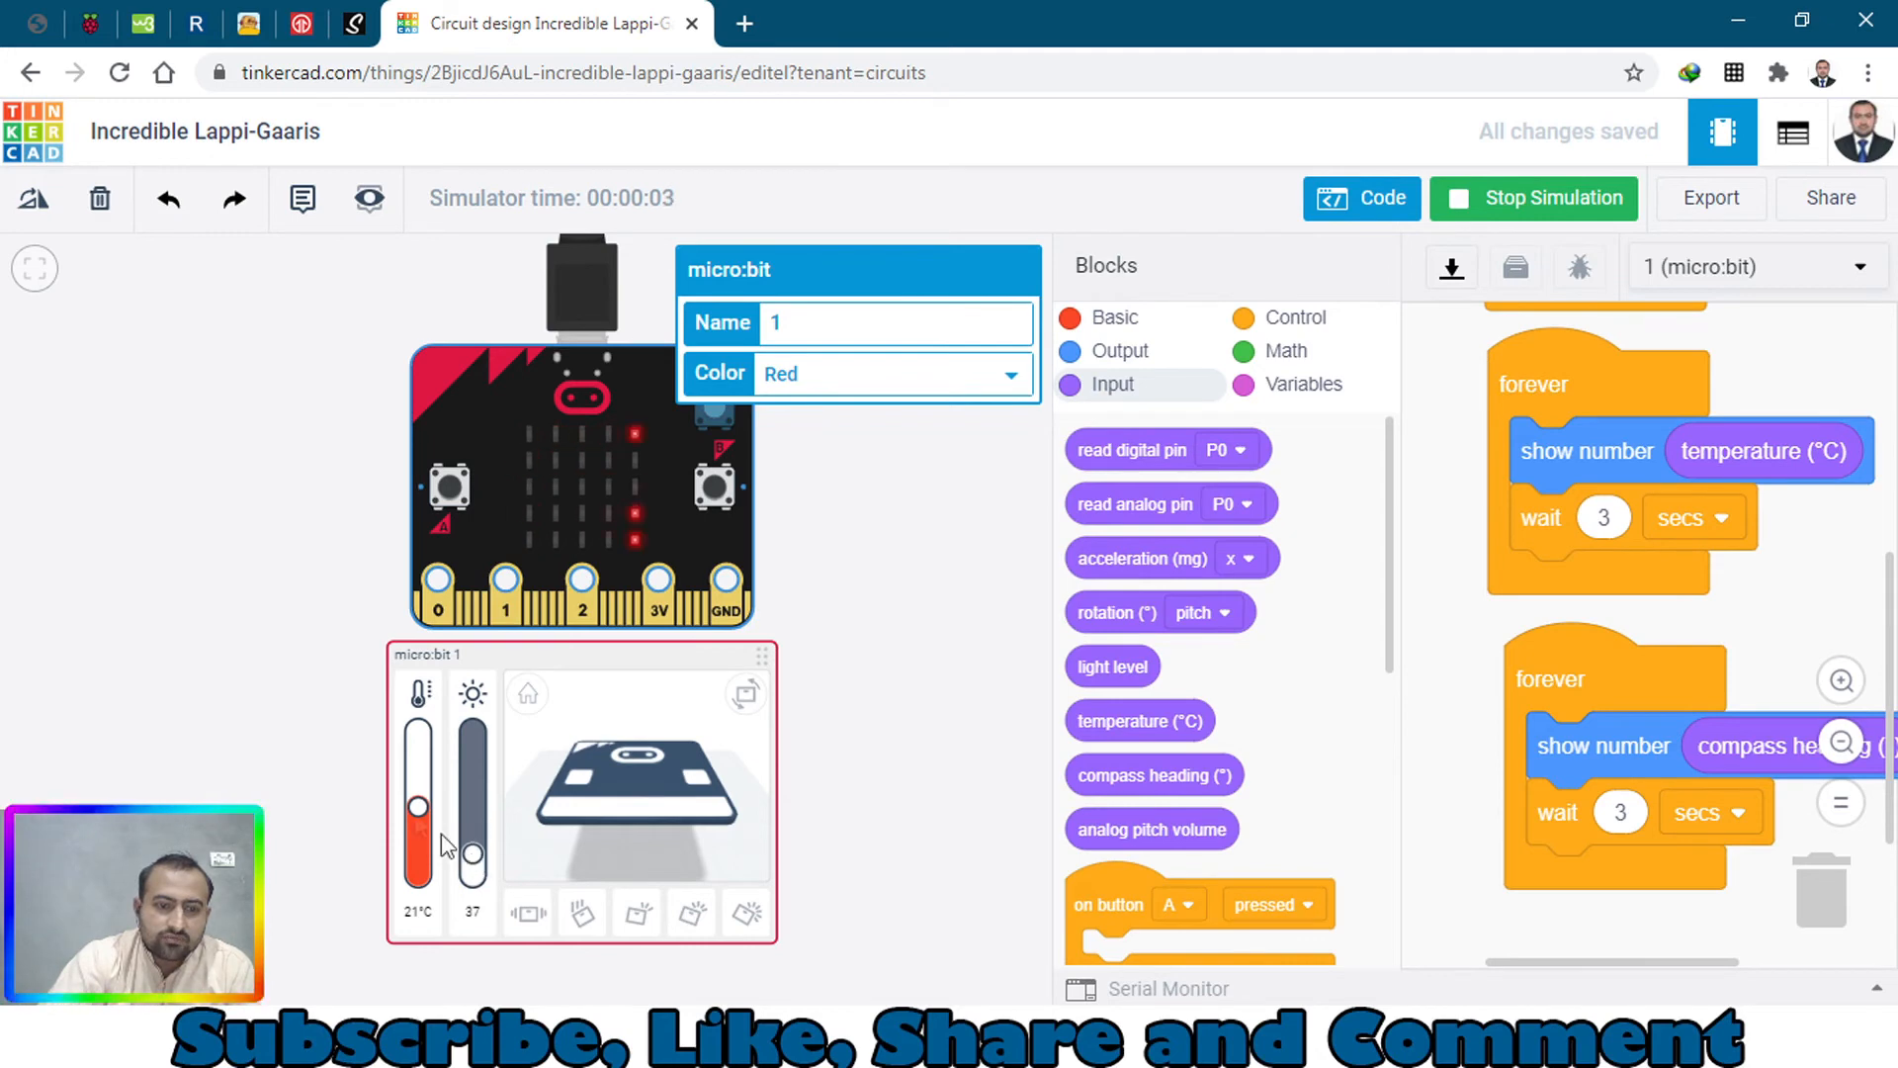
left_click_drag(417, 811, 417, 848)
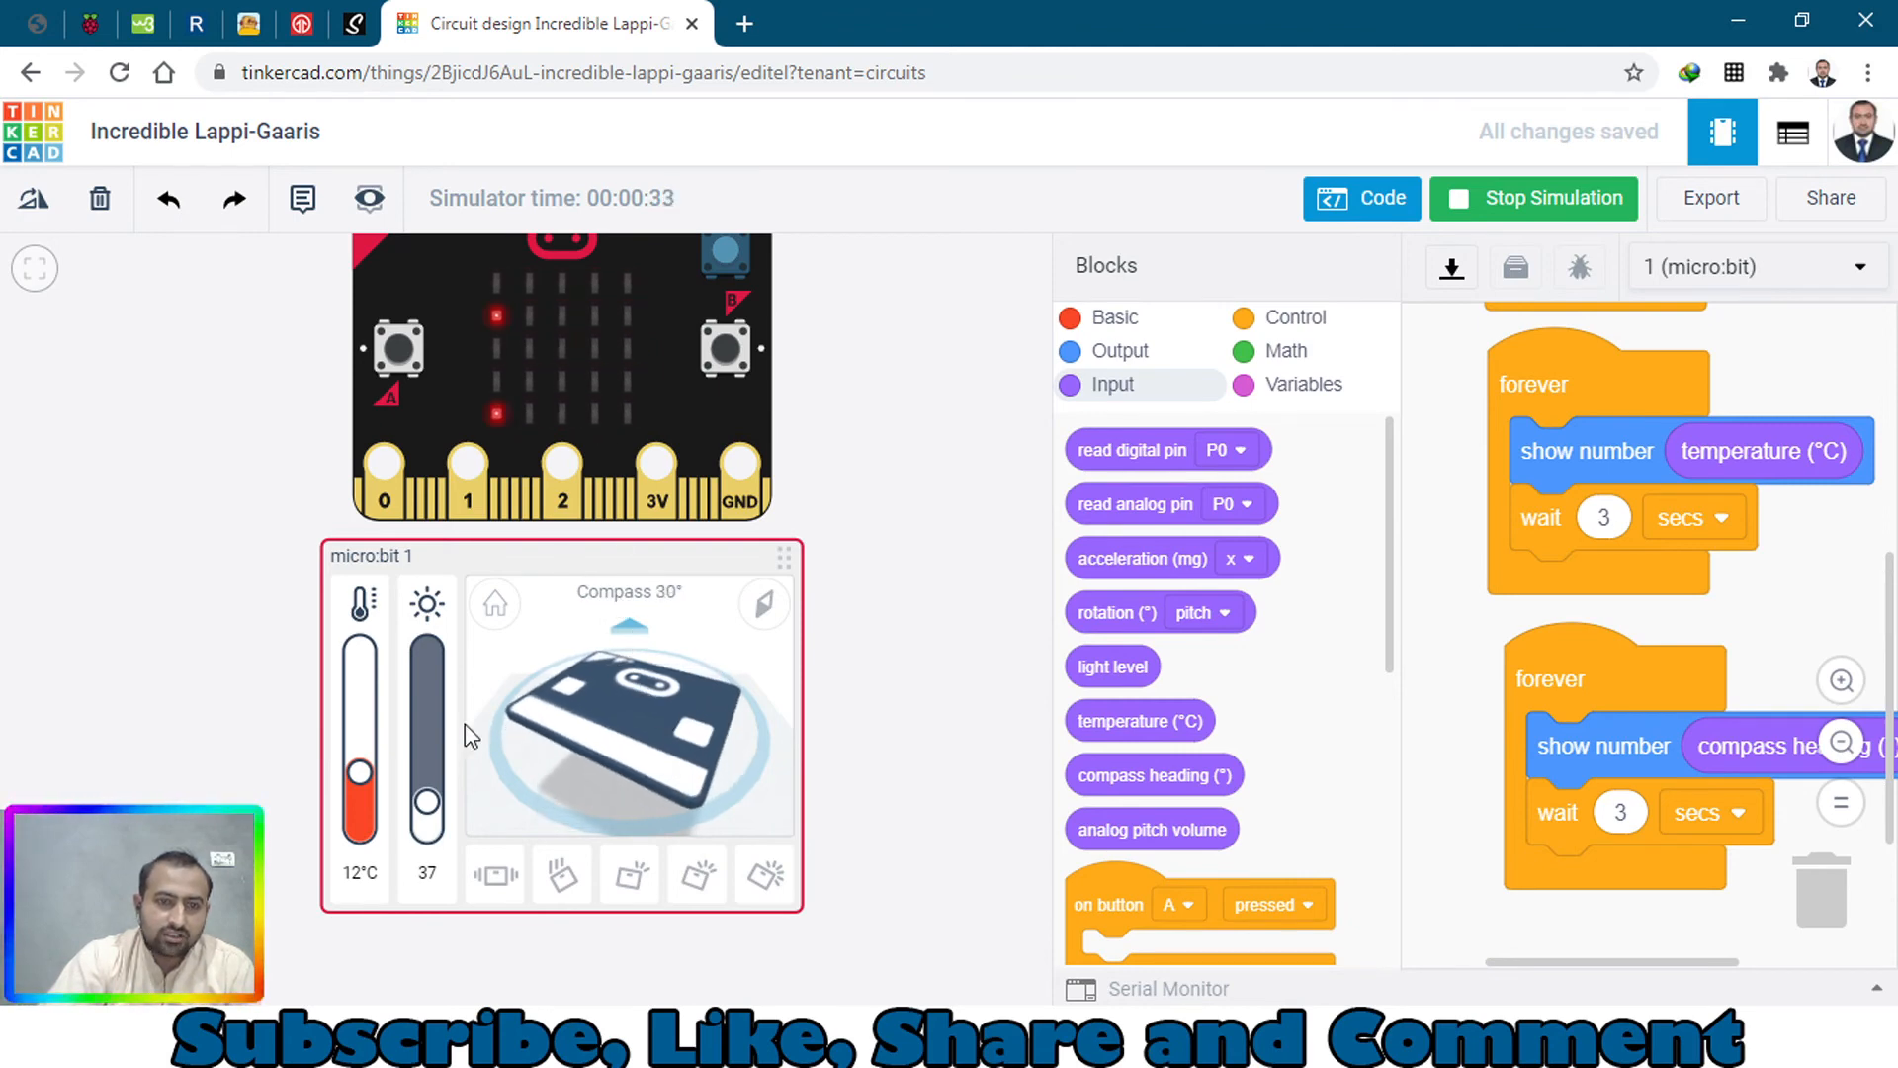
left_click_drag(358, 775, 358, 714)
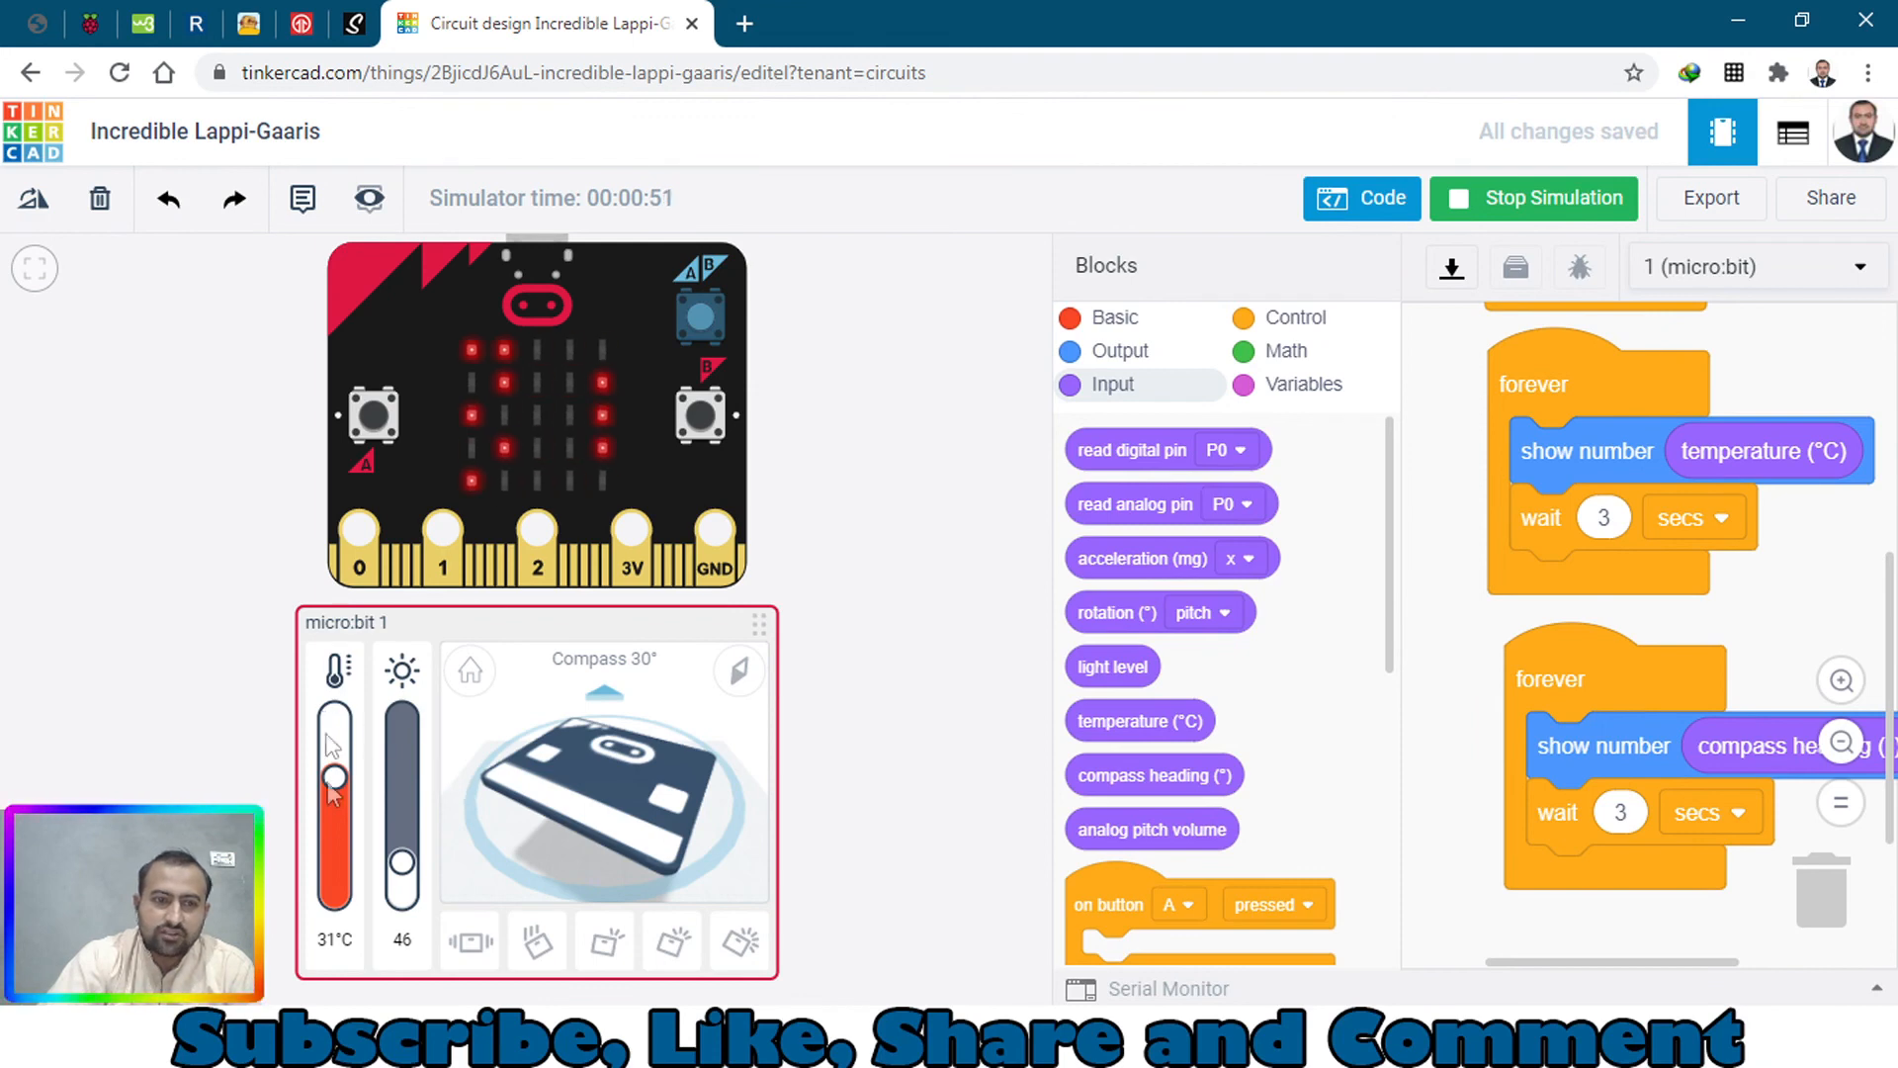
mouse_move(937, 573)
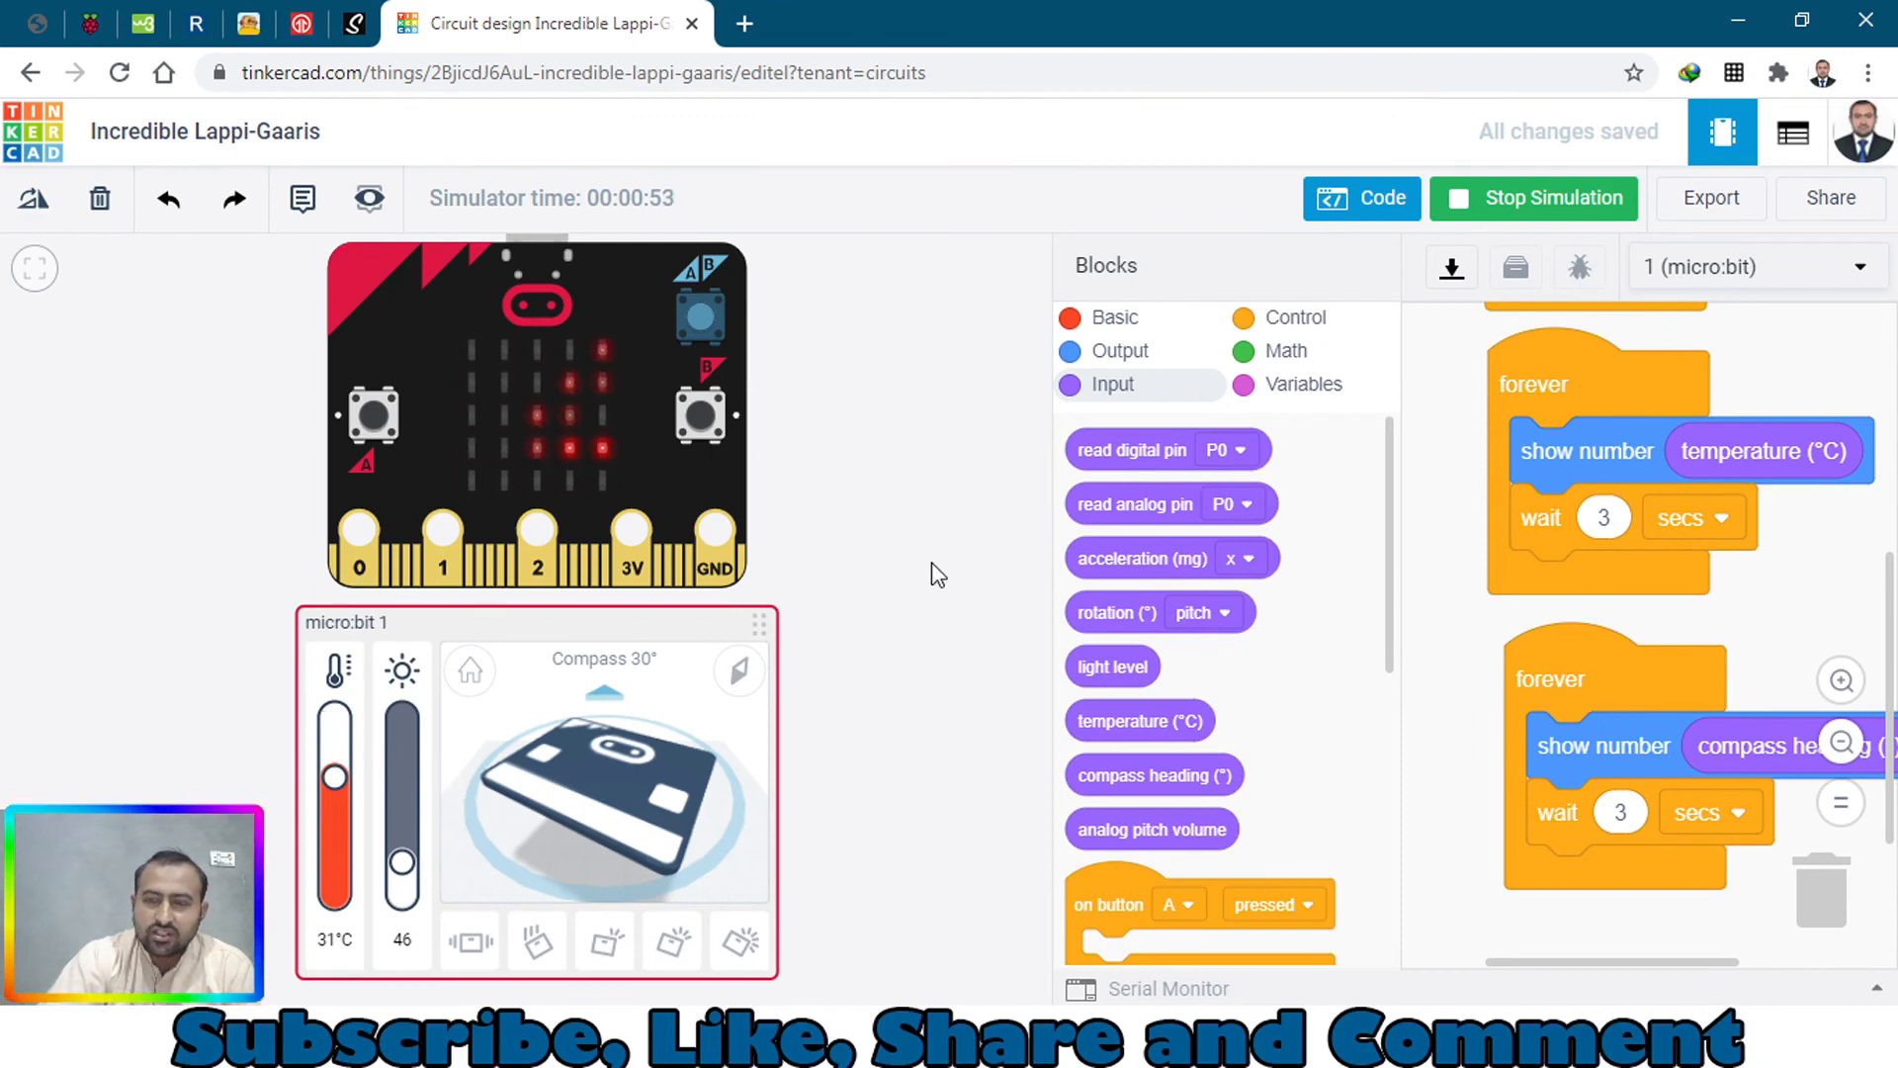